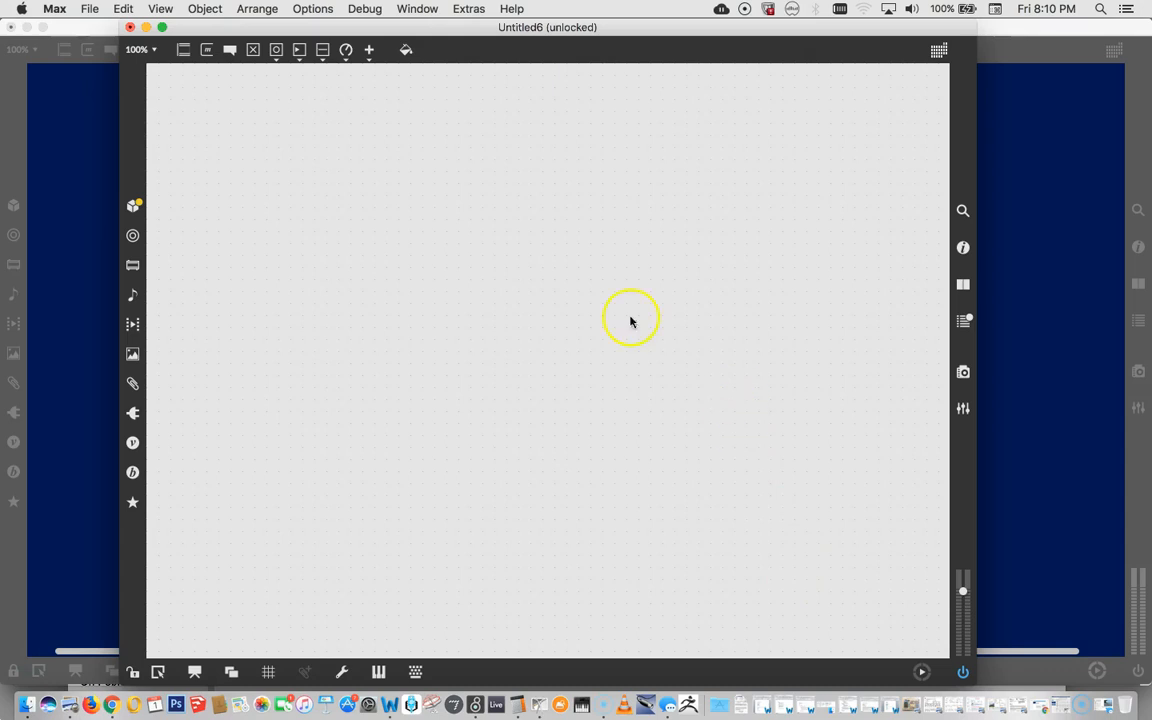
pyautogui.moveTo(444, 27)
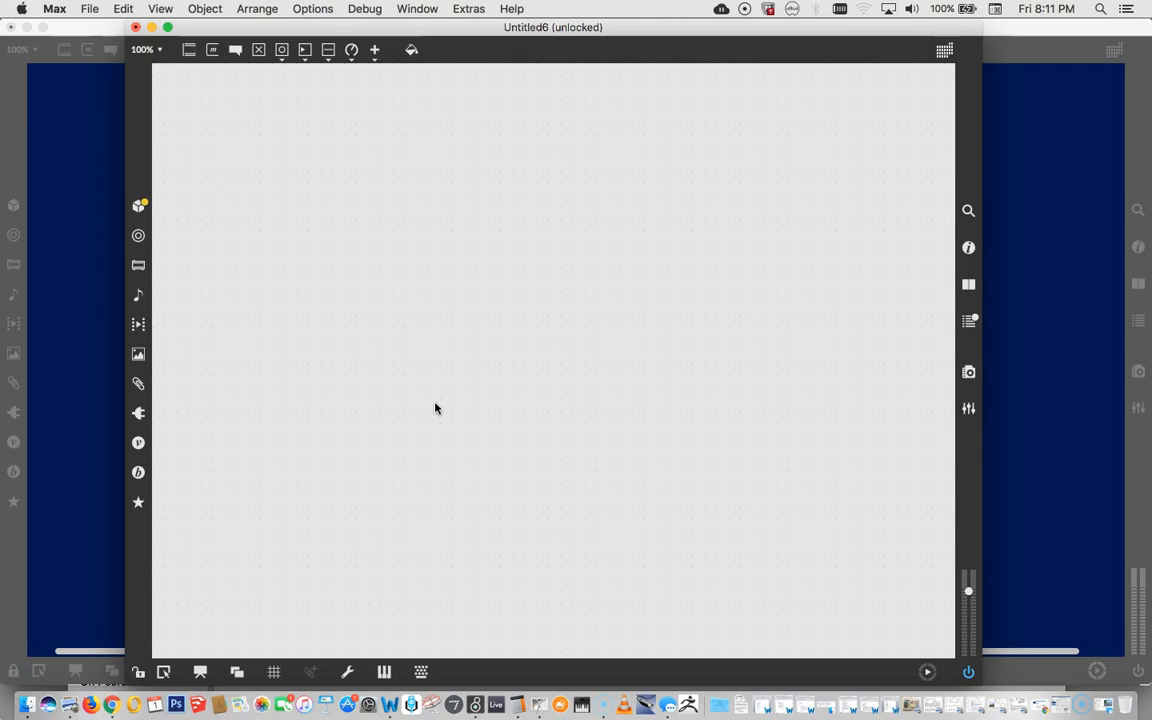
# Open the midiformat help patch and unlock it for editing.
pyautogui.click(506, 351)
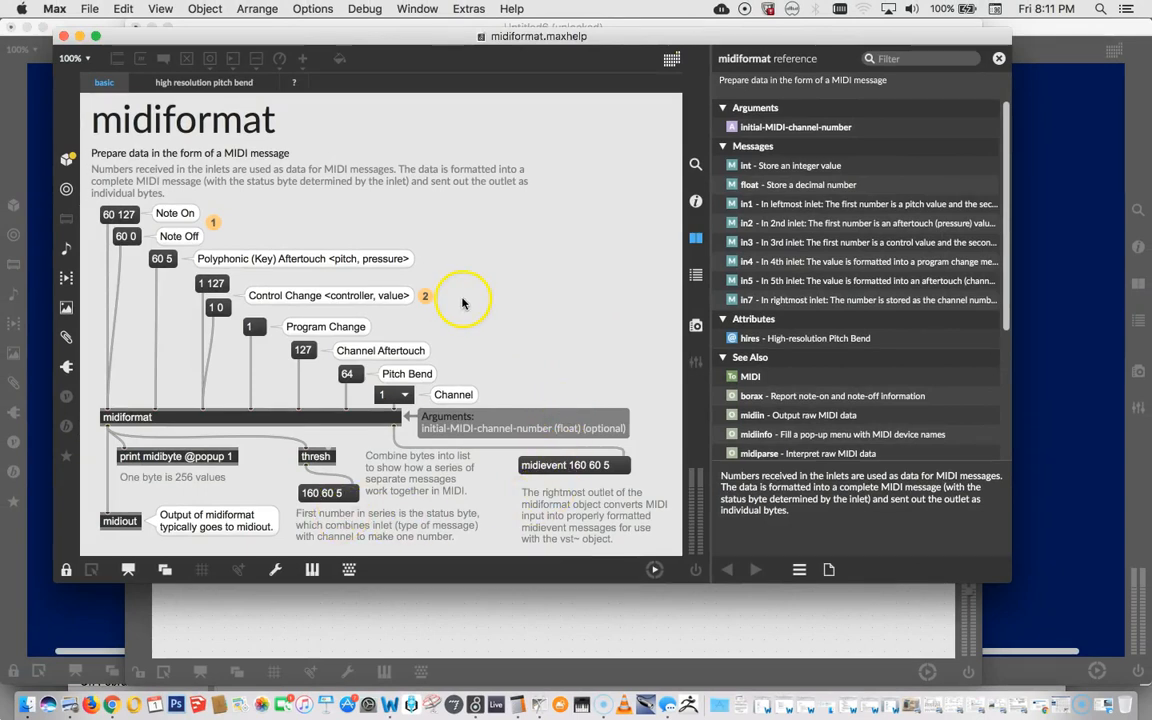
pyautogui.moveTo(520, 270)
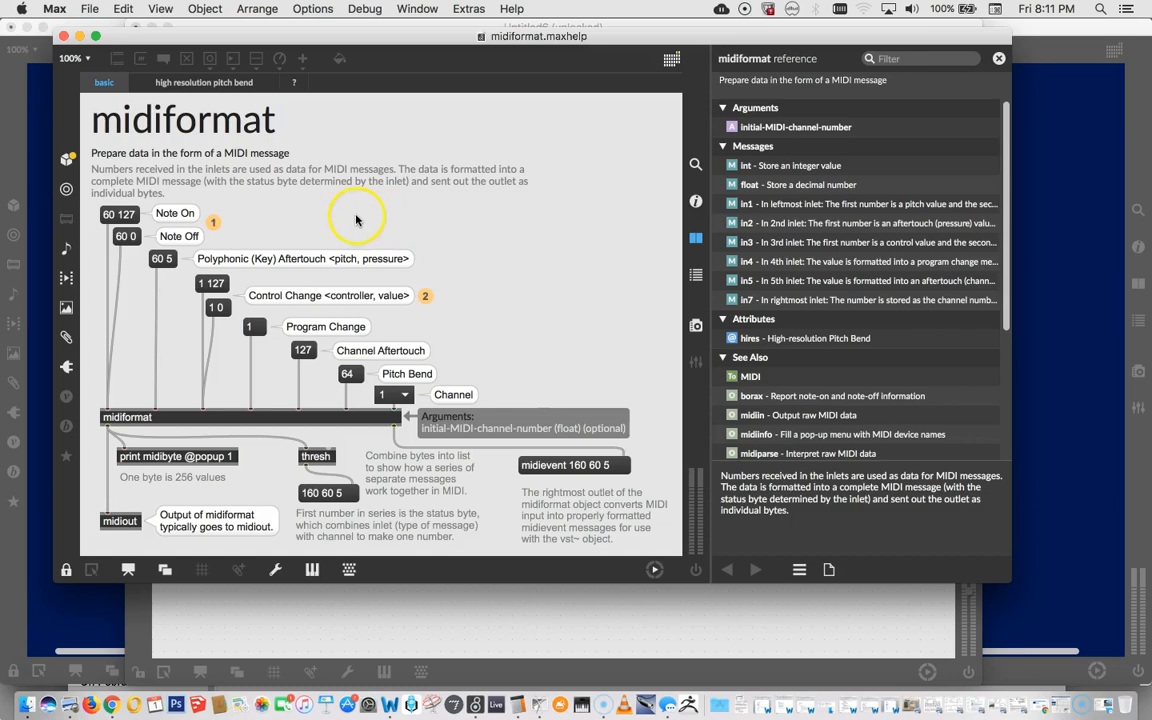
pyautogui.moveTo(272, 213)
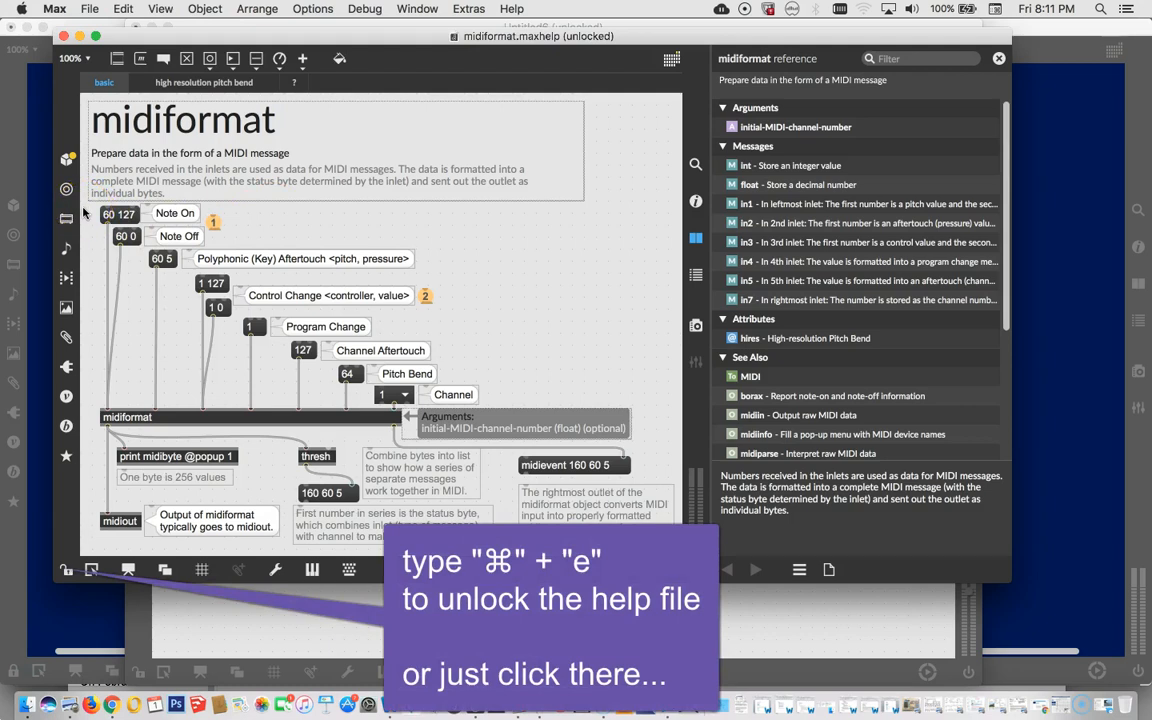
pyautogui.click(124, 213)
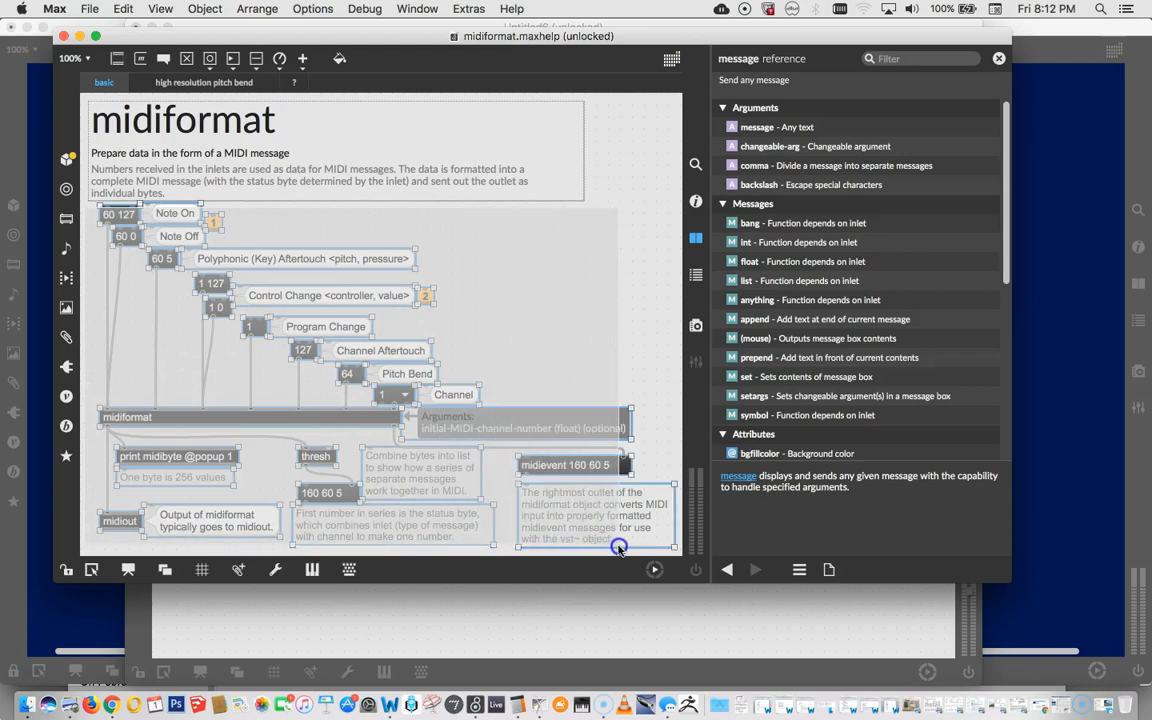
pyautogui.moveTo(621, 546)
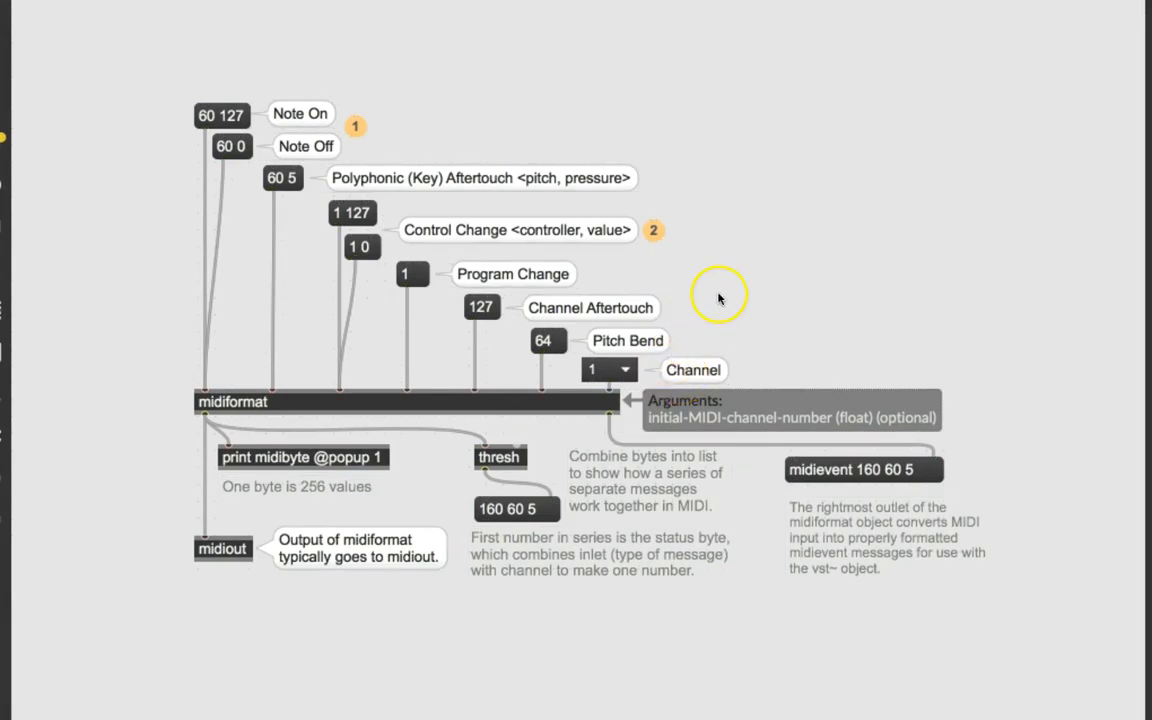
pyautogui.moveTo(763, 291)
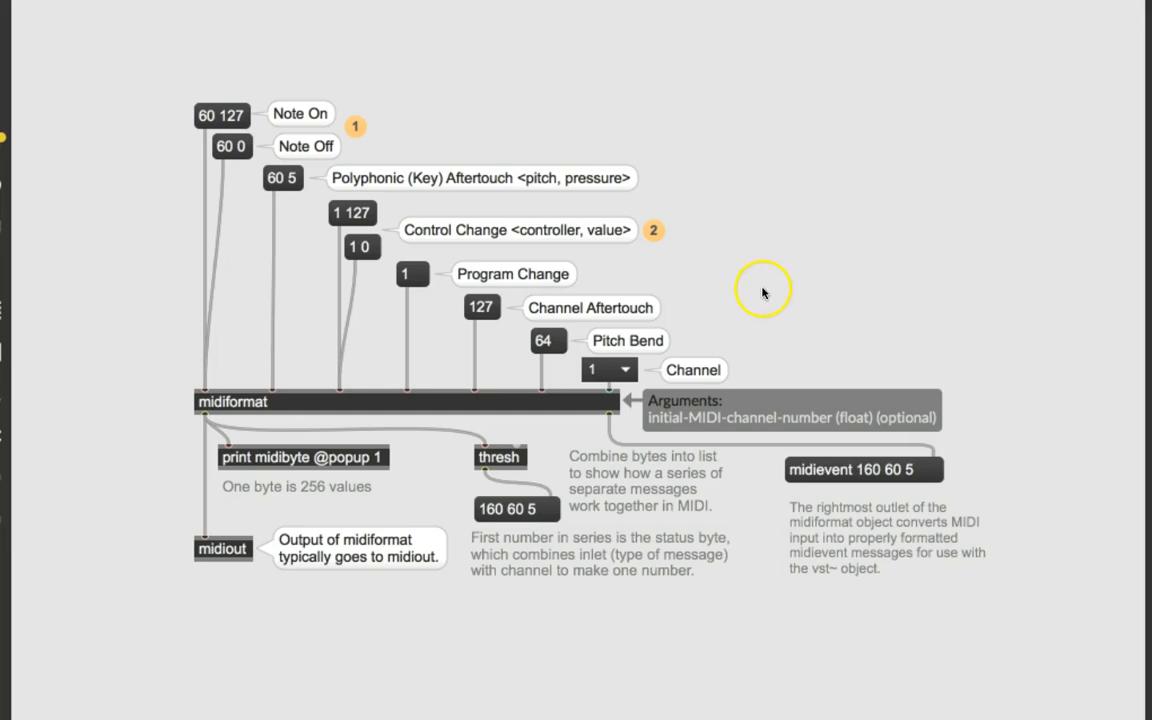
pyautogui.moveTo(336, 590)
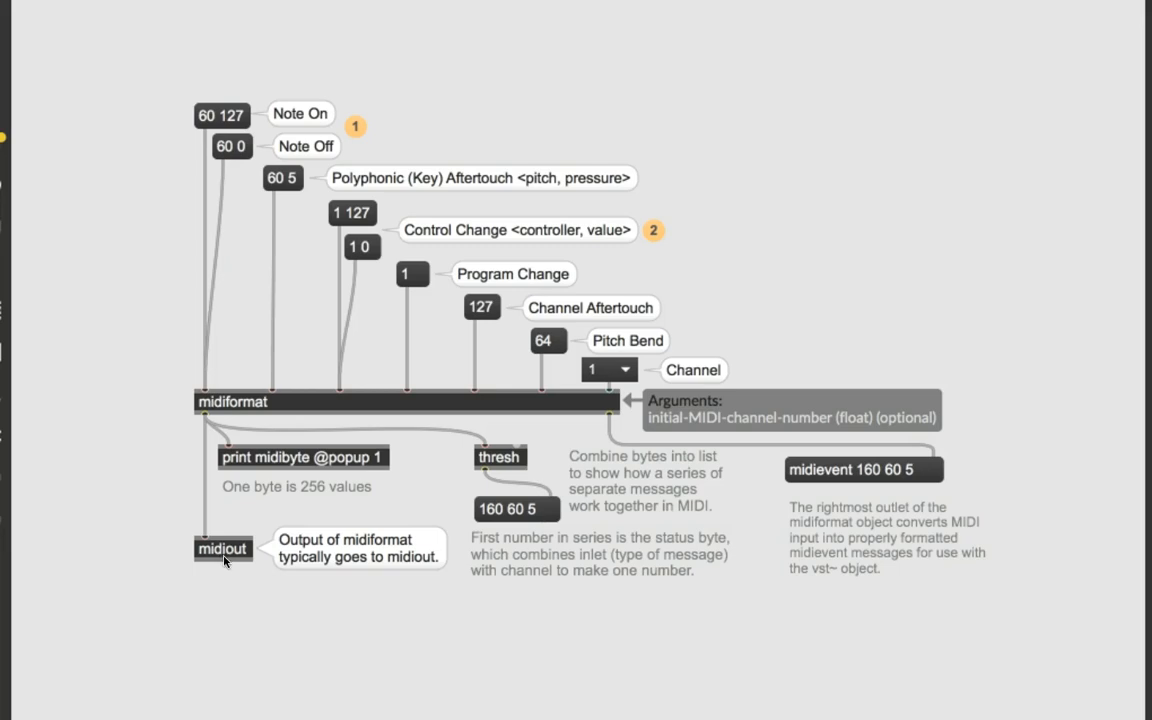
# Paste the midiformat example into Untitled6 and open midiout's output destination list.
pyautogui.click(222, 551)
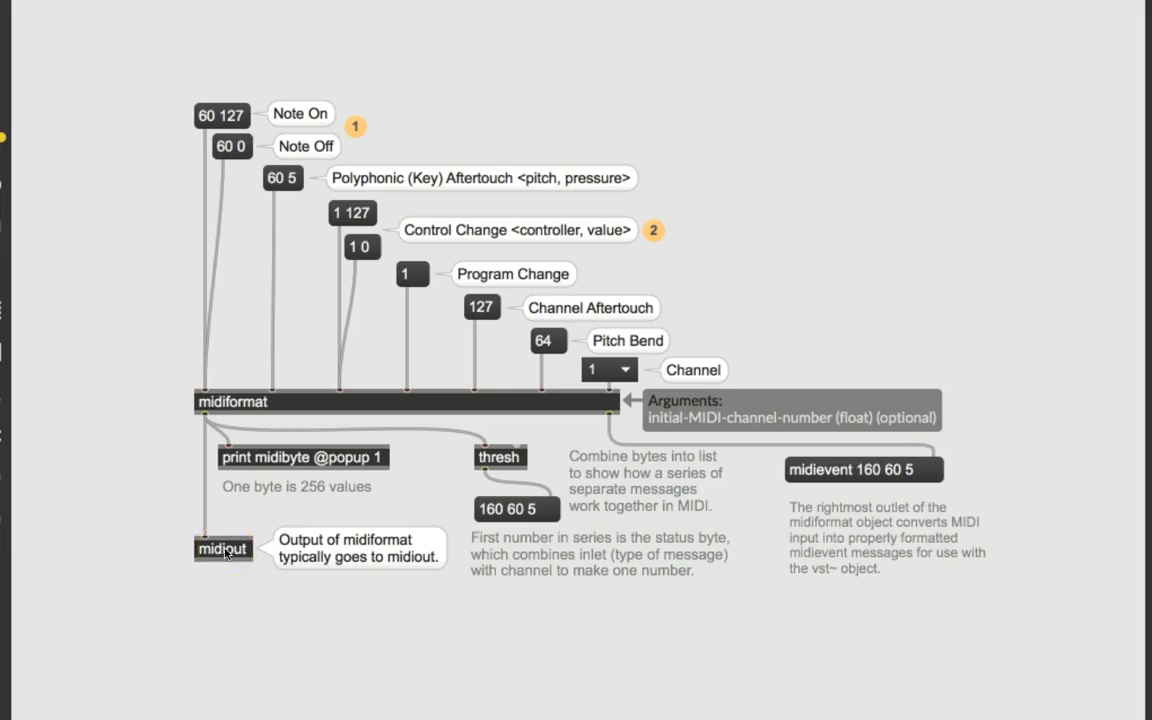
pyautogui.click(222, 546)
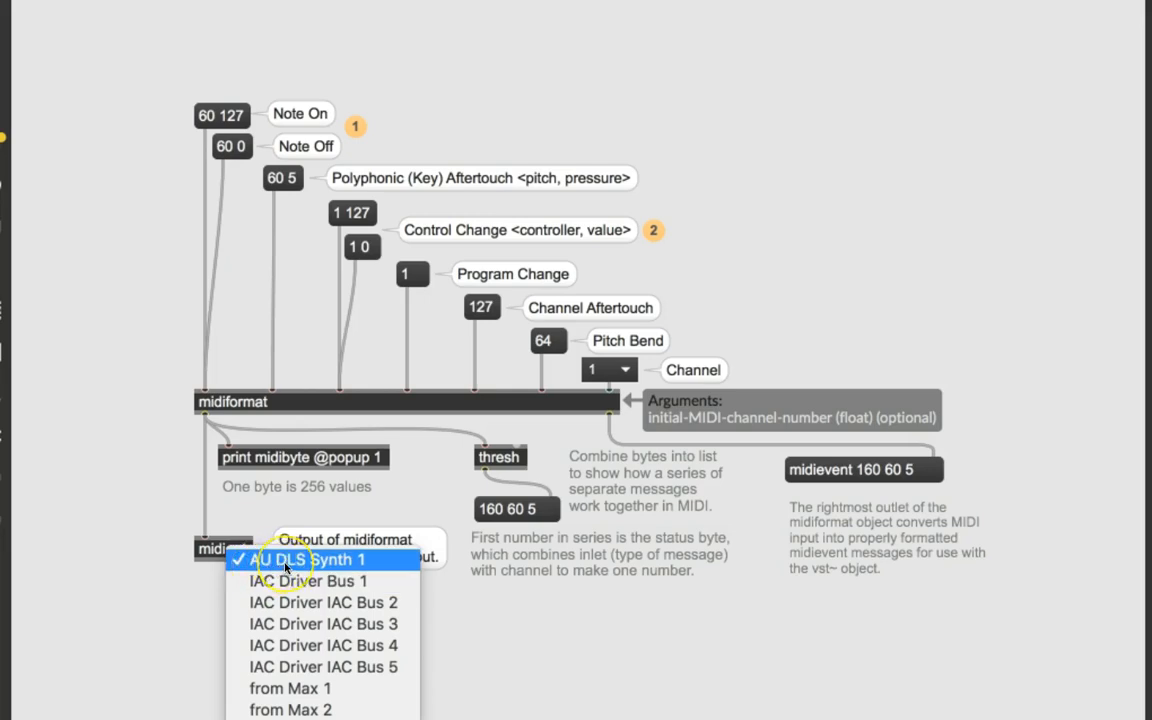
pyautogui.moveTo(333, 564)
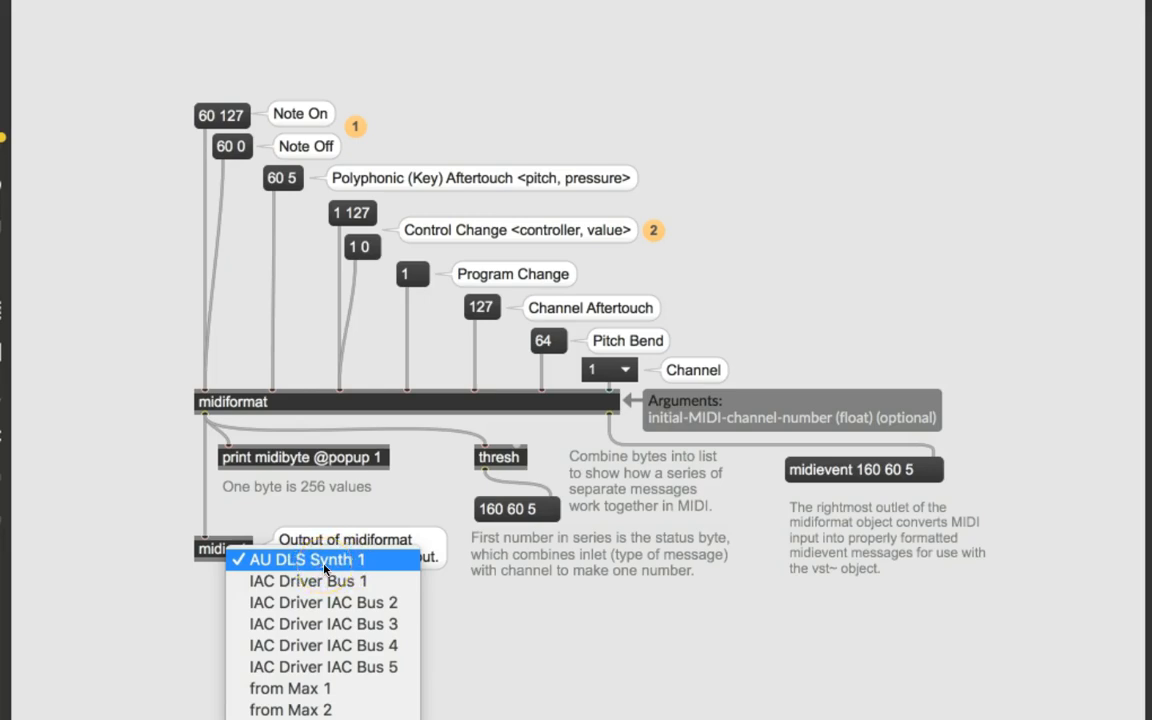
pyautogui.moveTo(305, 688)
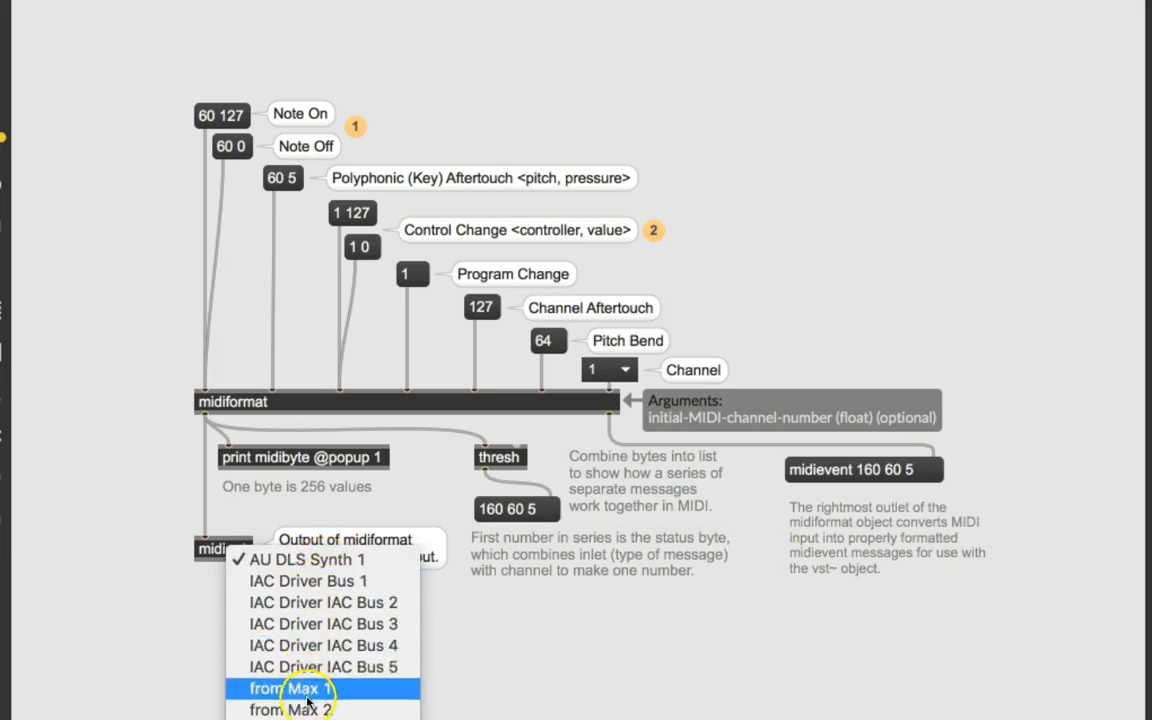
pyautogui.moveTo(311, 581)
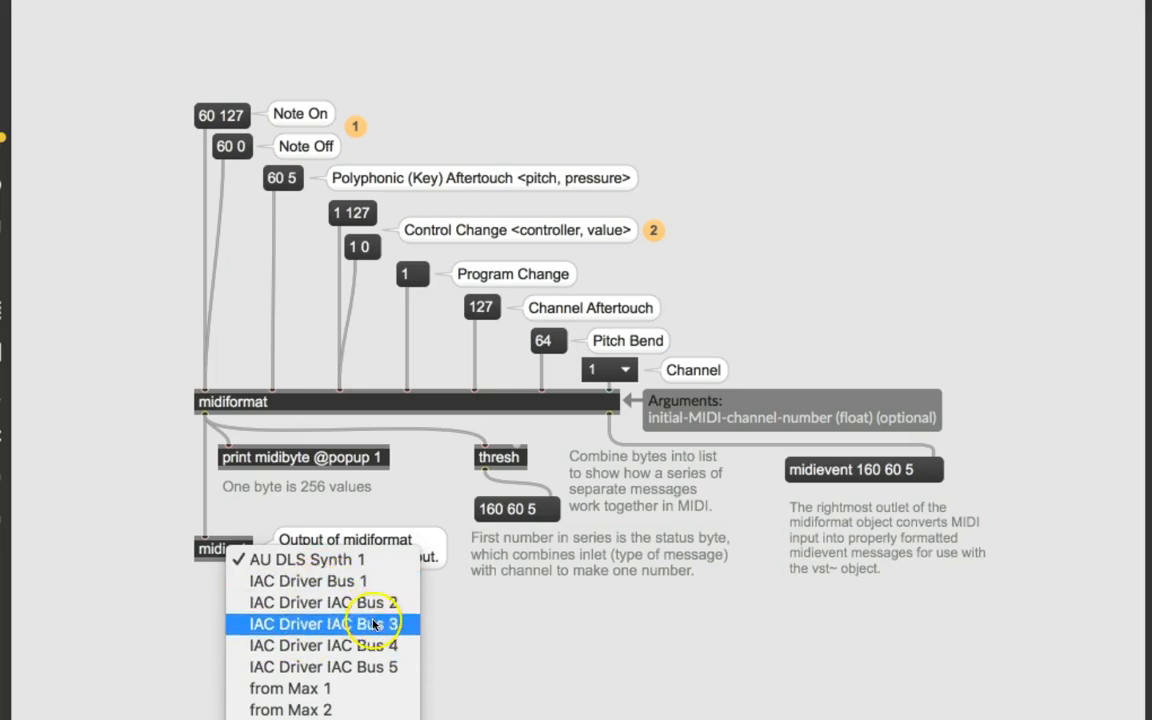
pyautogui.moveTo(348, 581)
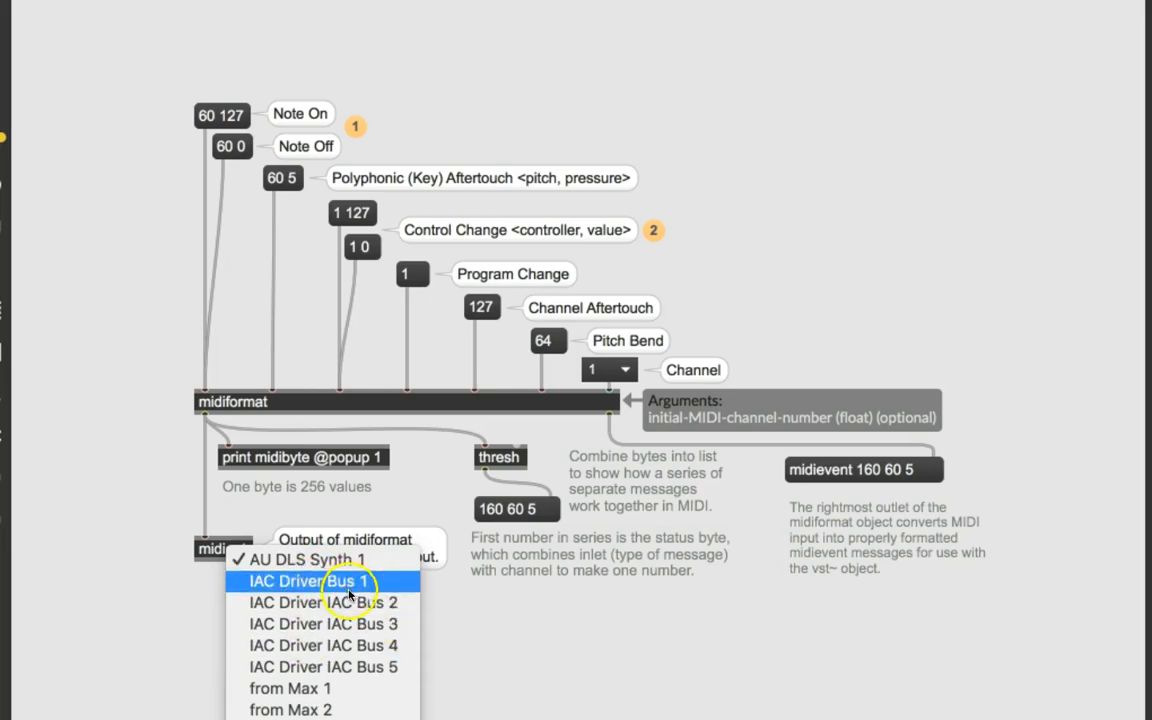
pyautogui.moveTo(312, 667)
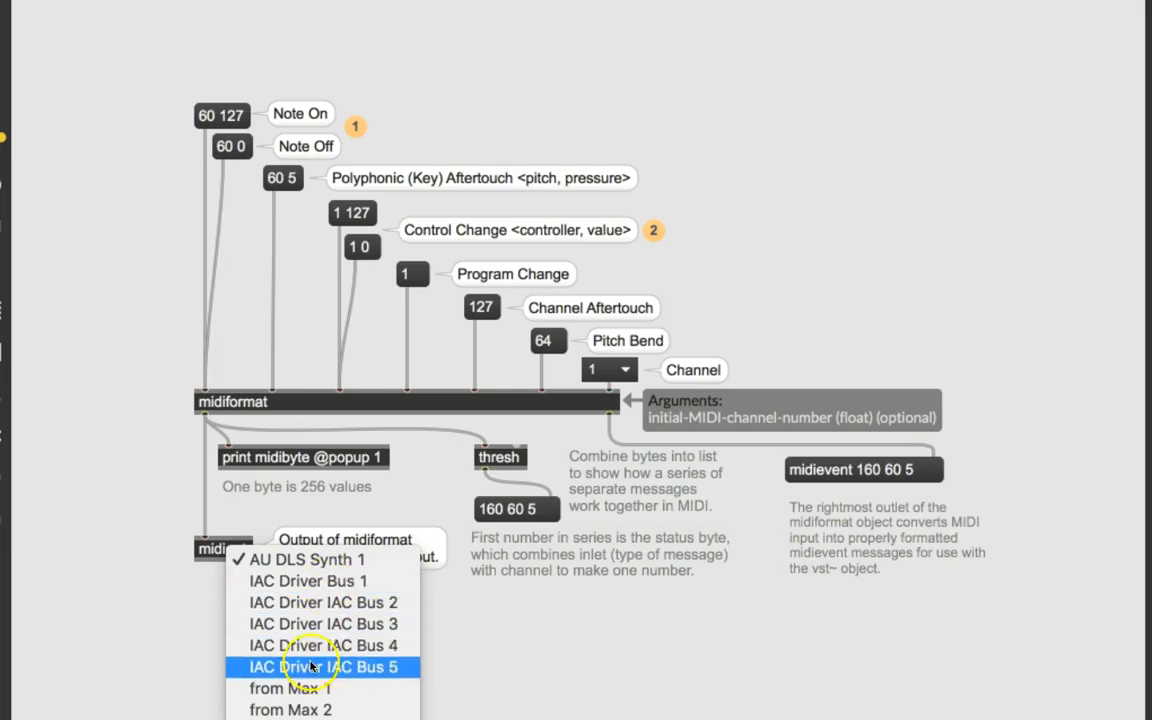
pyautogui.moveTo(311, 709)
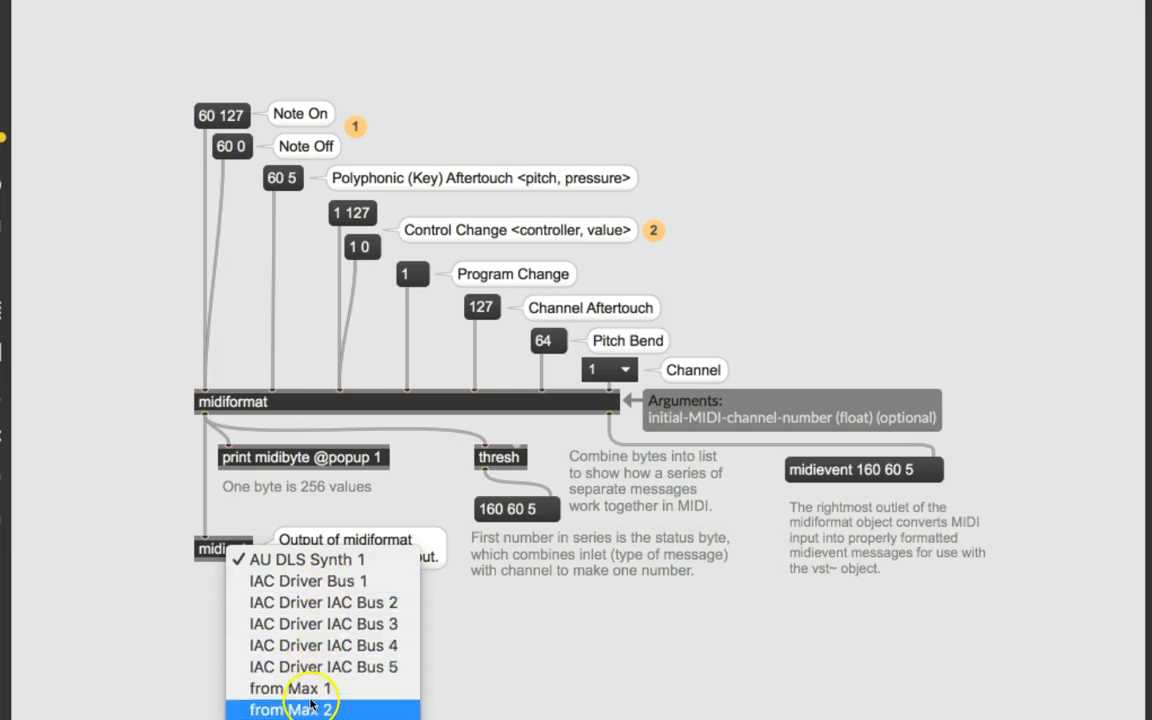
pyautogui.moveTo(302, 580)
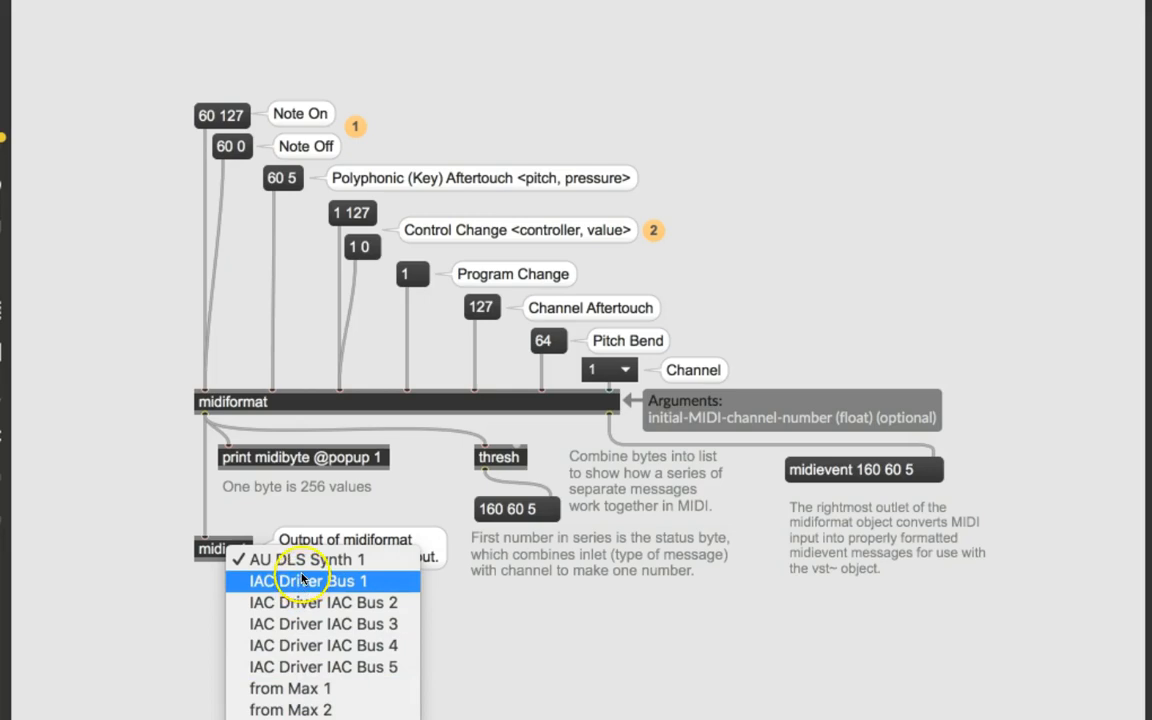
pyautogui.moveTo(305, 560)
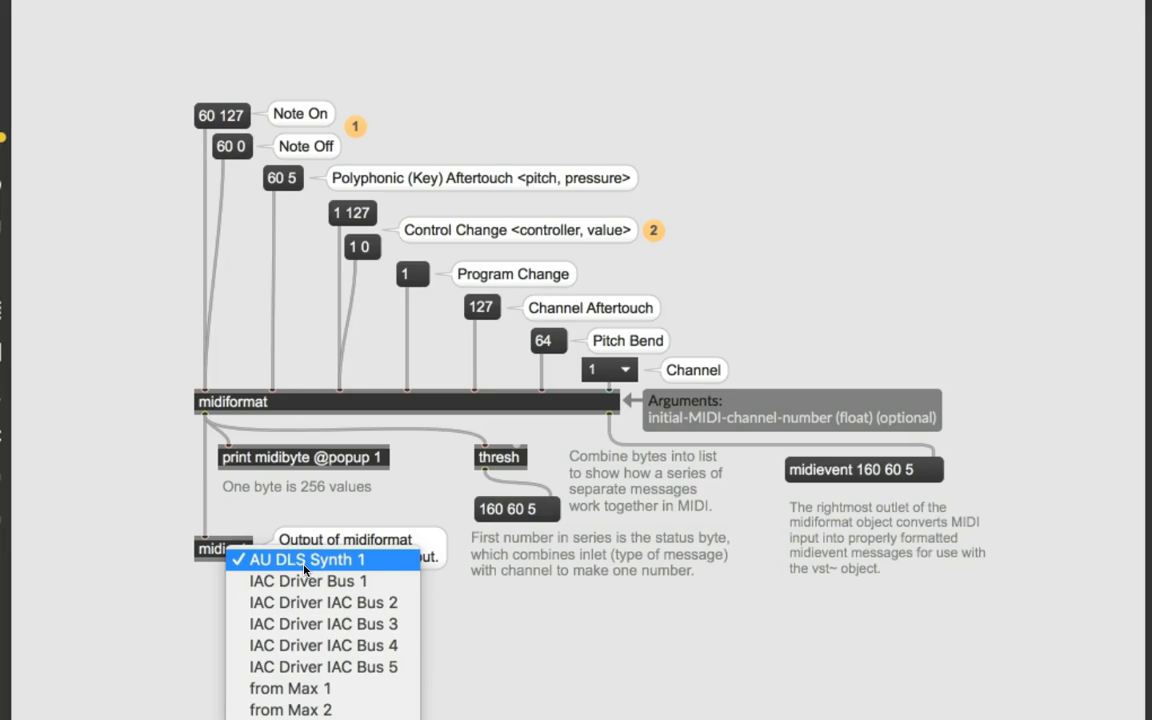
pyautogui.moveTo(283, 567)
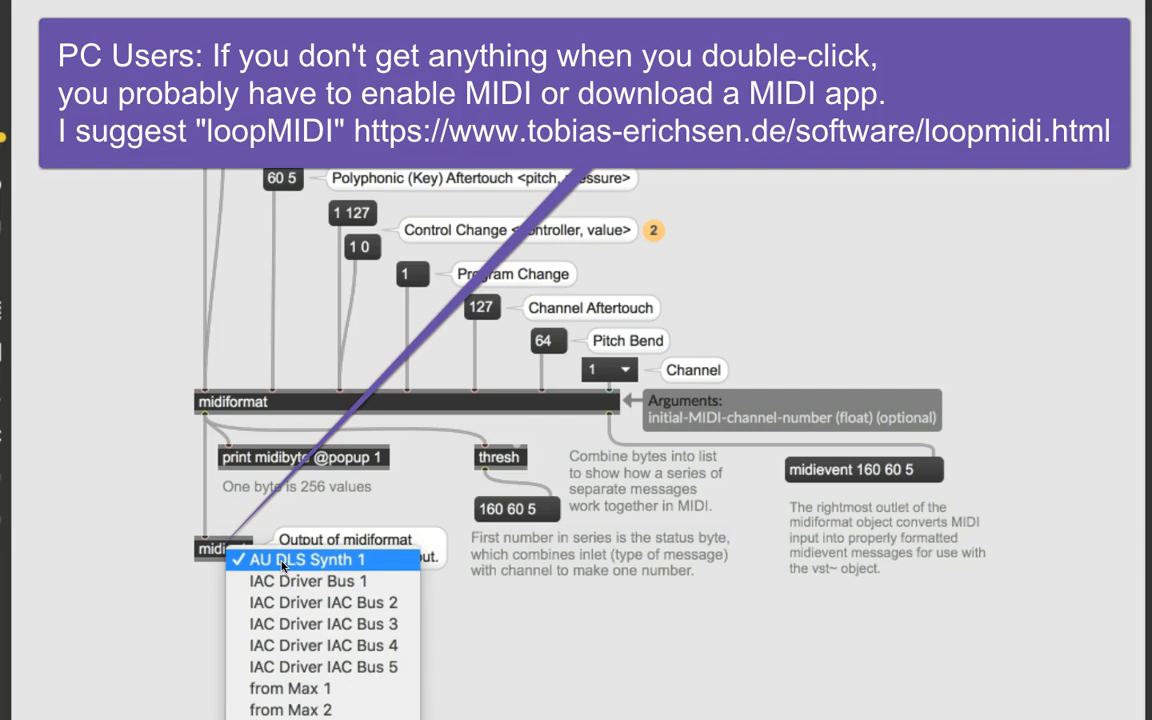
pyautogui.click(302, 559)
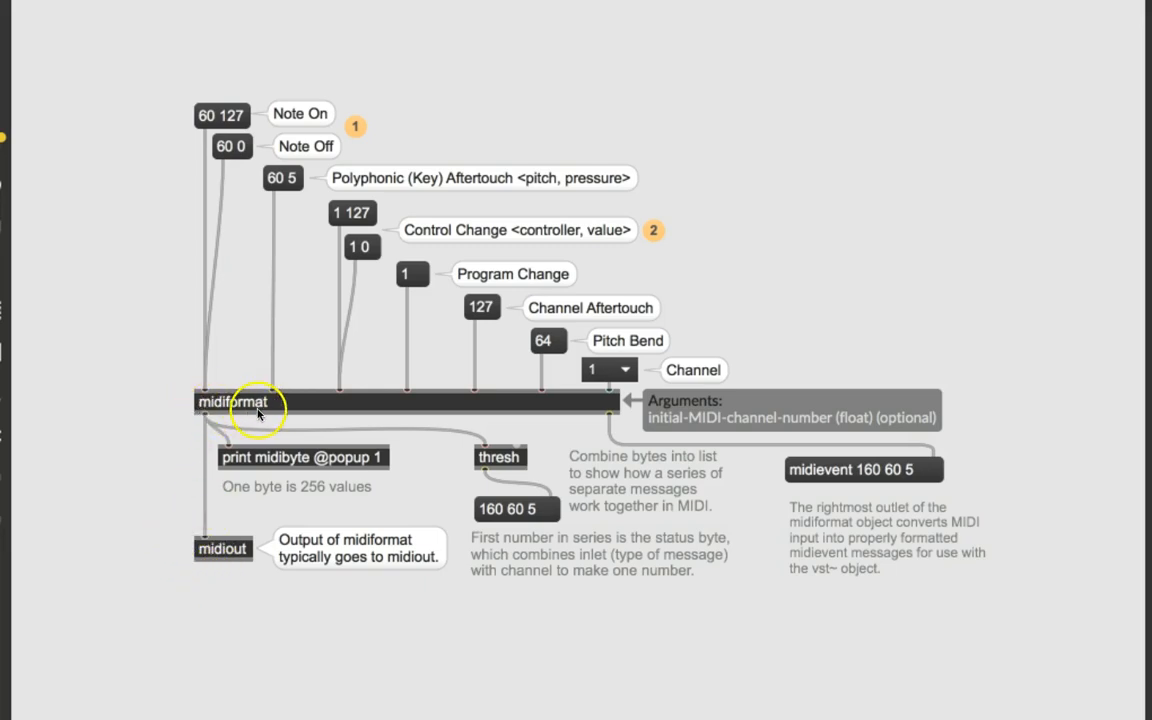
pyautogui.moveTo(268, 402)
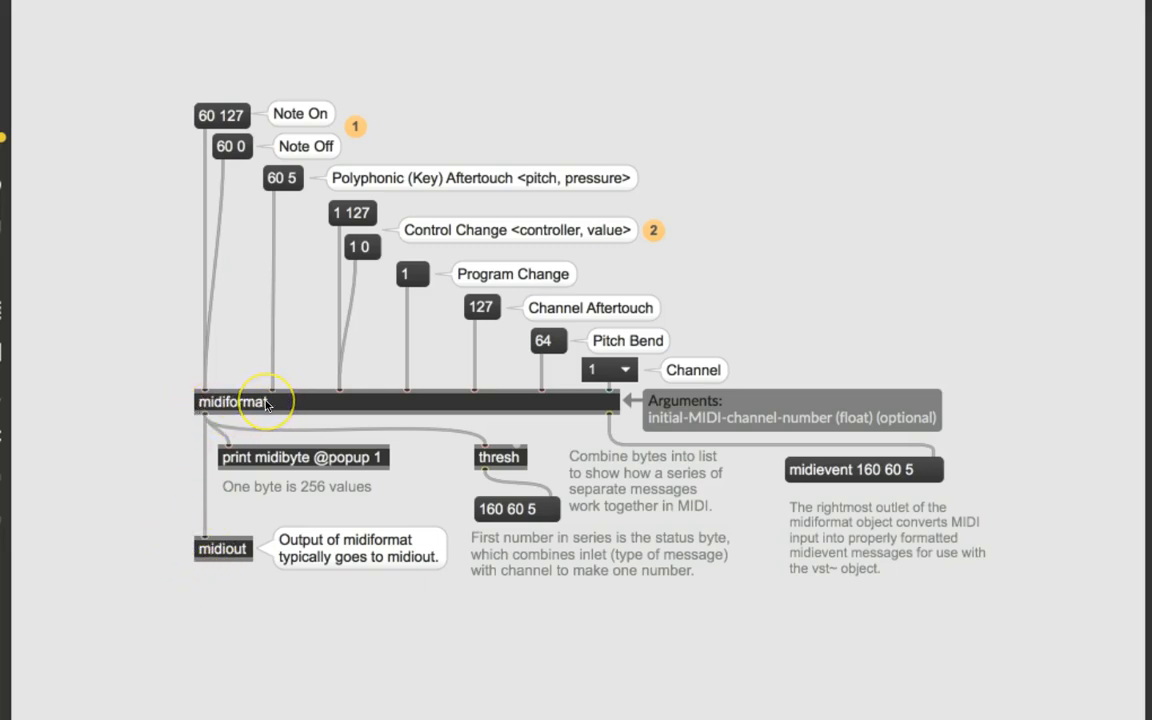
pyautogui.moveTo(250, 458)
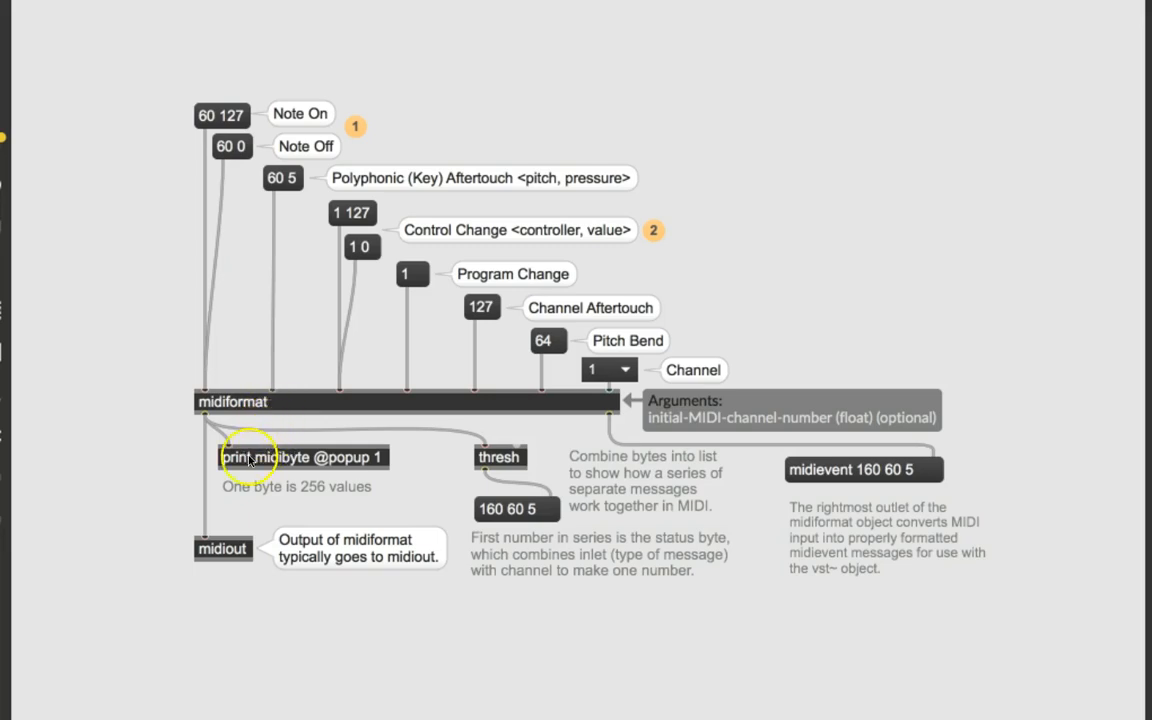
pyautogui.moveTo(250, 370)
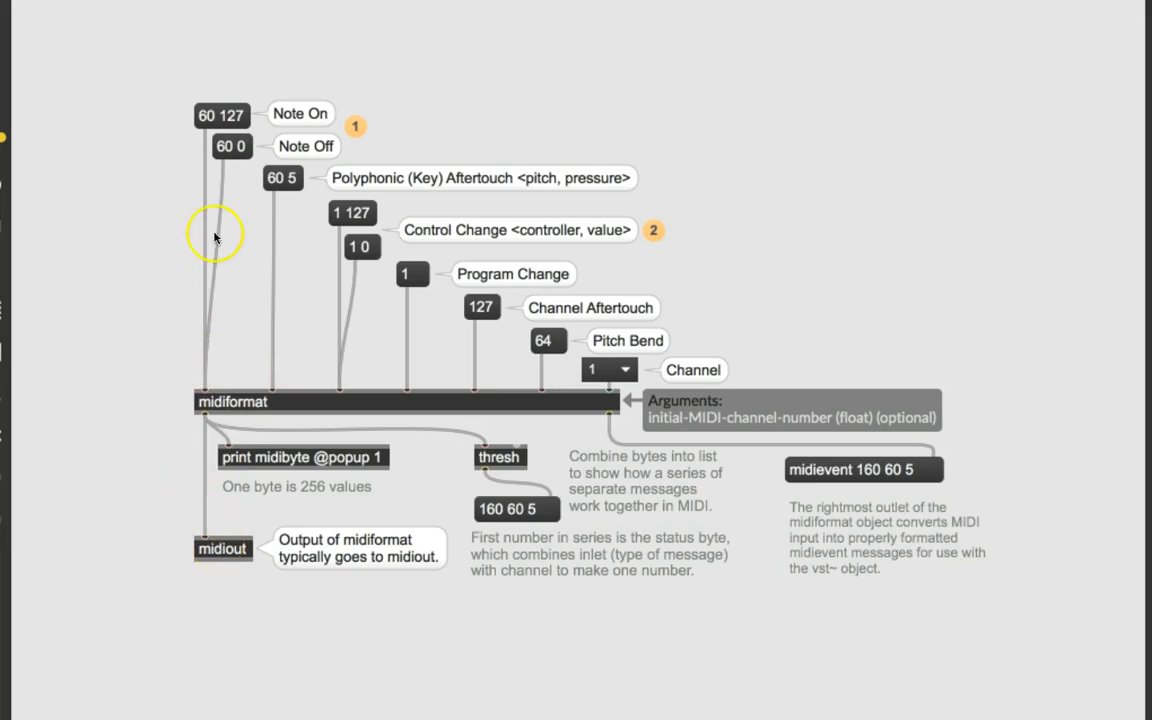
pyautogui.moveTo(227, 205)
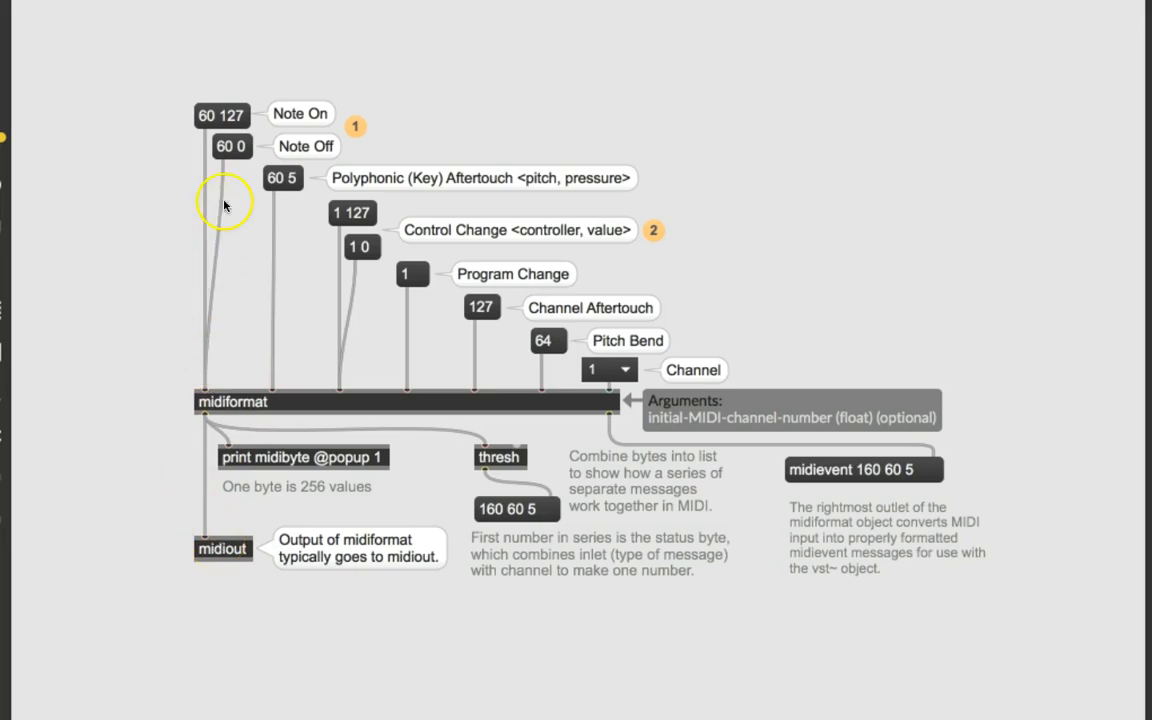
pyautogui.moveTo(290, 113)
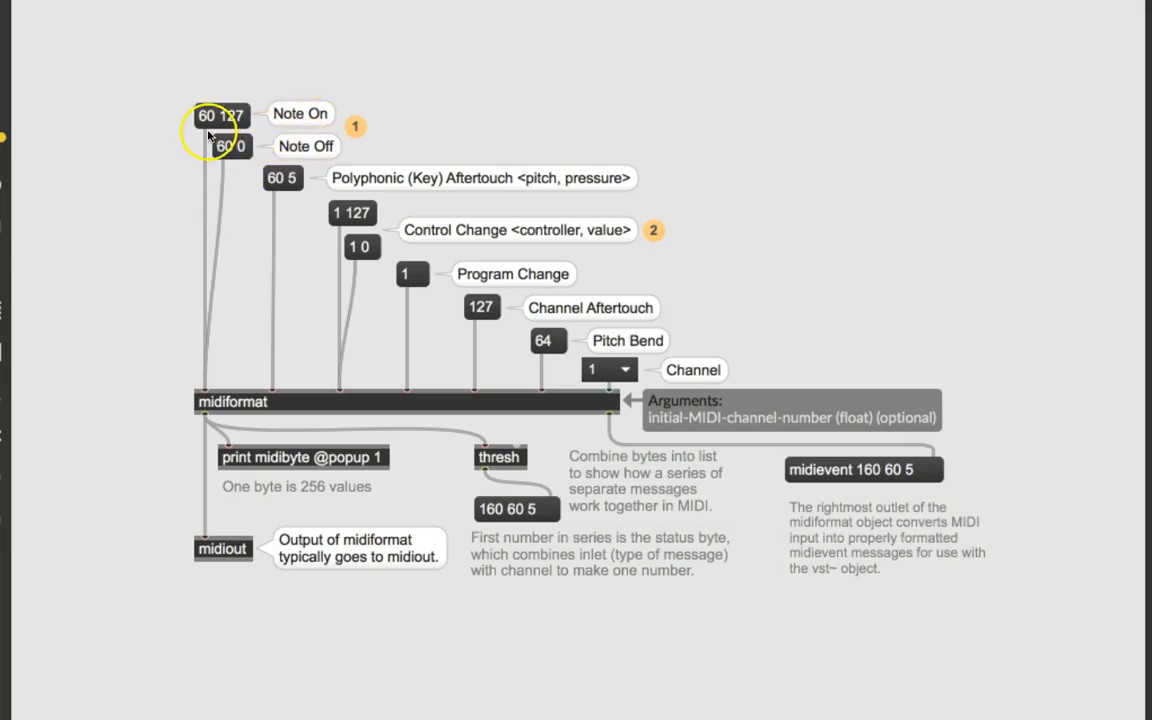
pyautogui.moveTo(207, 122)
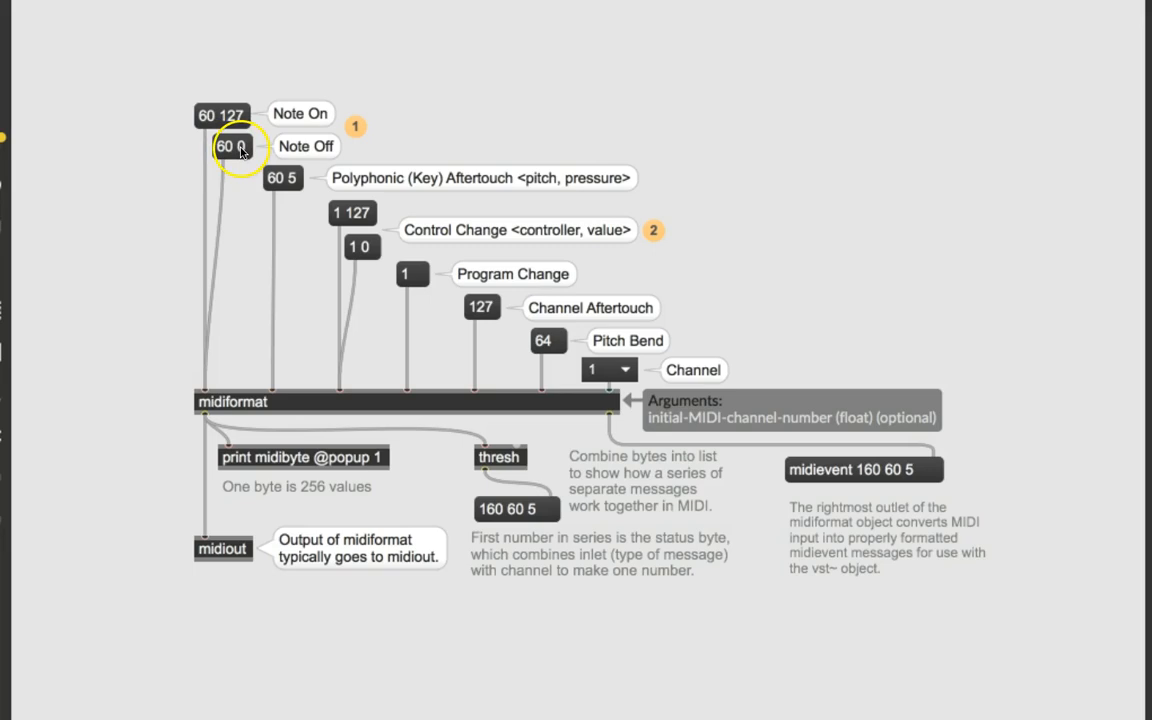
pyautogui.moveTo(211, 233)
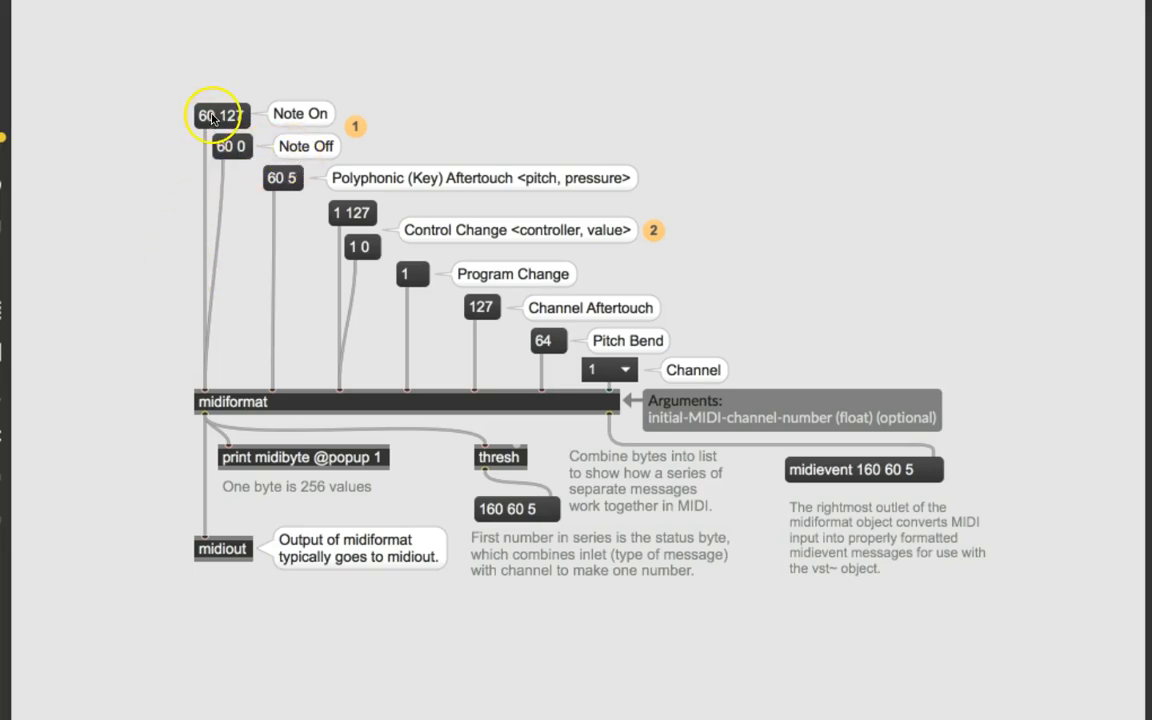
# Trigger the '60 127' Note On and '60 0' Note Off messages into midiformat repeatedly.
pyautogui.click(219, 114)
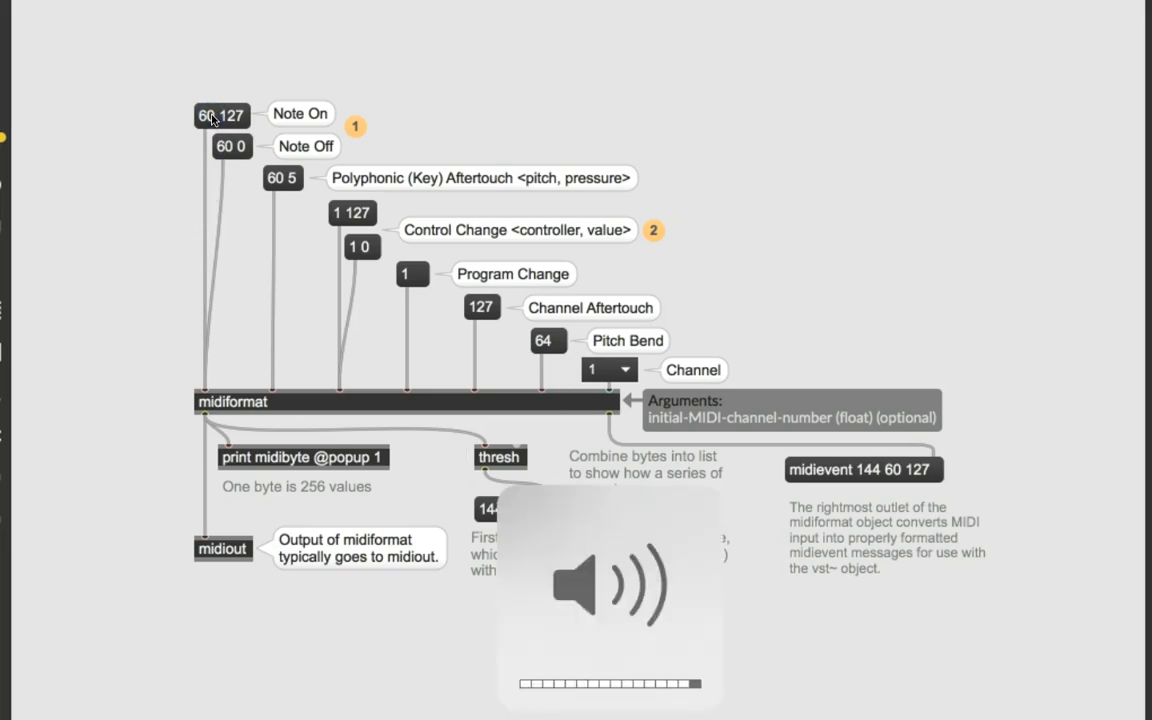
pyautogui.click(232, 145)
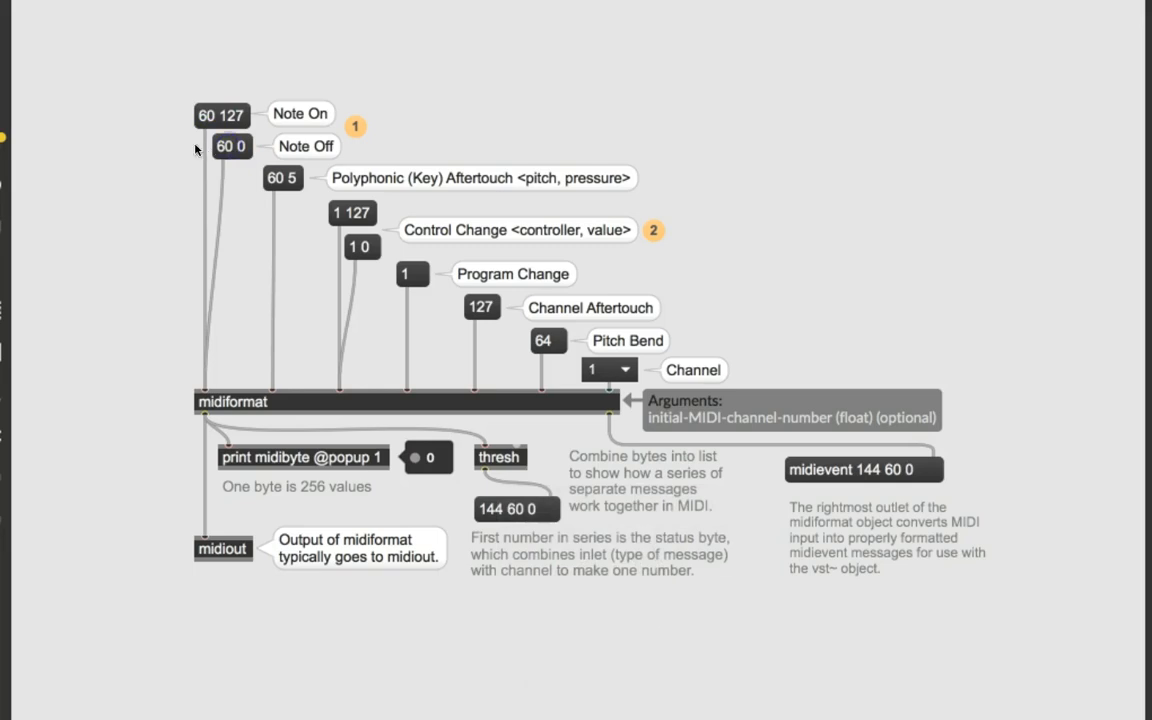
pyautogui.click(208, 114)
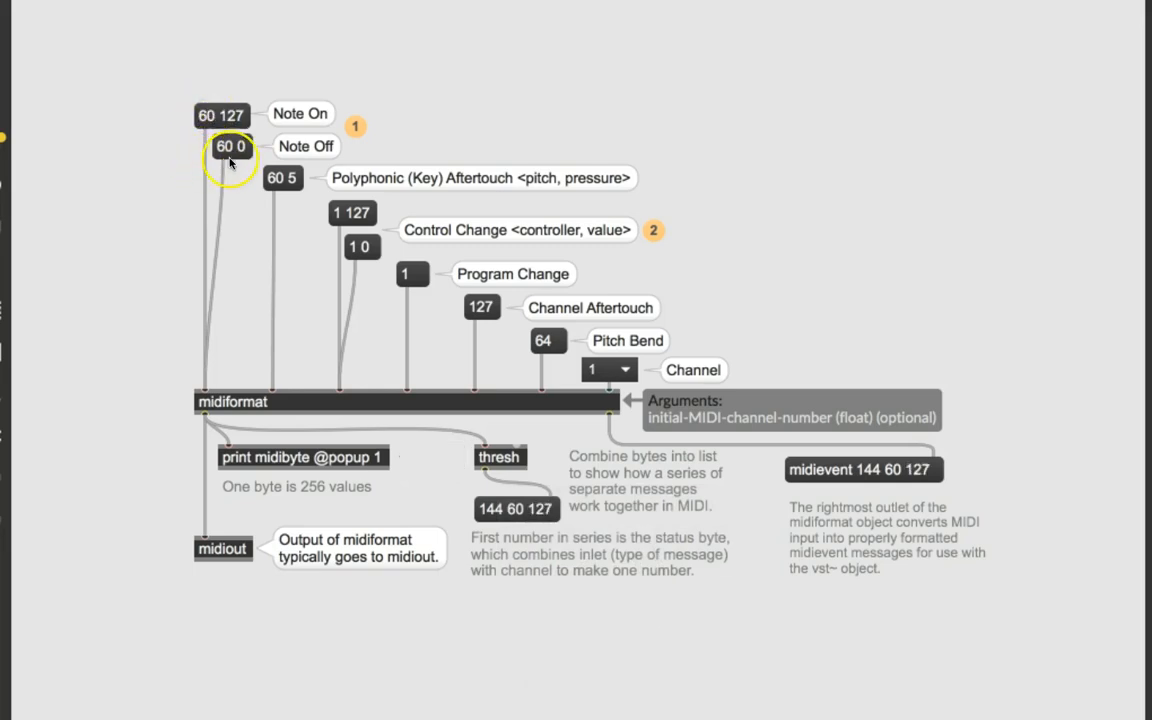
pyautogui.click(231, 146)
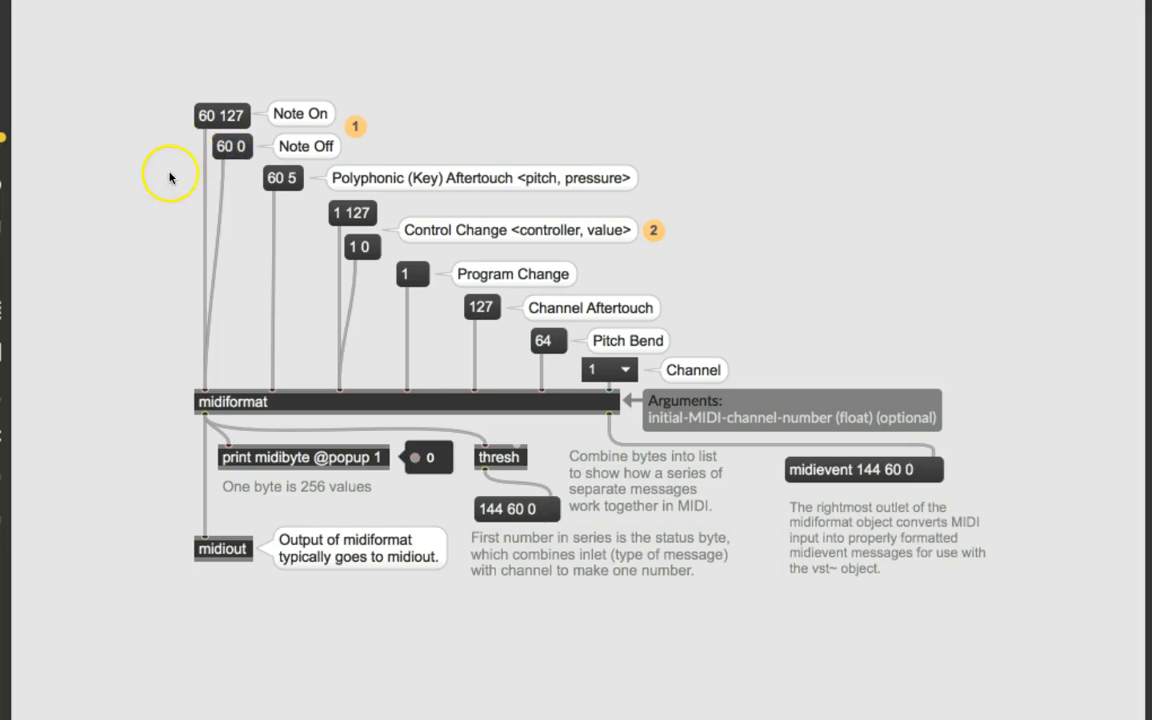
pyautogui.click(221, 114)
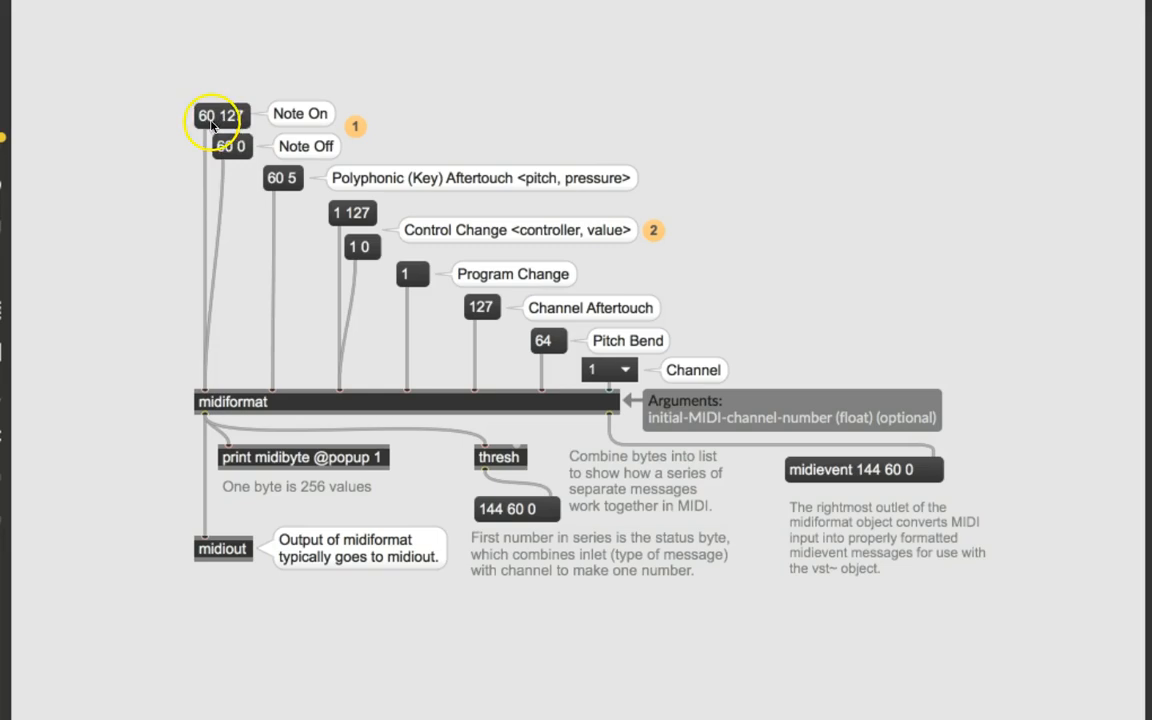
pyautogui.moveTo(205, 408)
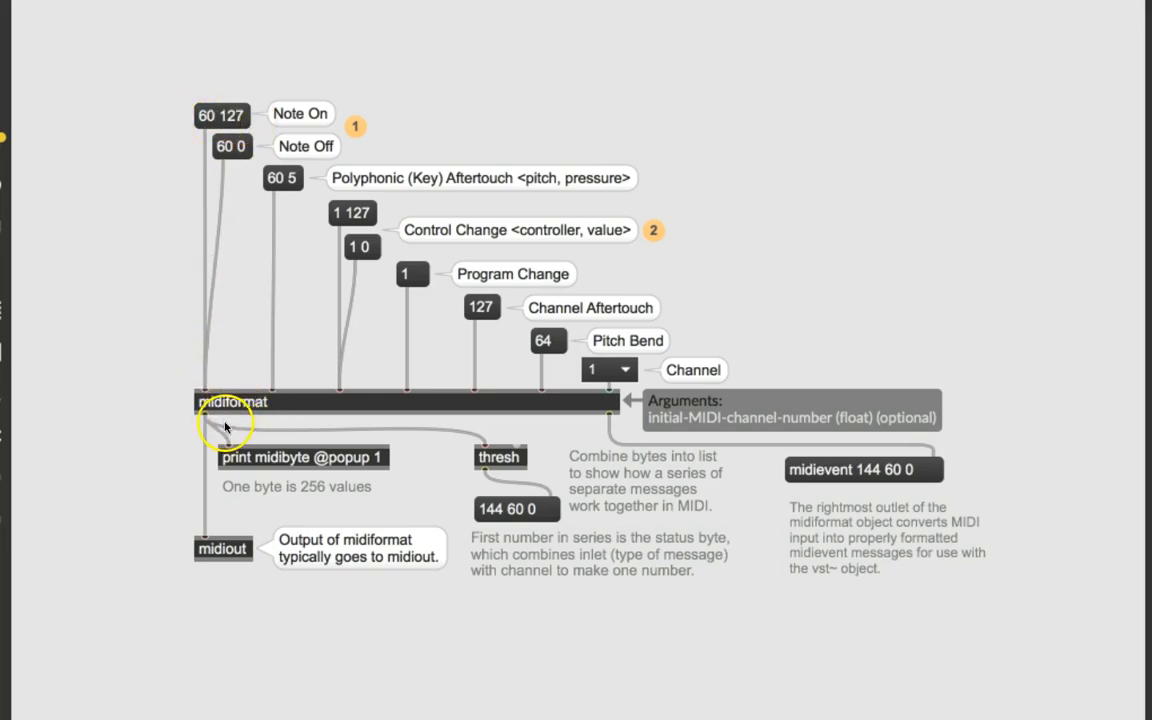
pyautogui.moveTo(210, 556)
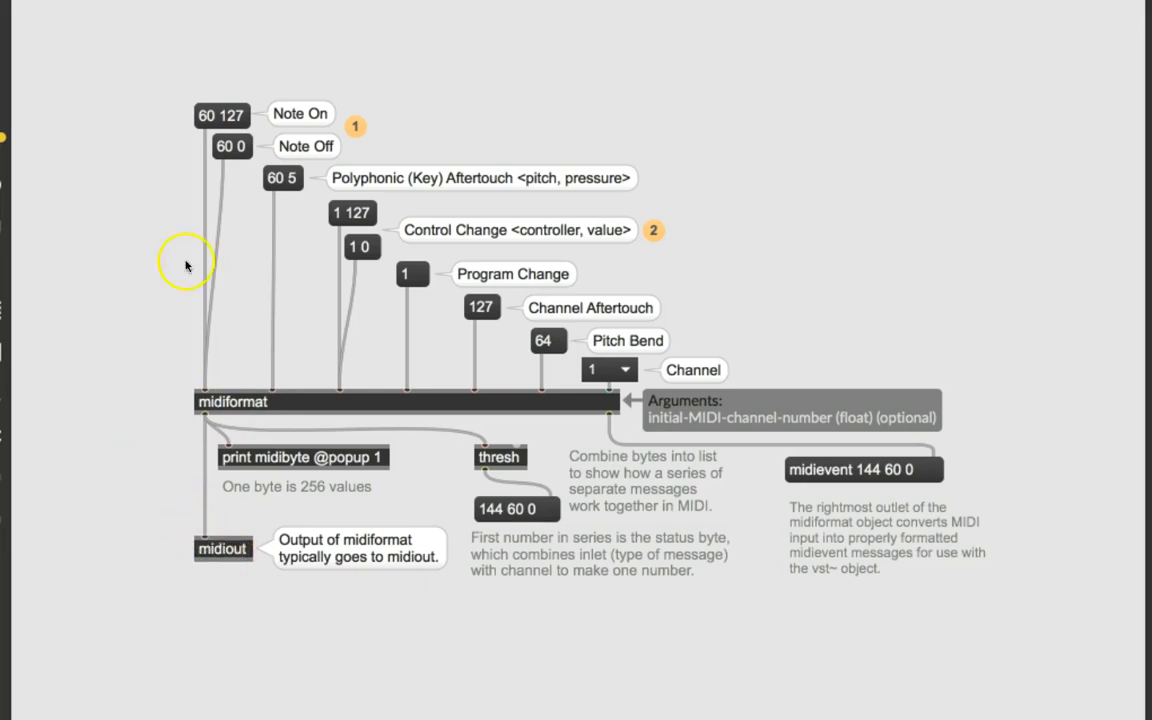
pyautogui.moveTo(233, 158)
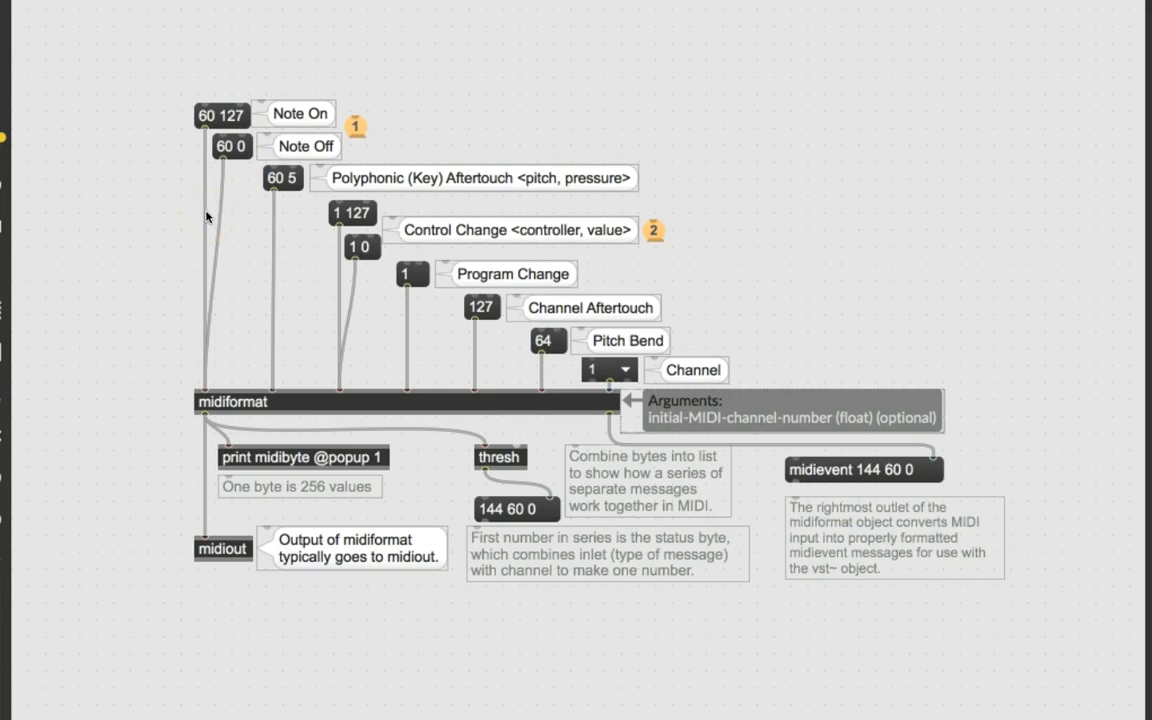
# Unlock the copied midiformat patcher, whose output still reads 144 60 0.
pyautogui.click(227, 116)
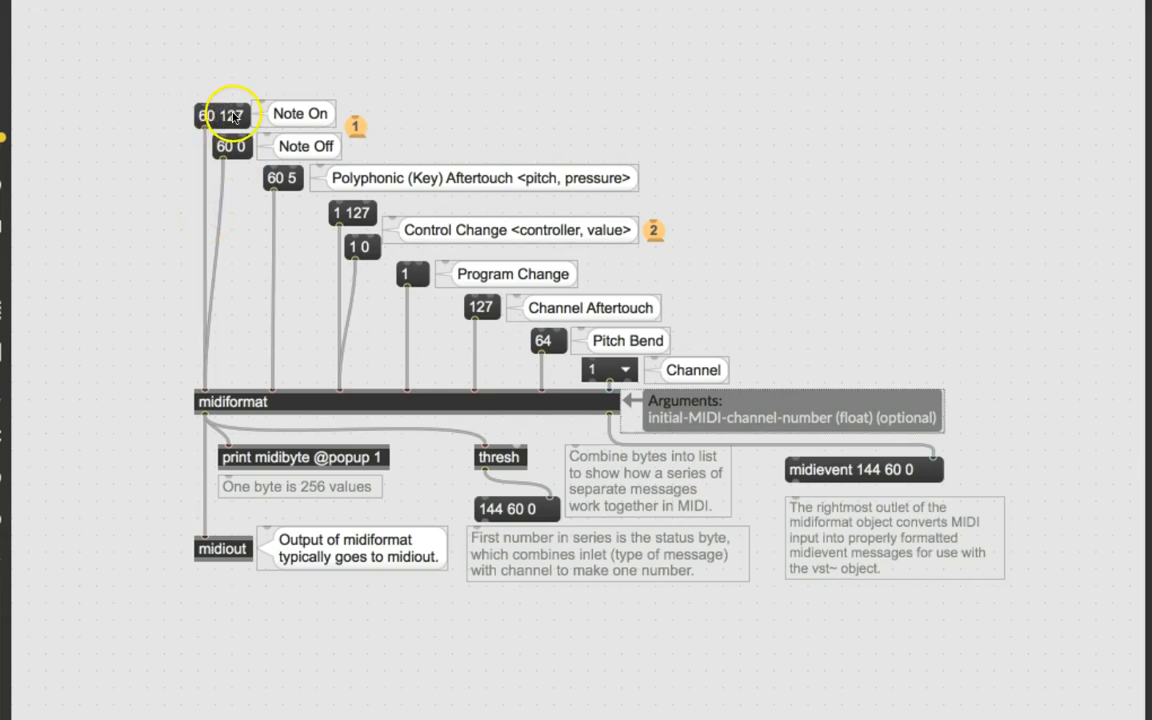
pyautogui.moveTo(227, 163)
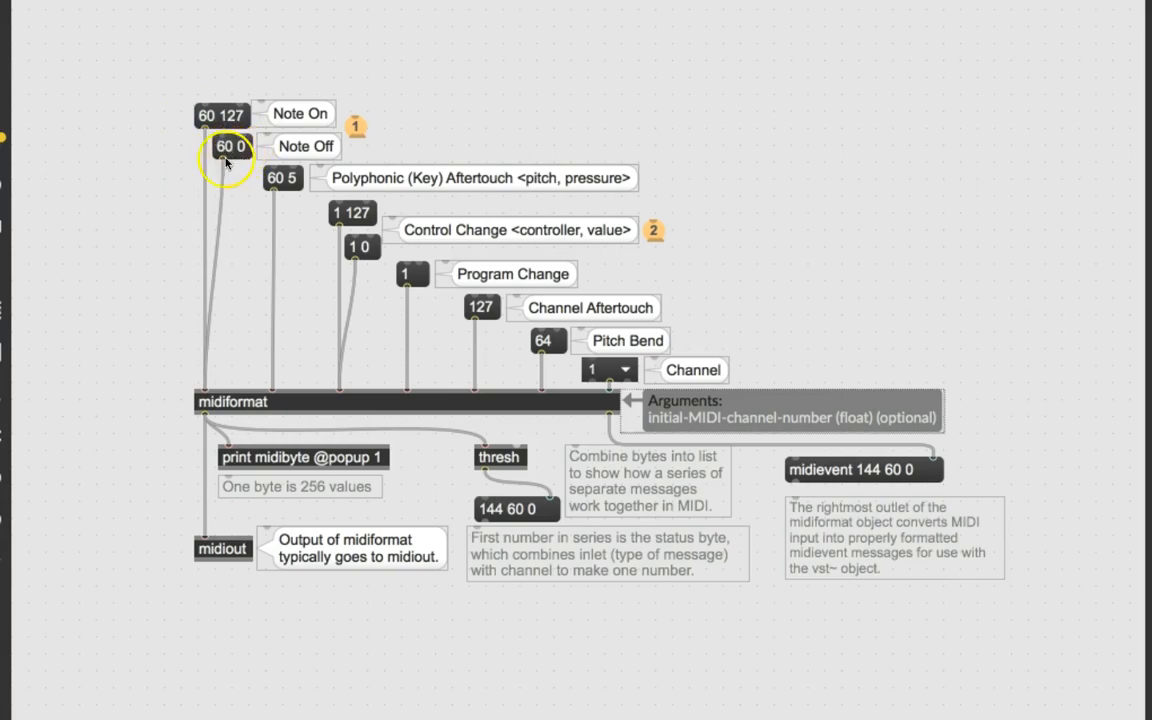
pyautogui.moveTo(168, 219)
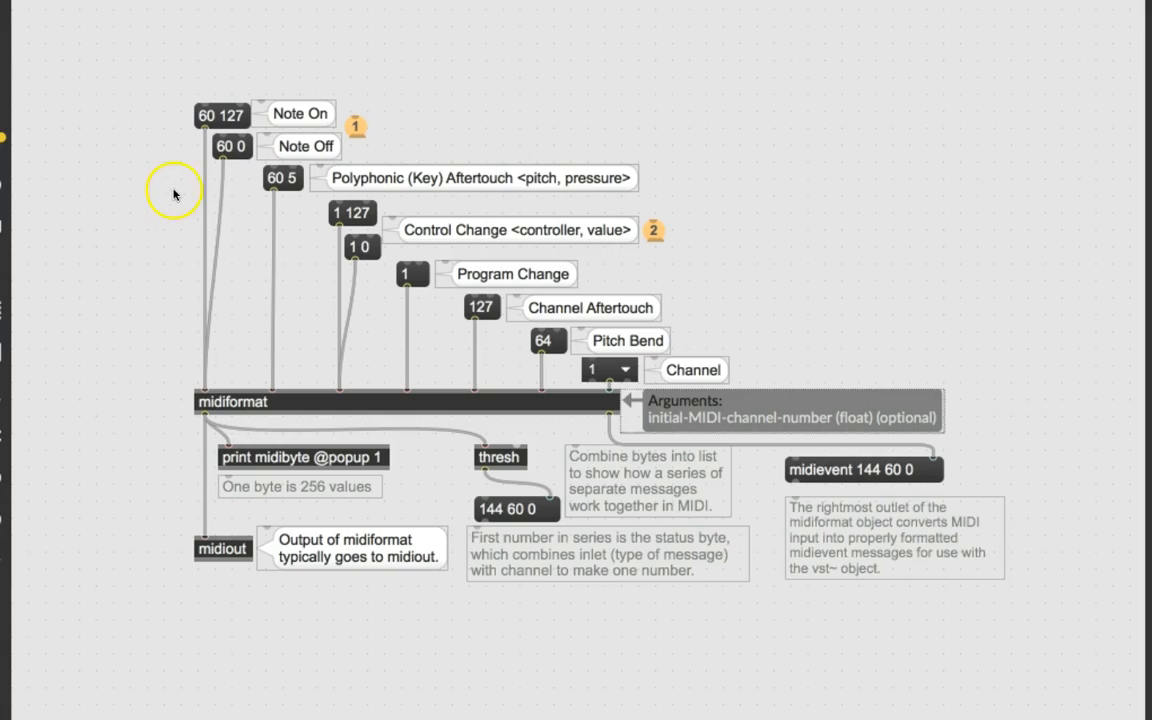
pyautogui.moveTo(182, 99)
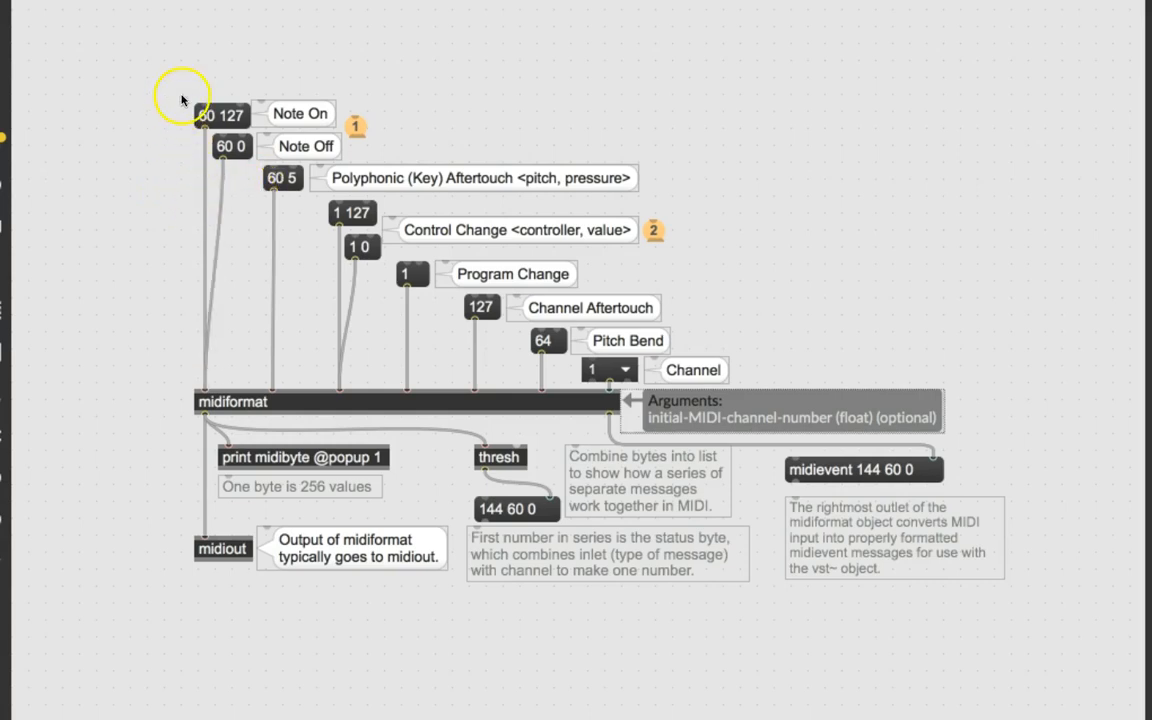
pyautogui.moveTo(226, 87)
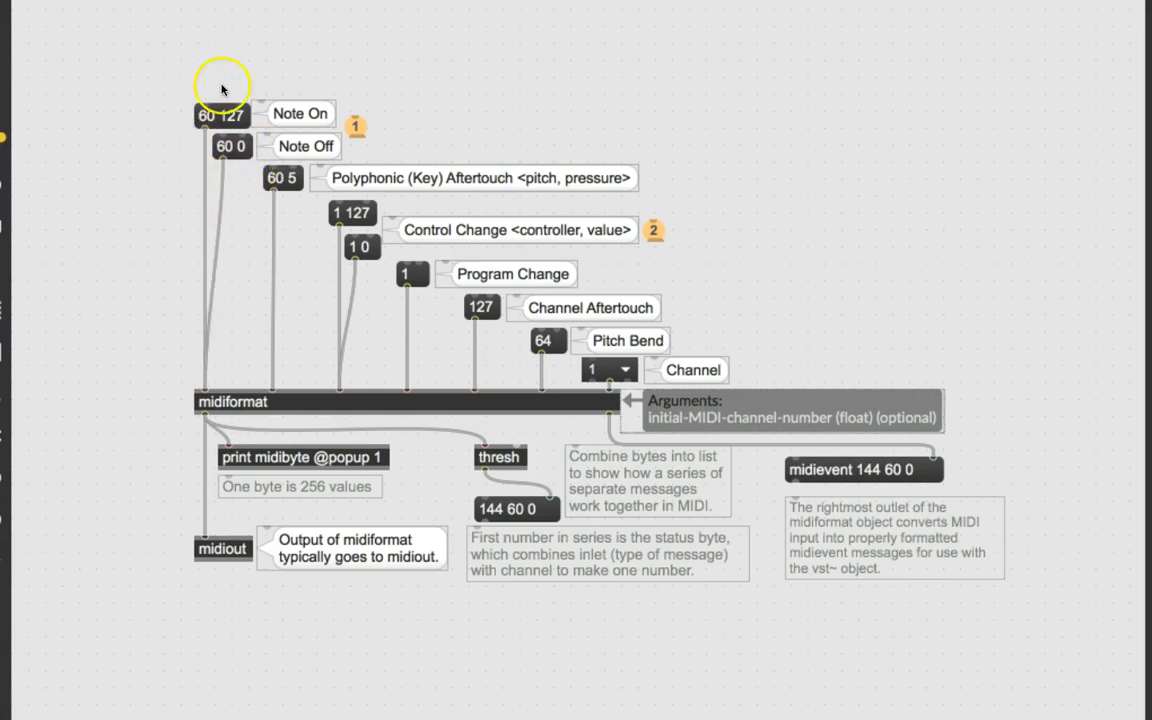
pyautogui.moveTo(206, 62)
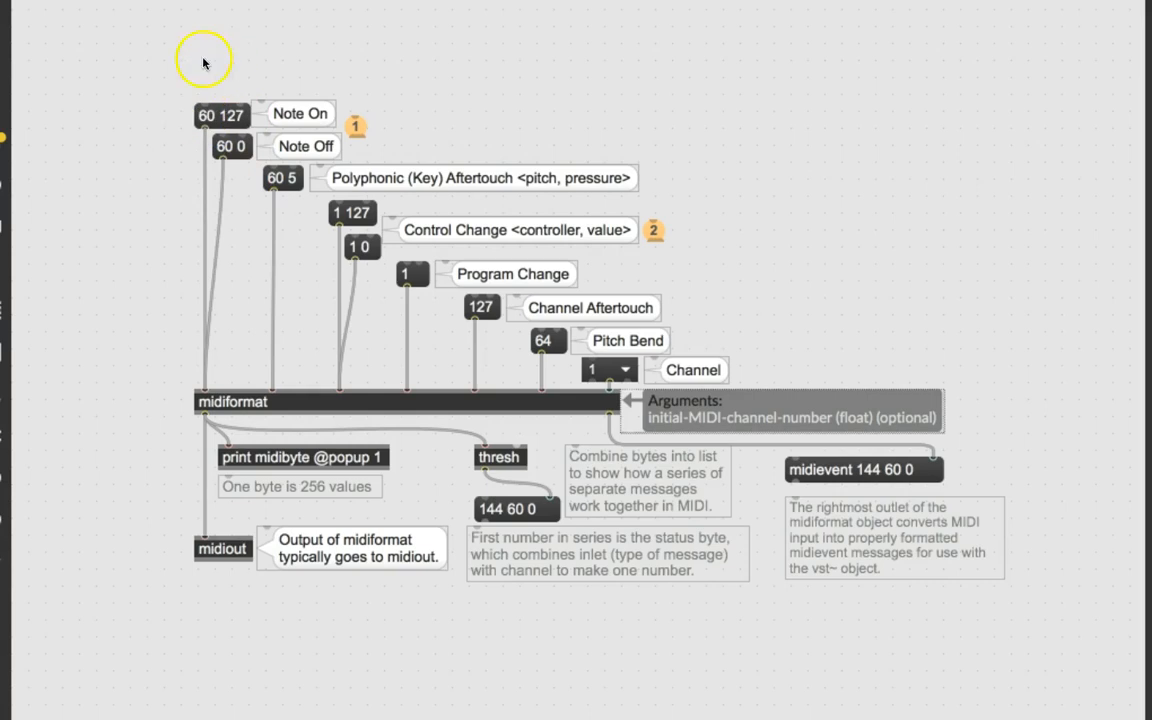
pyautogui.moveTo(172, 137)
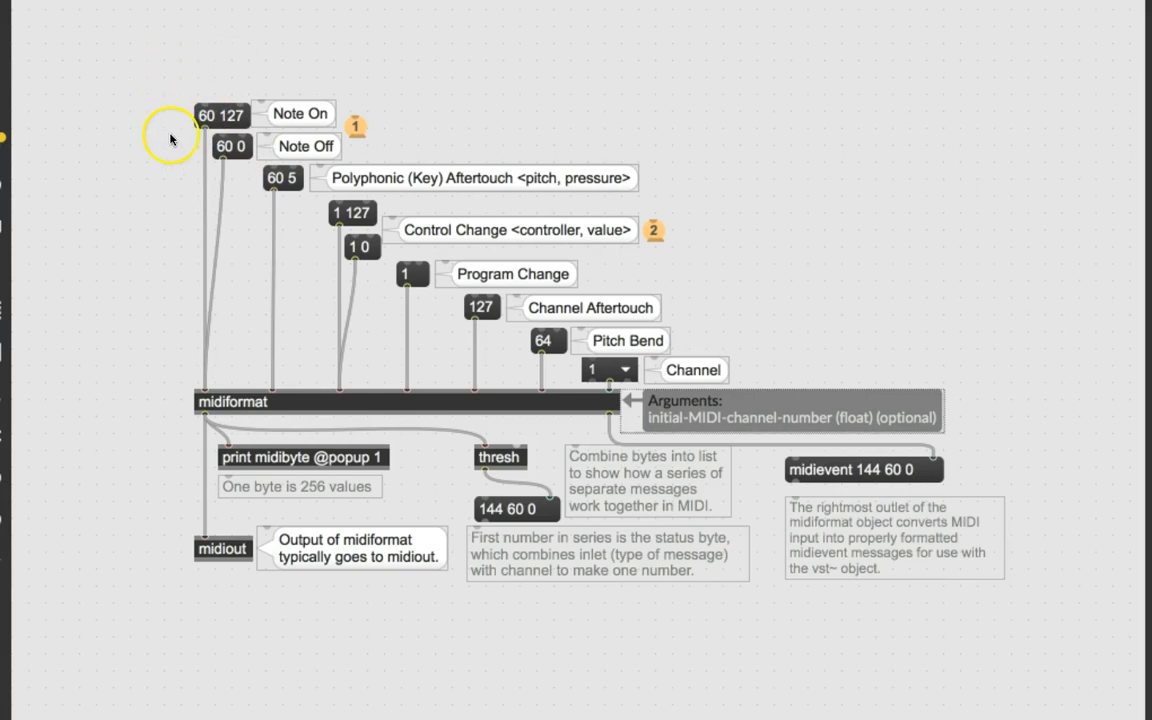
pyautogui.moveTo(185, 203)
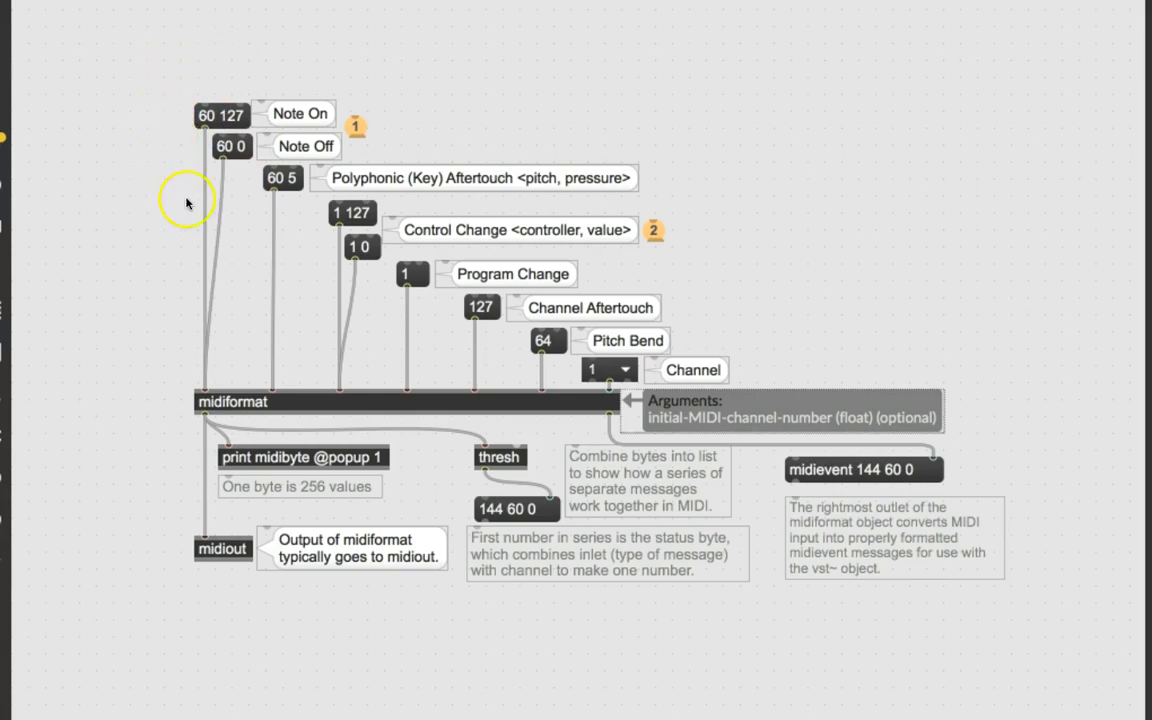
pyautogui.moveTo(212, 210)
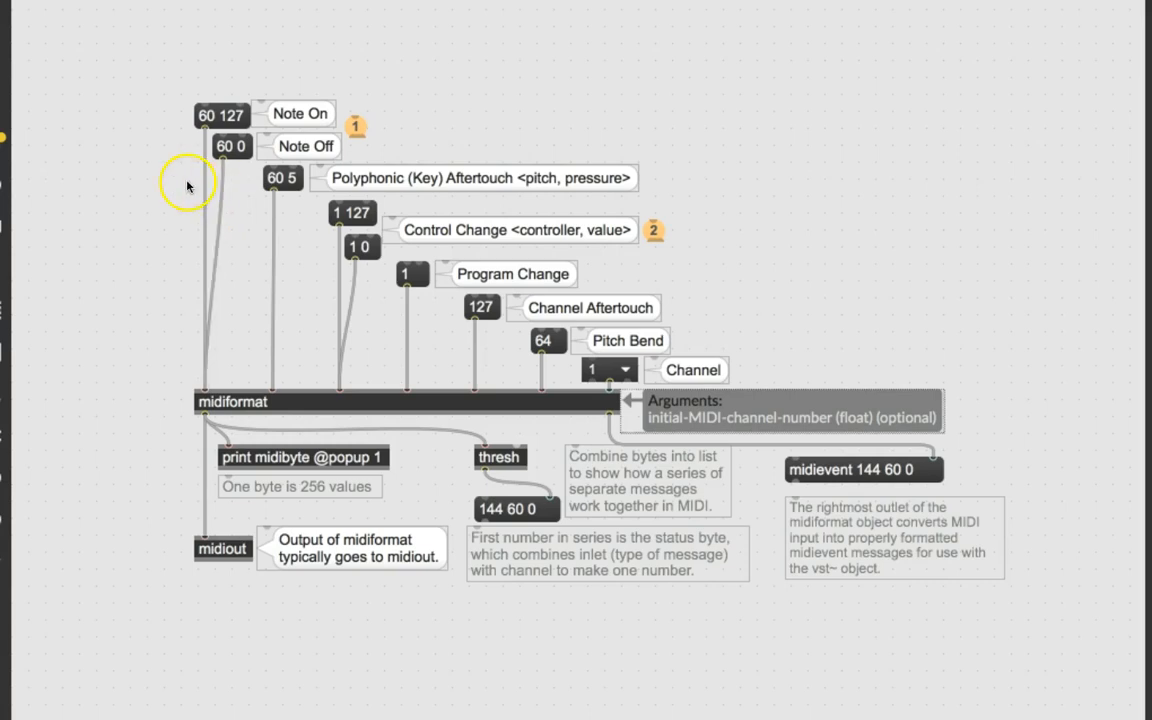
pyautogui.moveTo(172, 244)
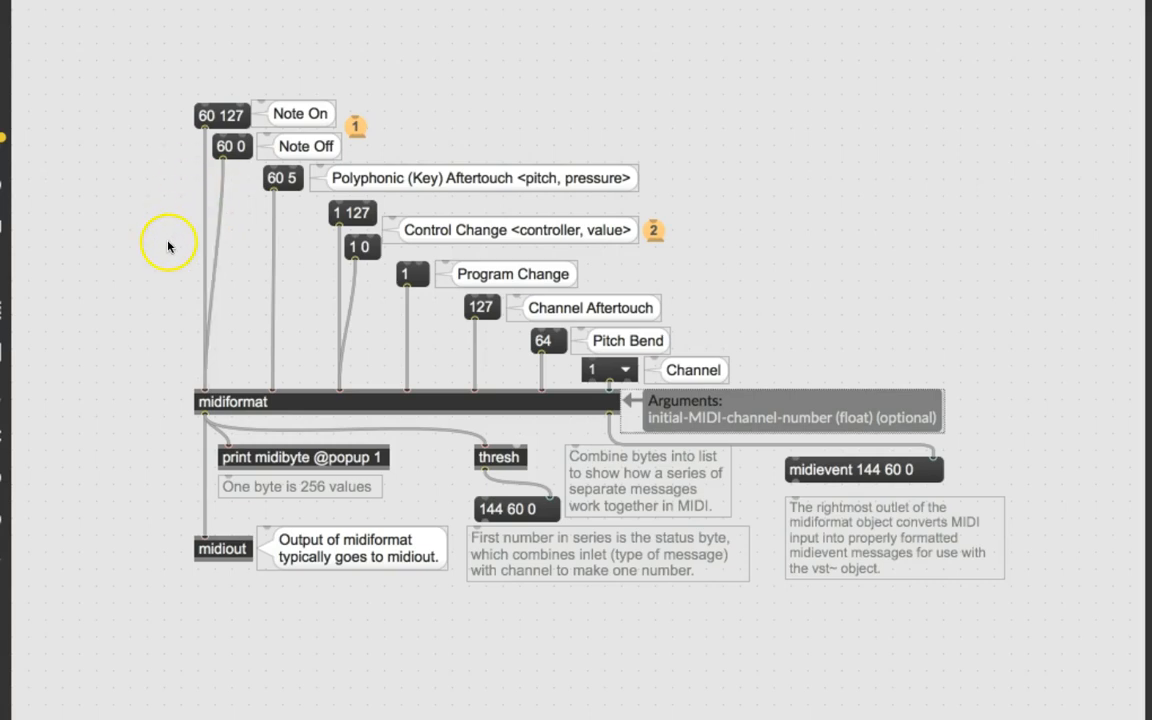
pyautogui.moveTo(433, 298)
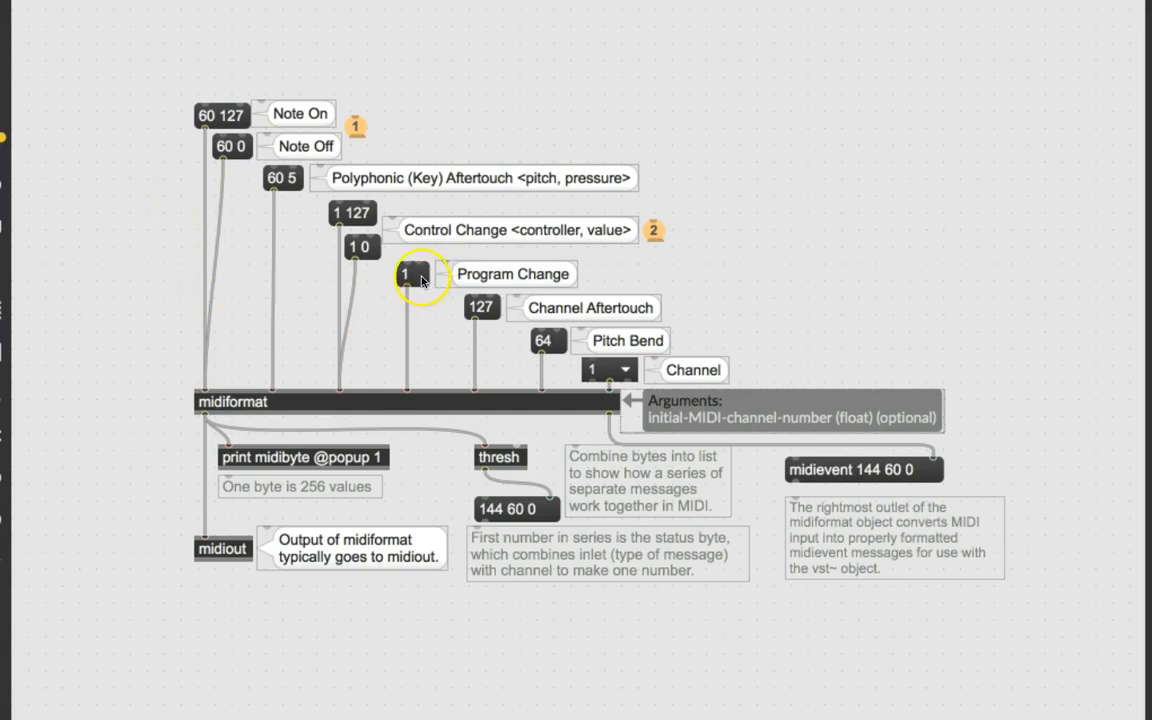
pyautogui.moveTo(432, 305)
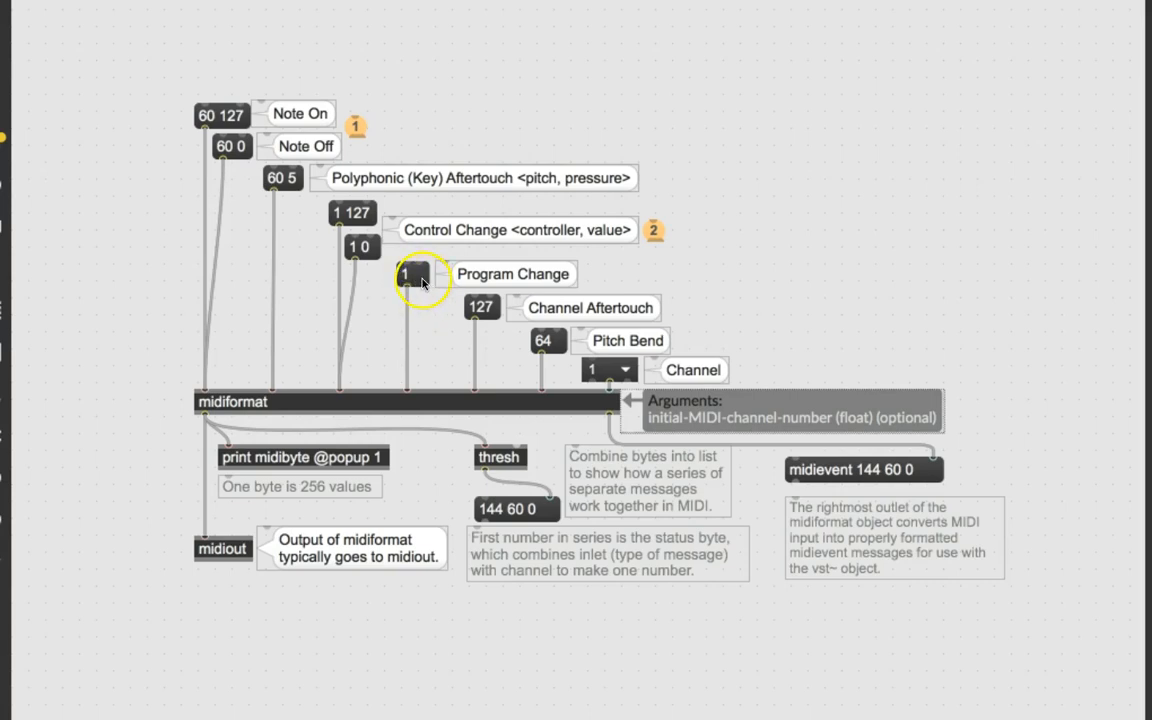
pyautogui.moveTo(427, 319)
pyautogui.write('13')
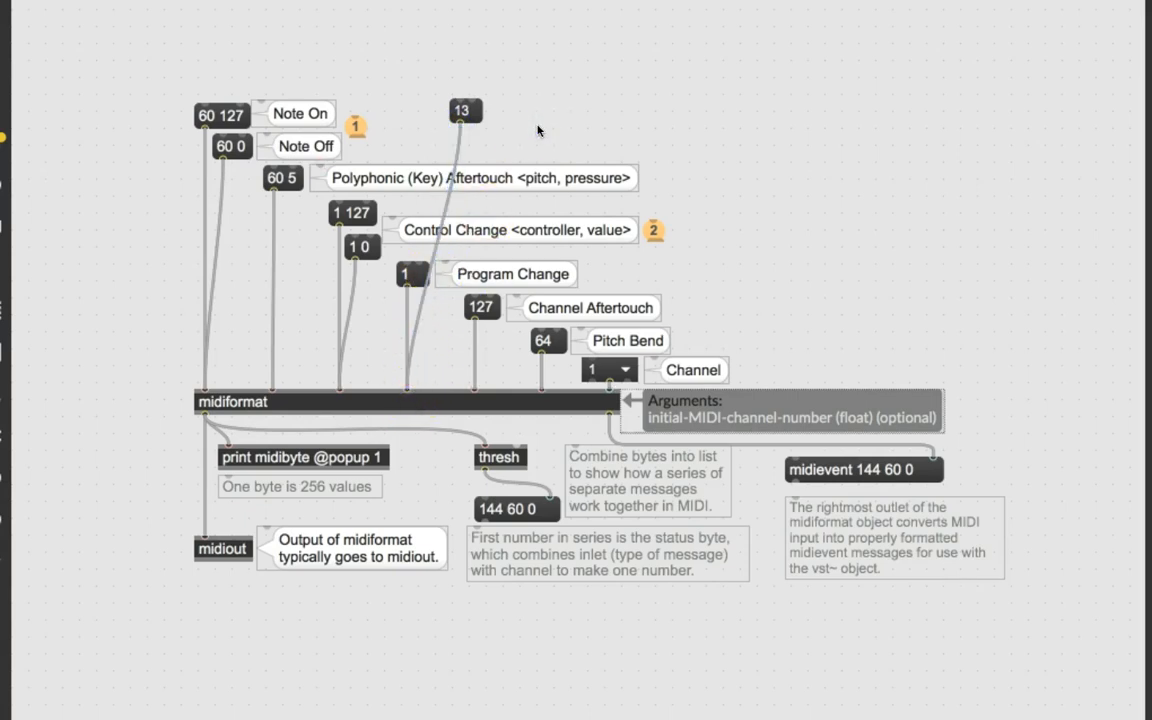
pyautogui.click(466, 111)
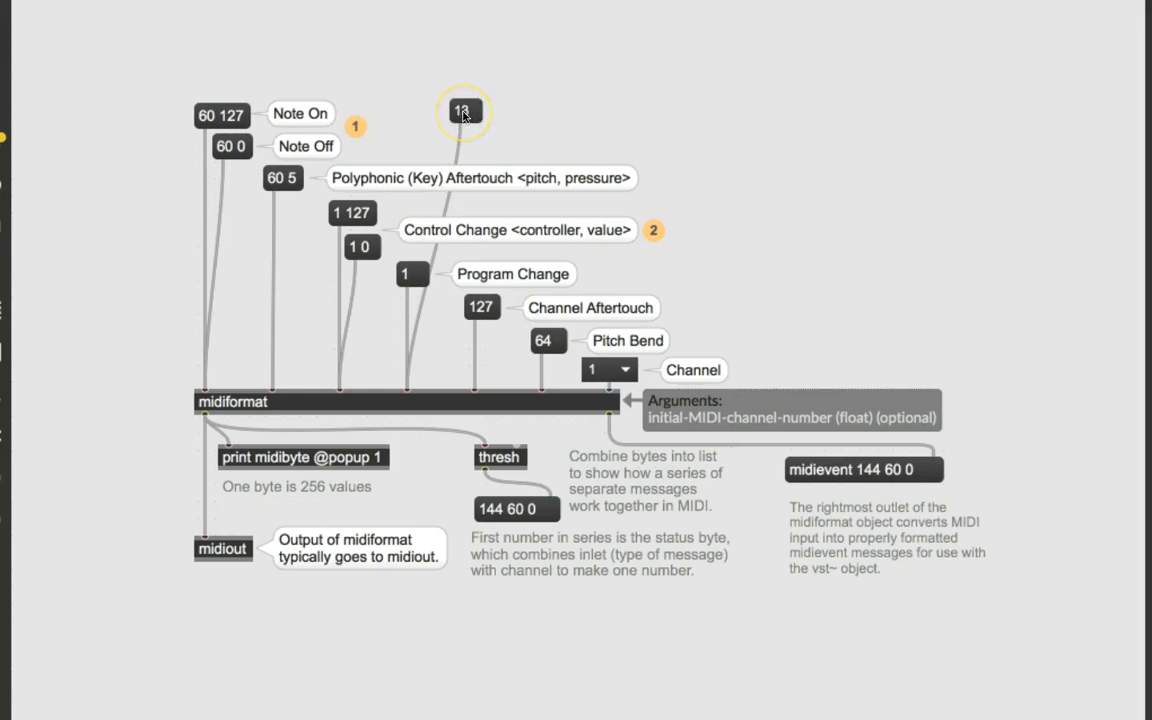
pyautogui.click(466, 110)
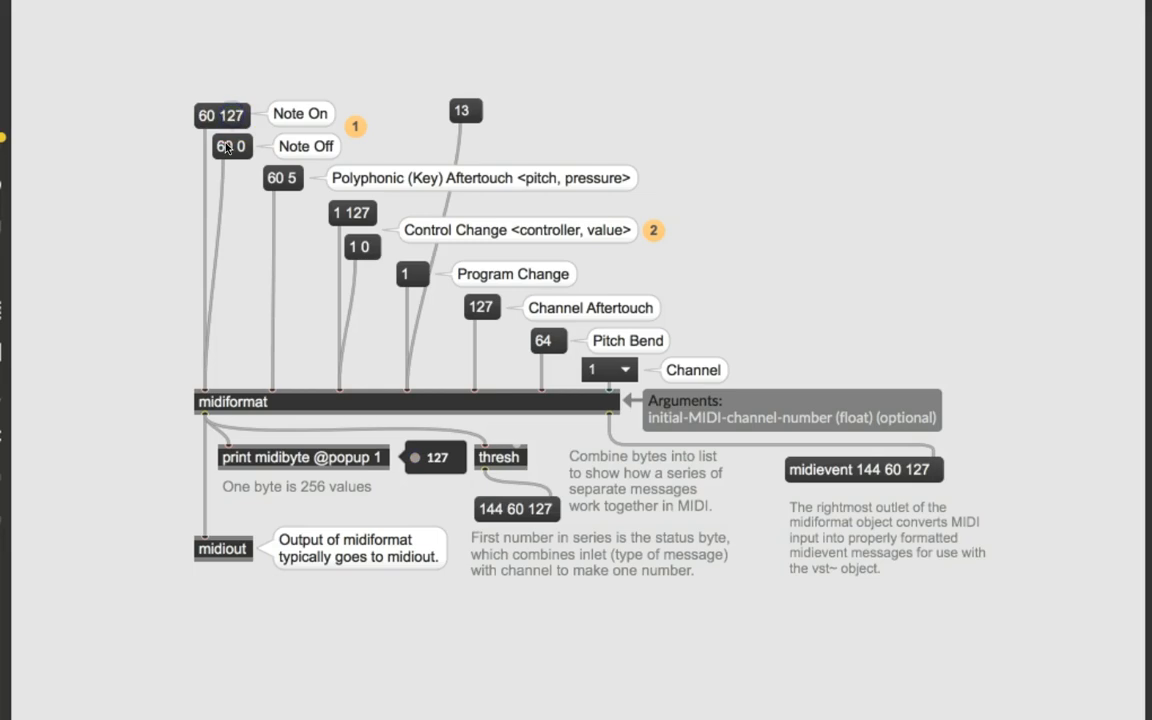
pyautogui.click(230, 146)
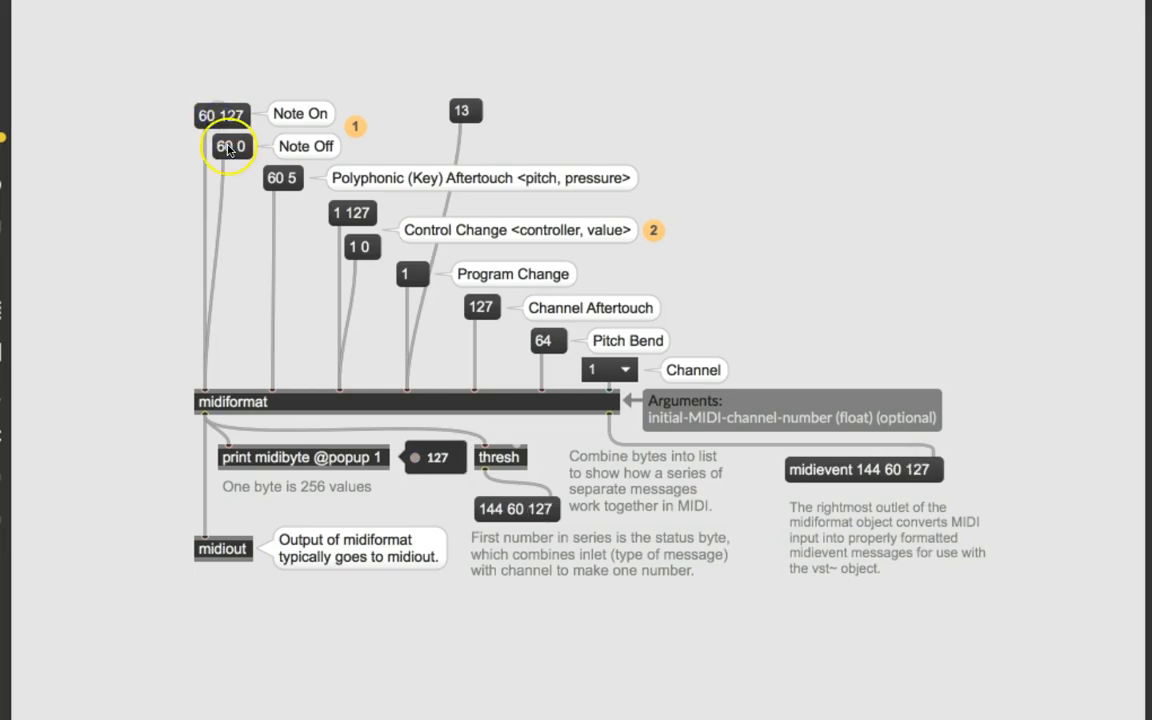
pyautogui.click(229, 146)
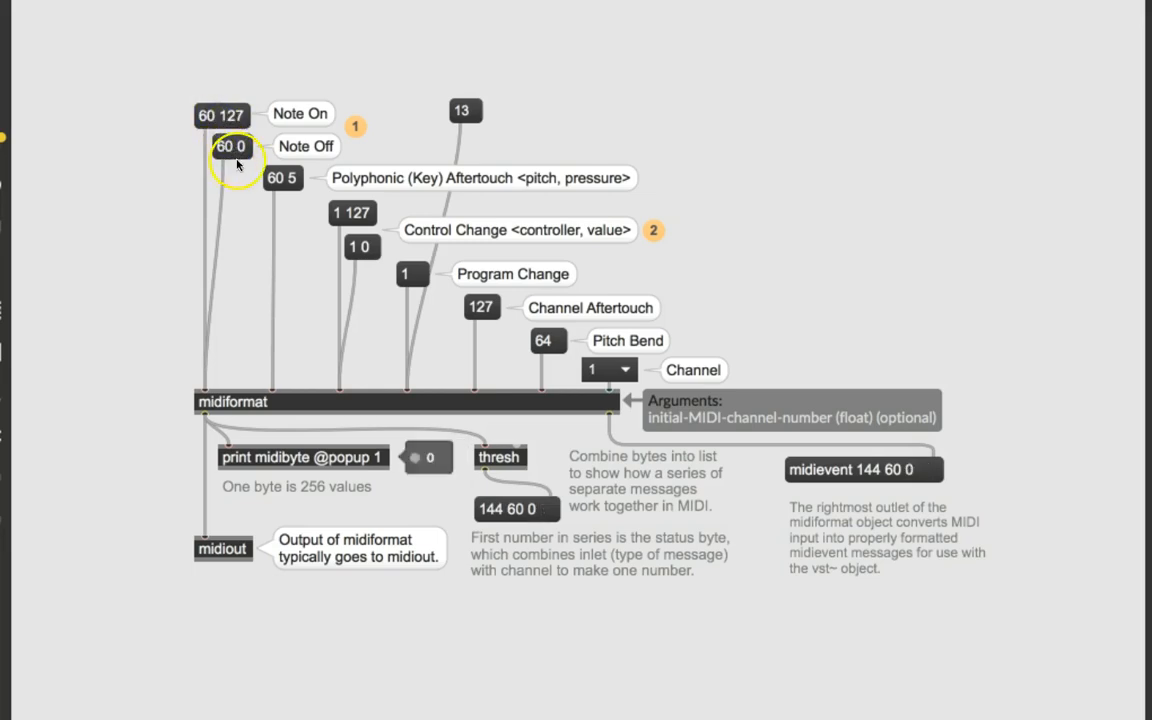
pyautogui.click(231, 146)
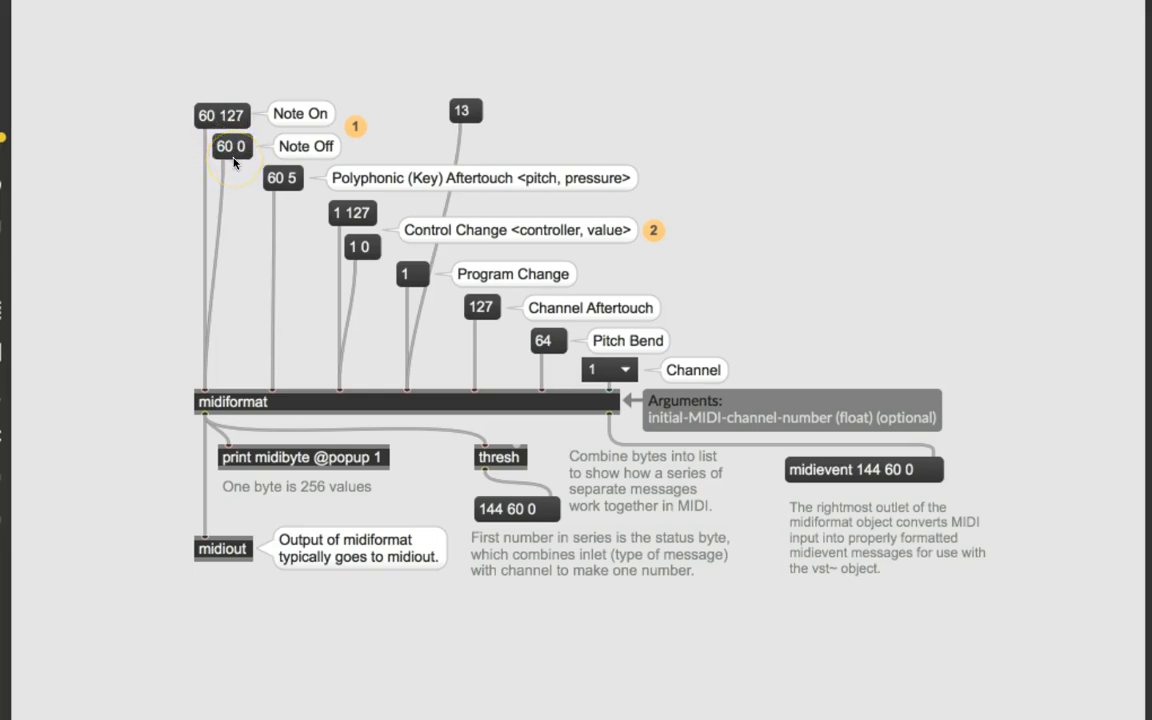
pyautogui.click(217, 113)
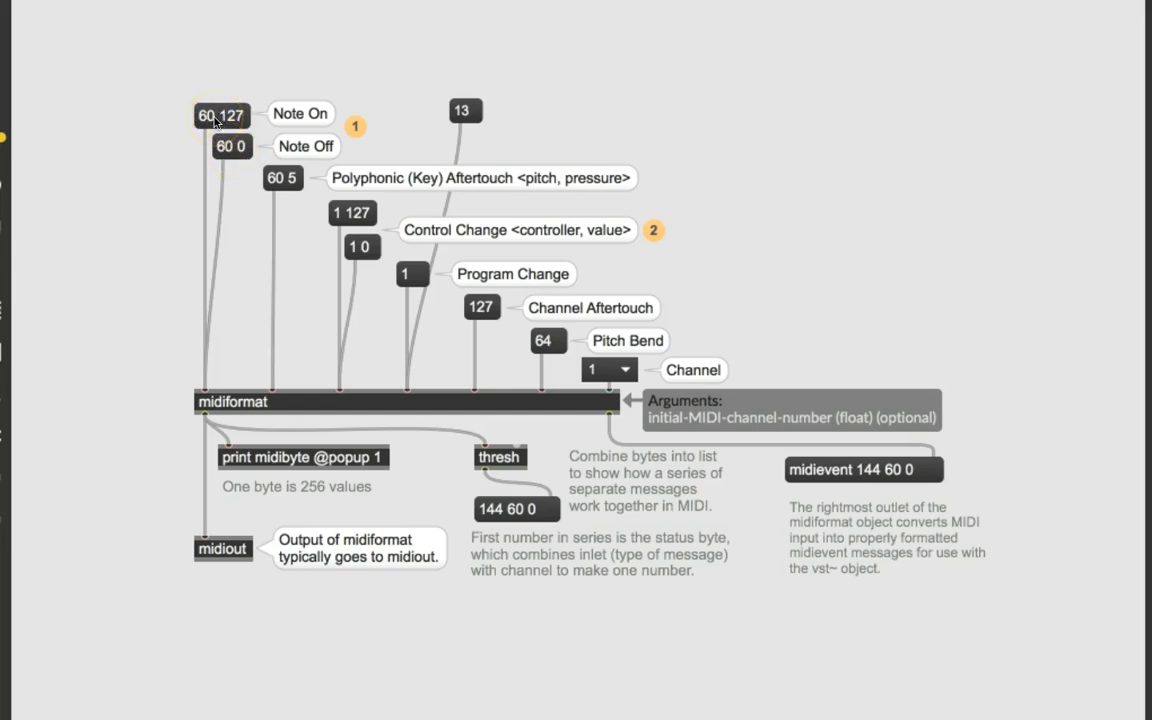
pyautogui.click(224, 146)
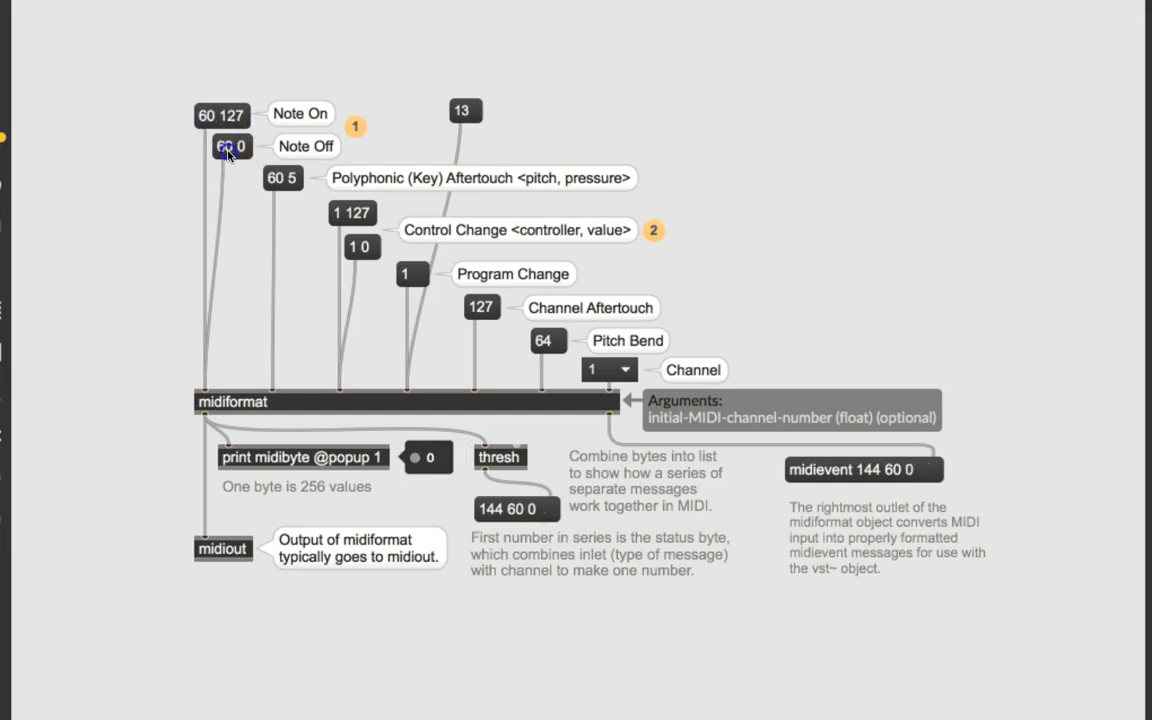
pyautogui.click(224, 146)
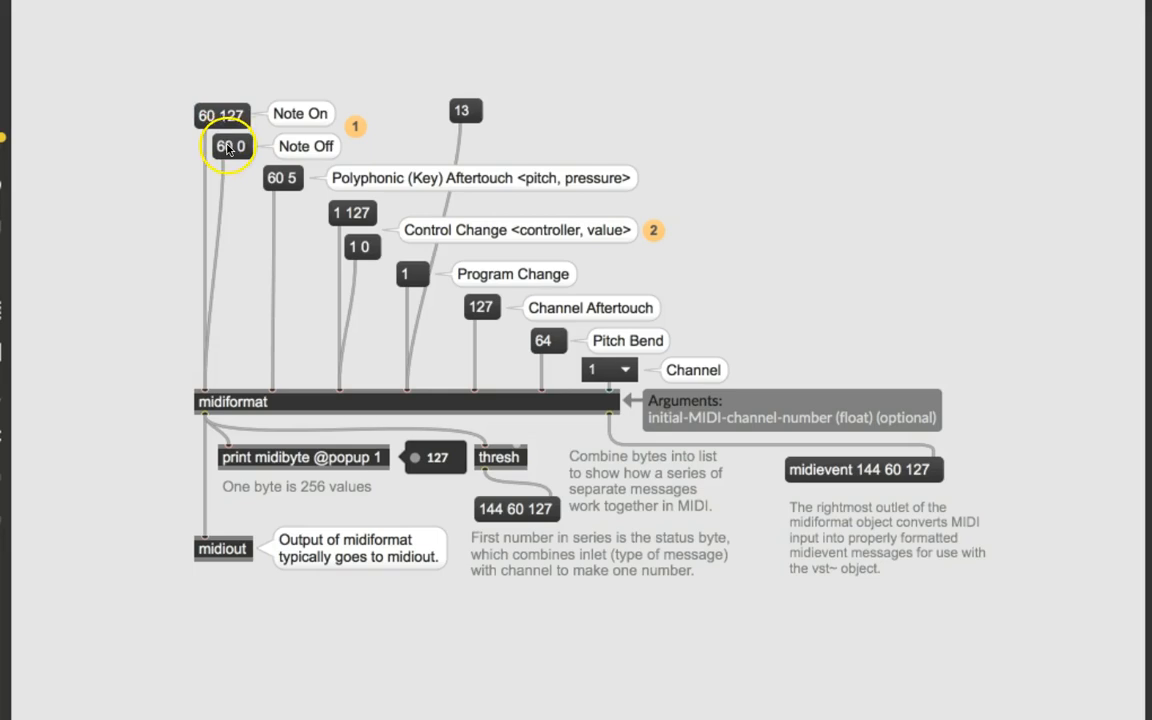
pyautogui.click(230, 145)
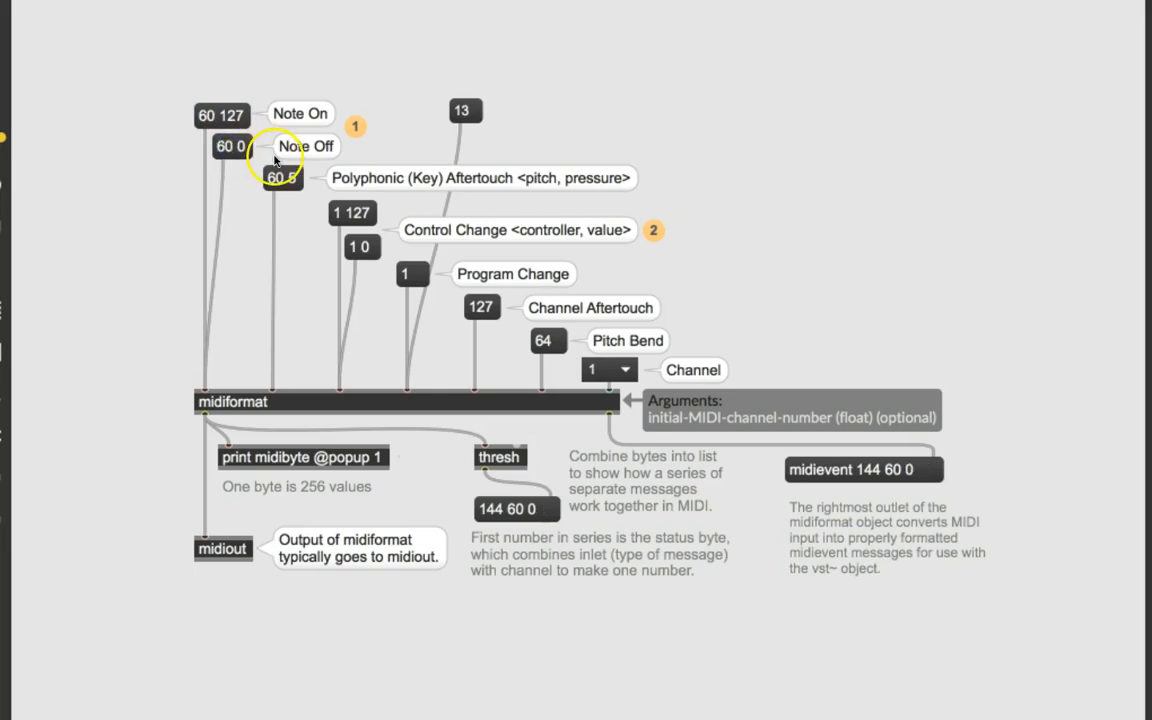
pyautogui.moveTo(146, 103)
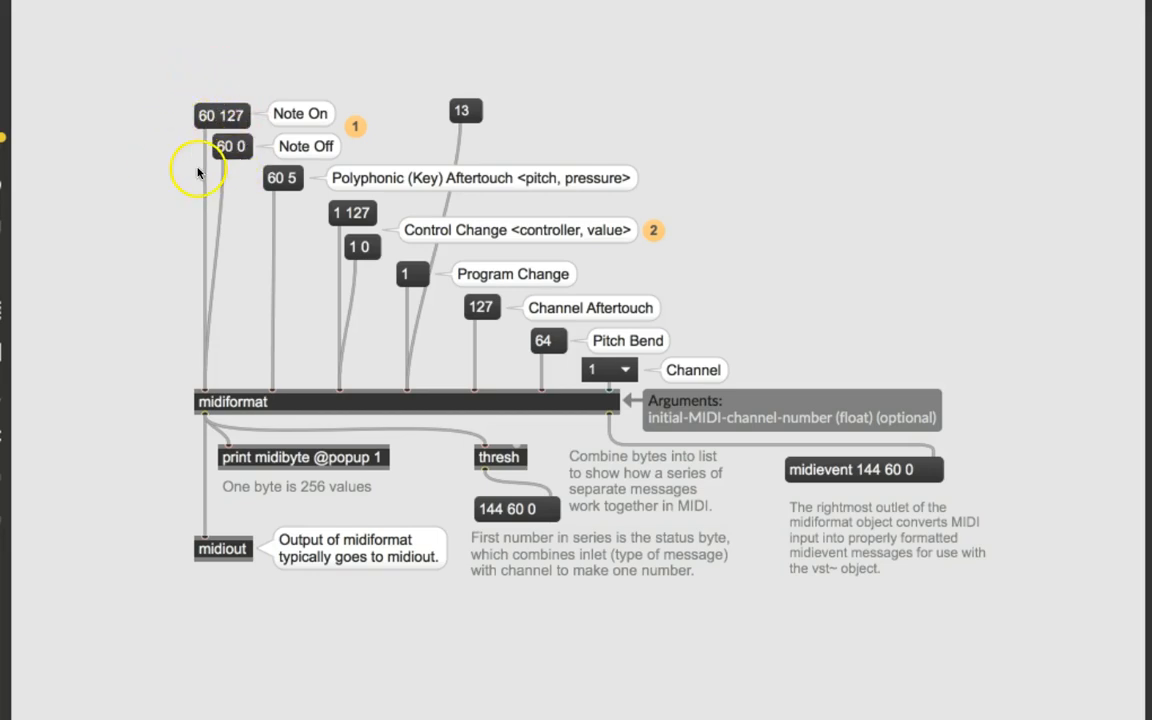
pyautogui.moveTo(152, 113)
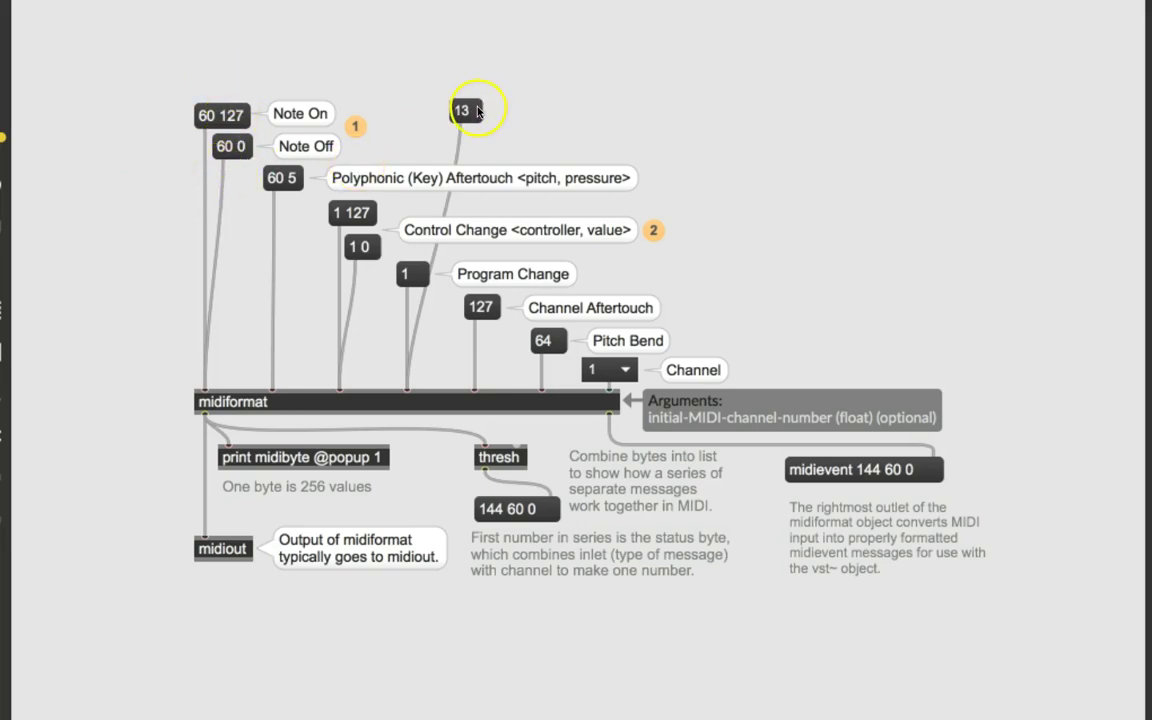
pyautogui.moveTo(458, 183)
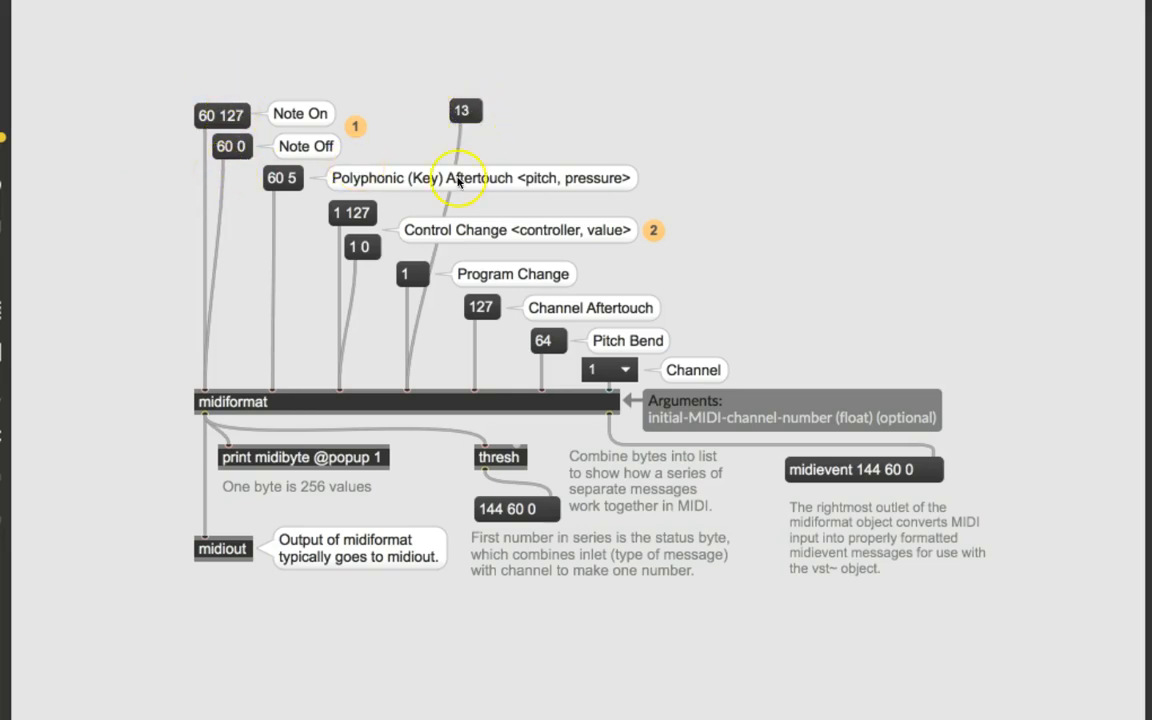
pyautogui.moveTo(416, 273)
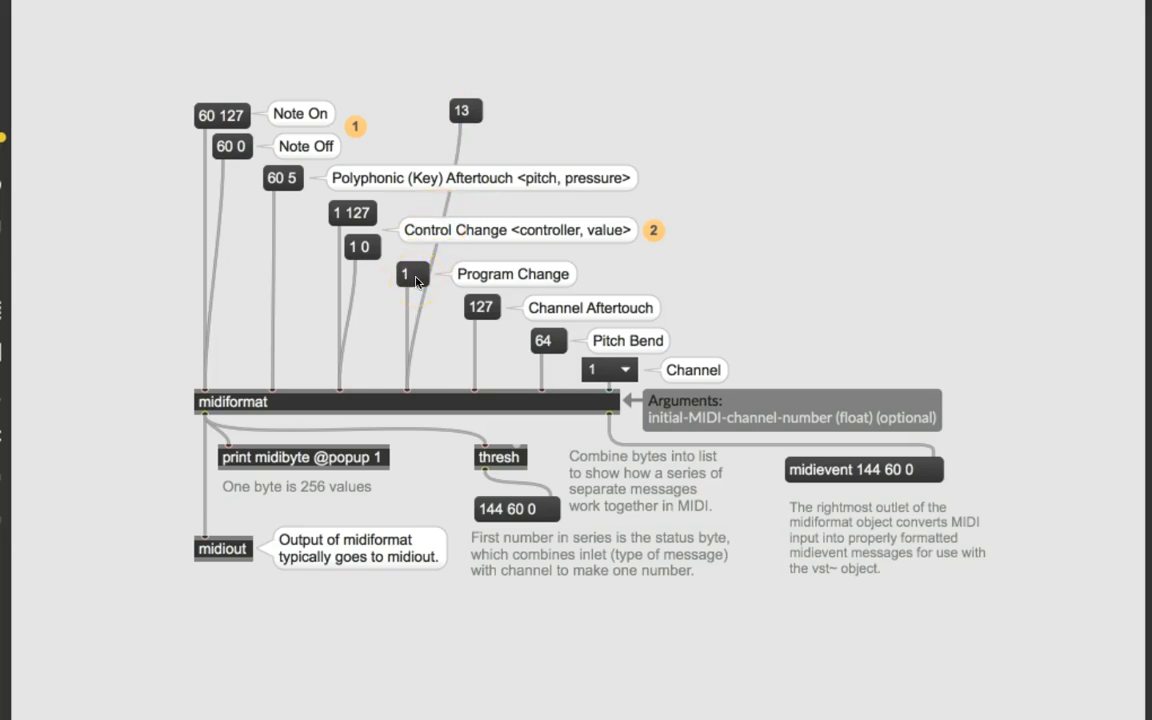
pyautogui.click(406, 274)
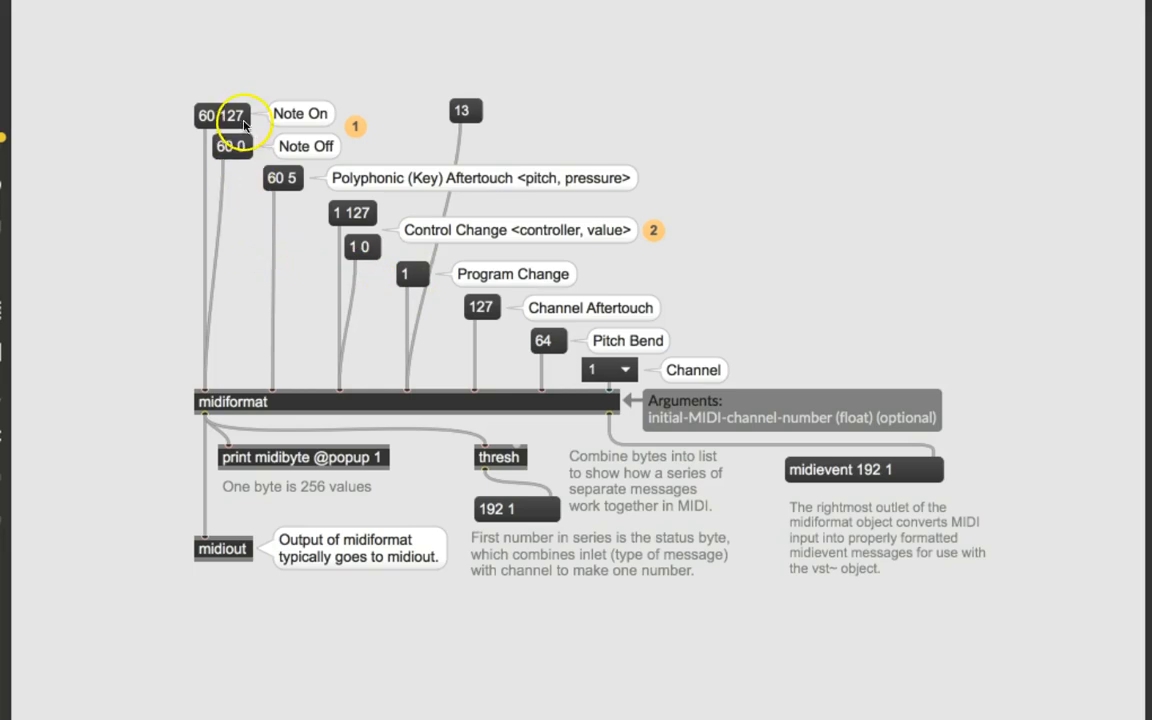
pyautogui.click(232, 114)
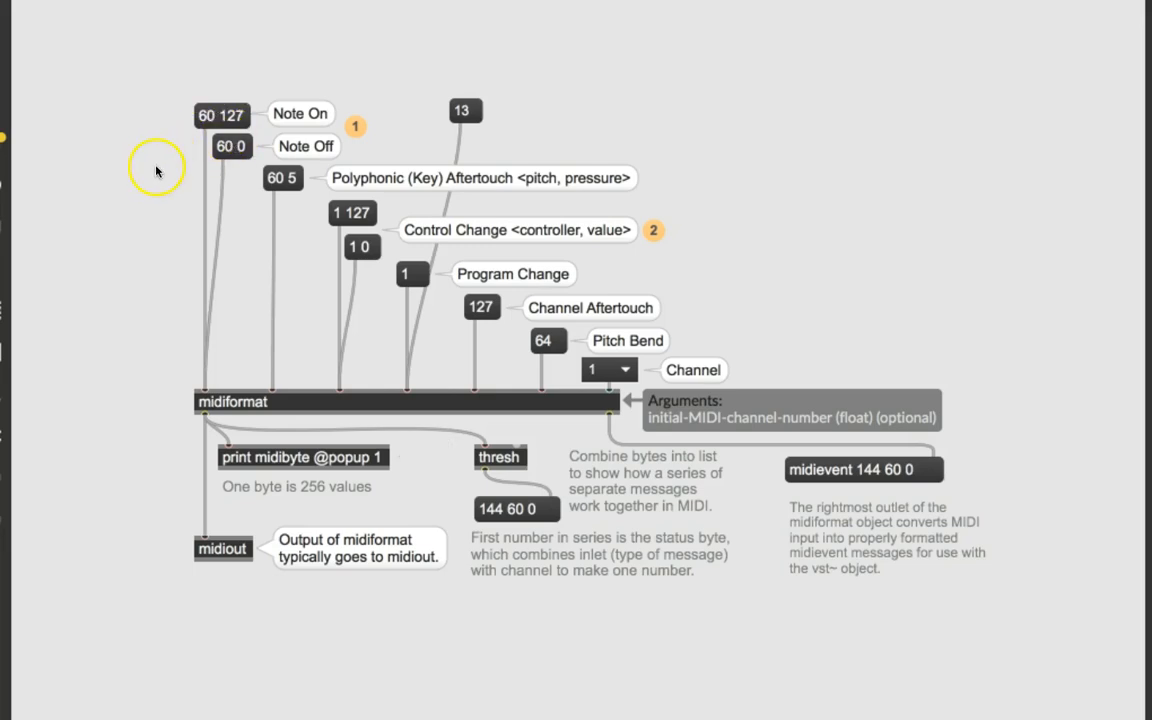
pyautogui.moveTo(184, 309)
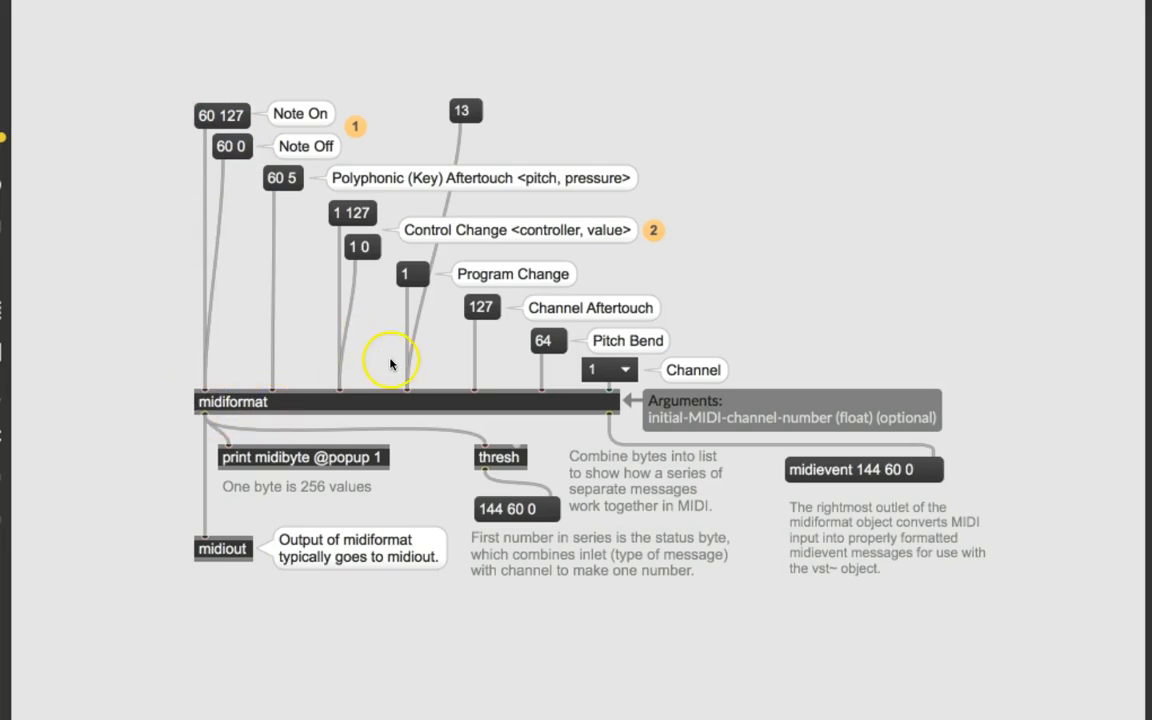
pyautogui.moveTo(495, 535)
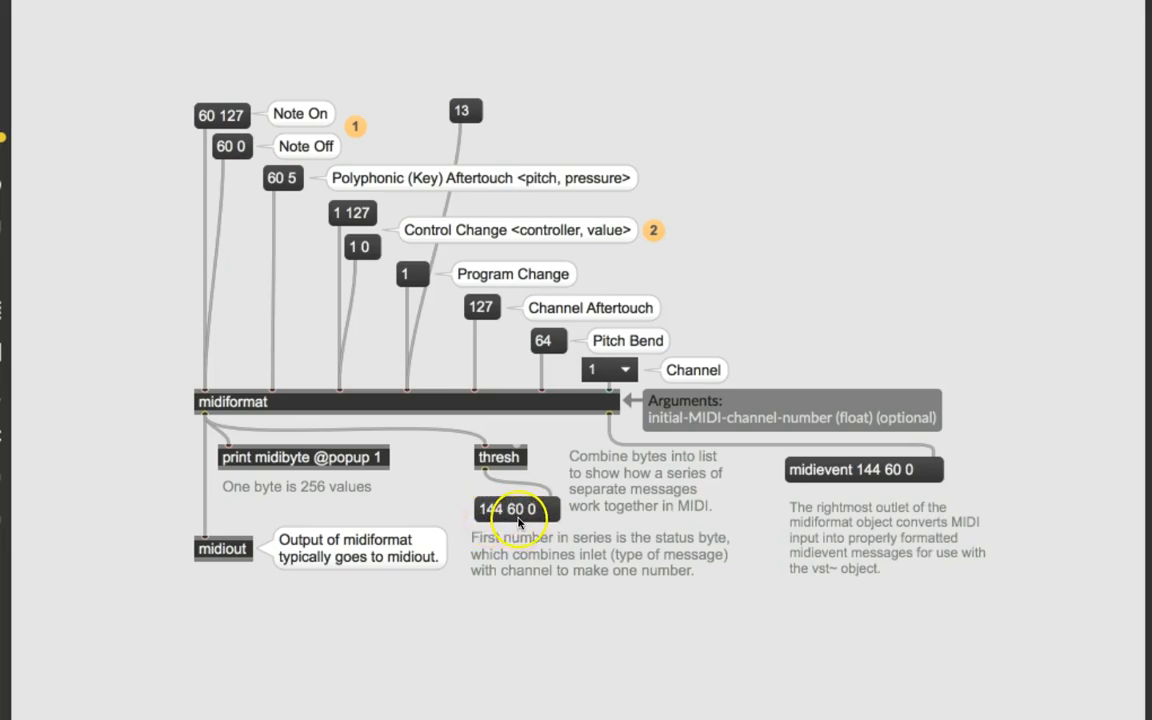
pyautogui.moveTo(494, 525)
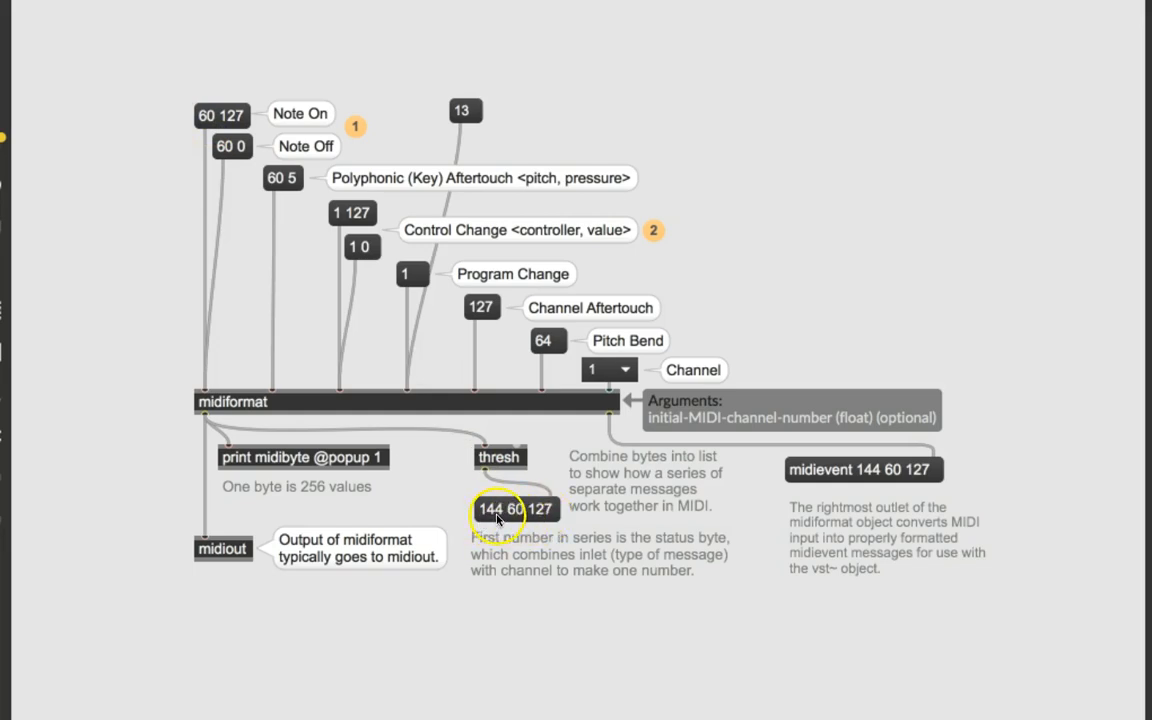
pyautogui.moveTo(518, 522)
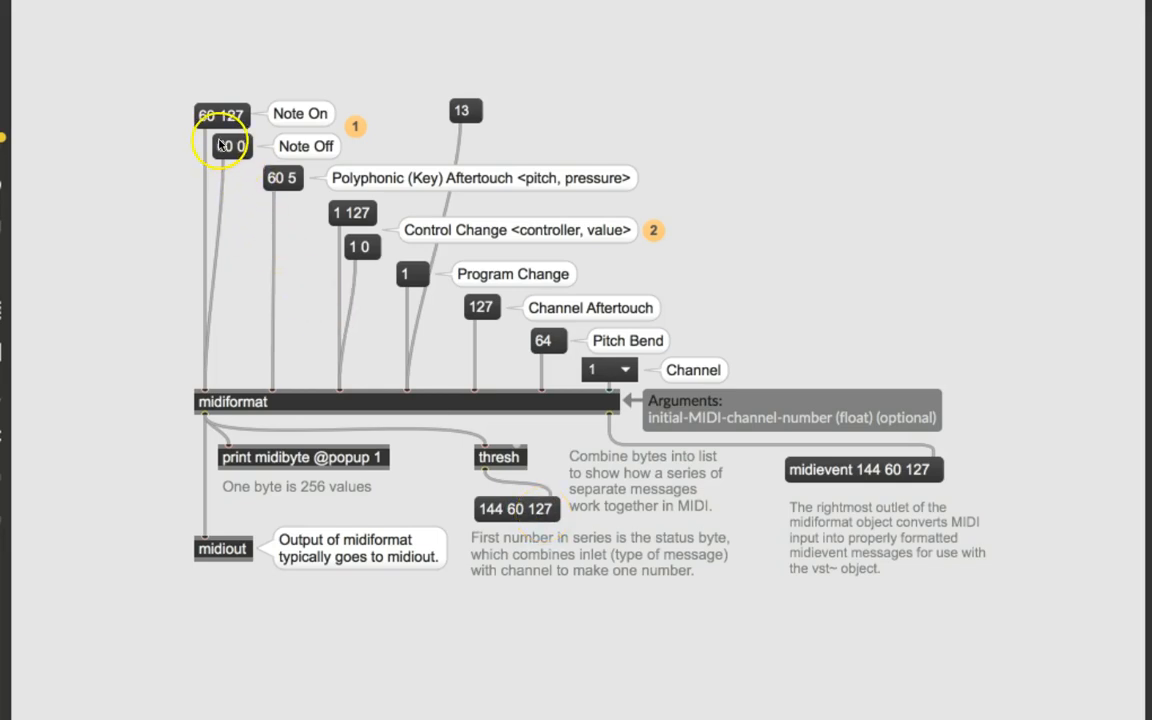
pyautogui.click(230, 146)
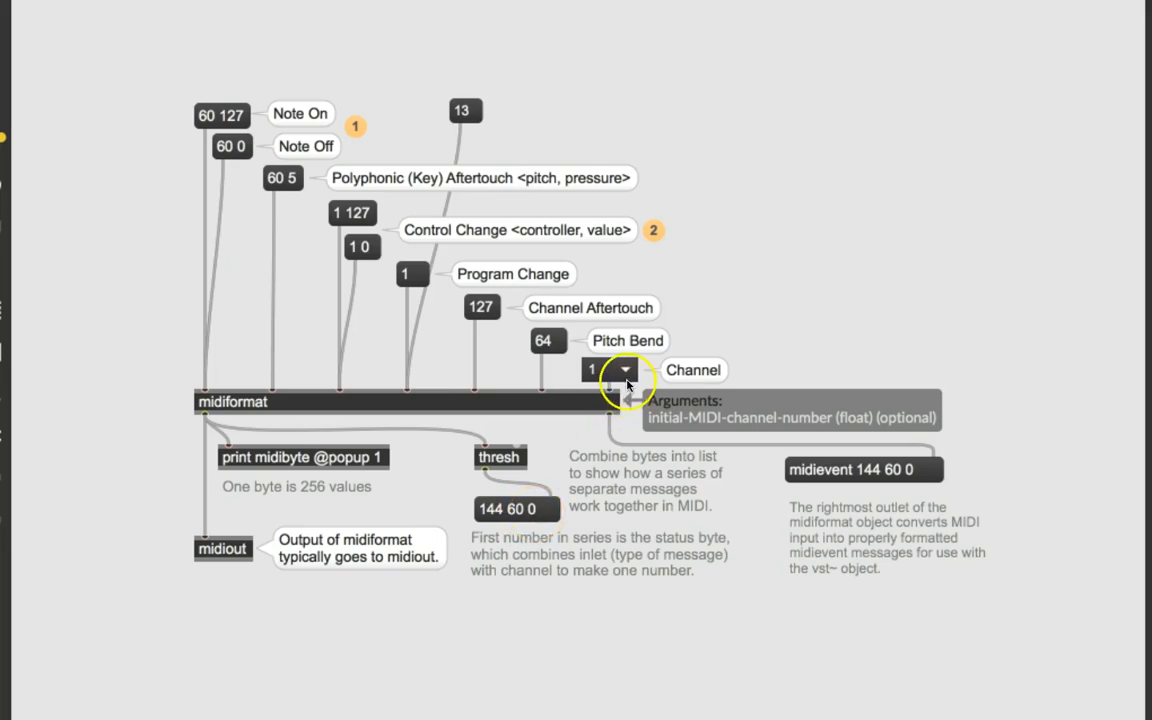
# Set midiformat's Channel menu to 2 and send a test note, giving 145 60 0.
pyautogui.click(624, 370)
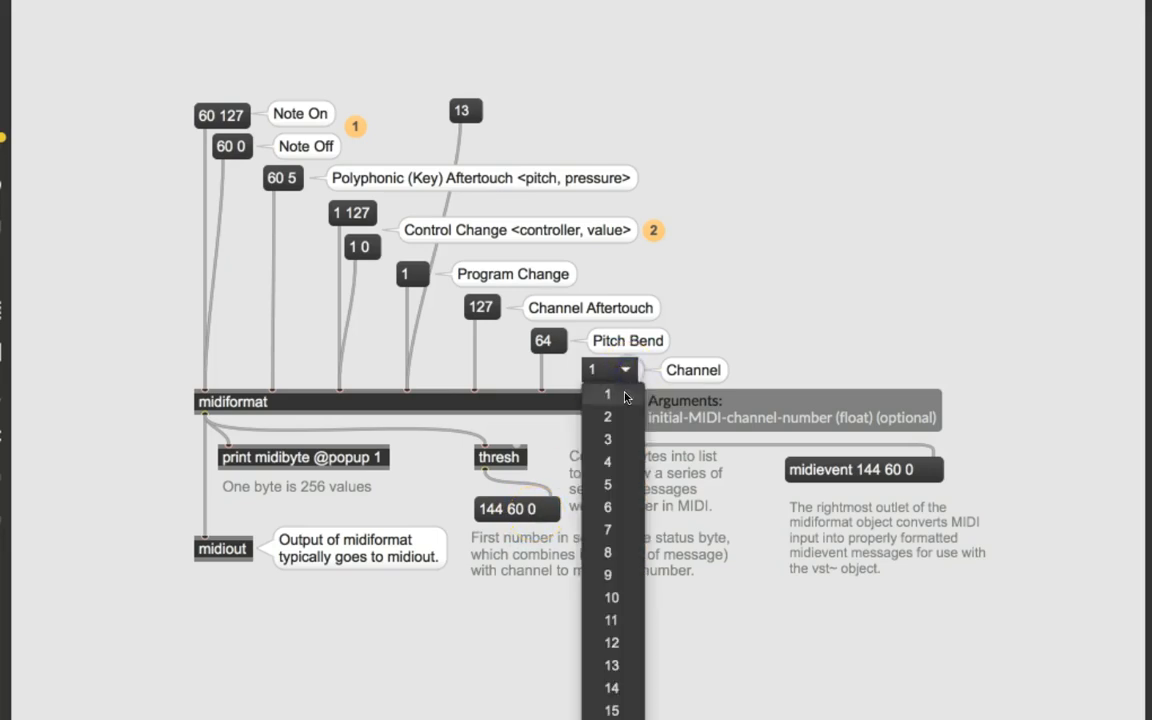
pyautogui.click(606, 415)
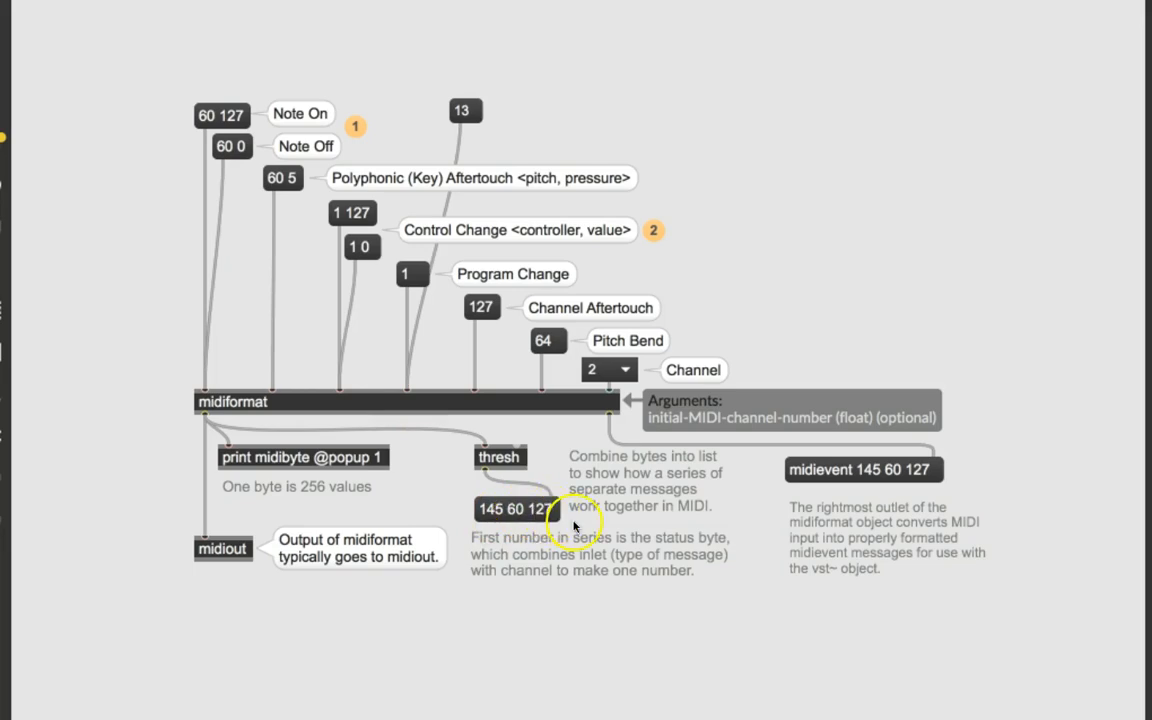
pyautogui.moveTo(267, 199)
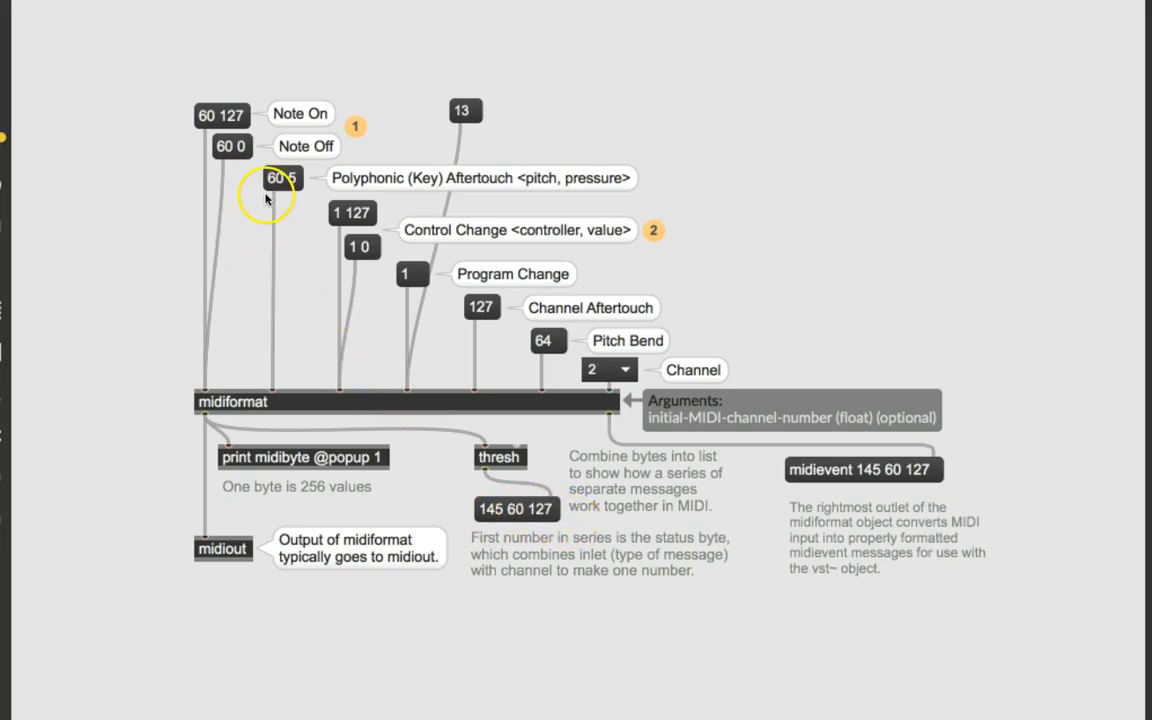
pyautogui.click(231, 146)
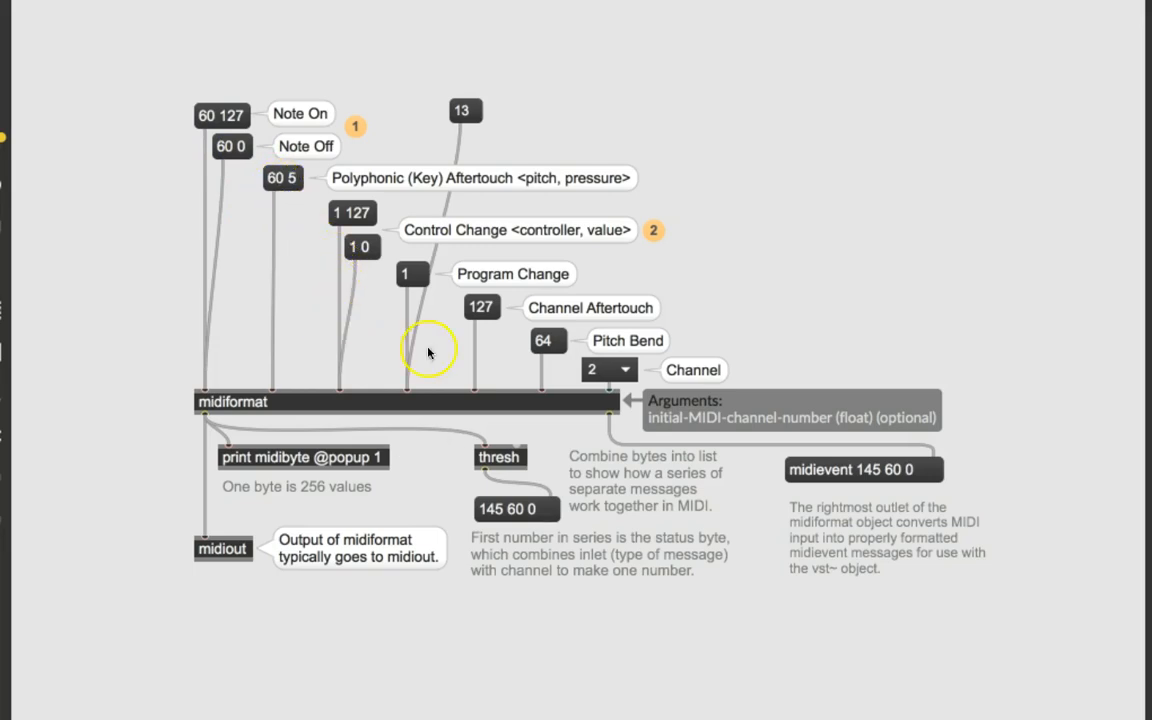
pyautogui.moveTo(525, 528)
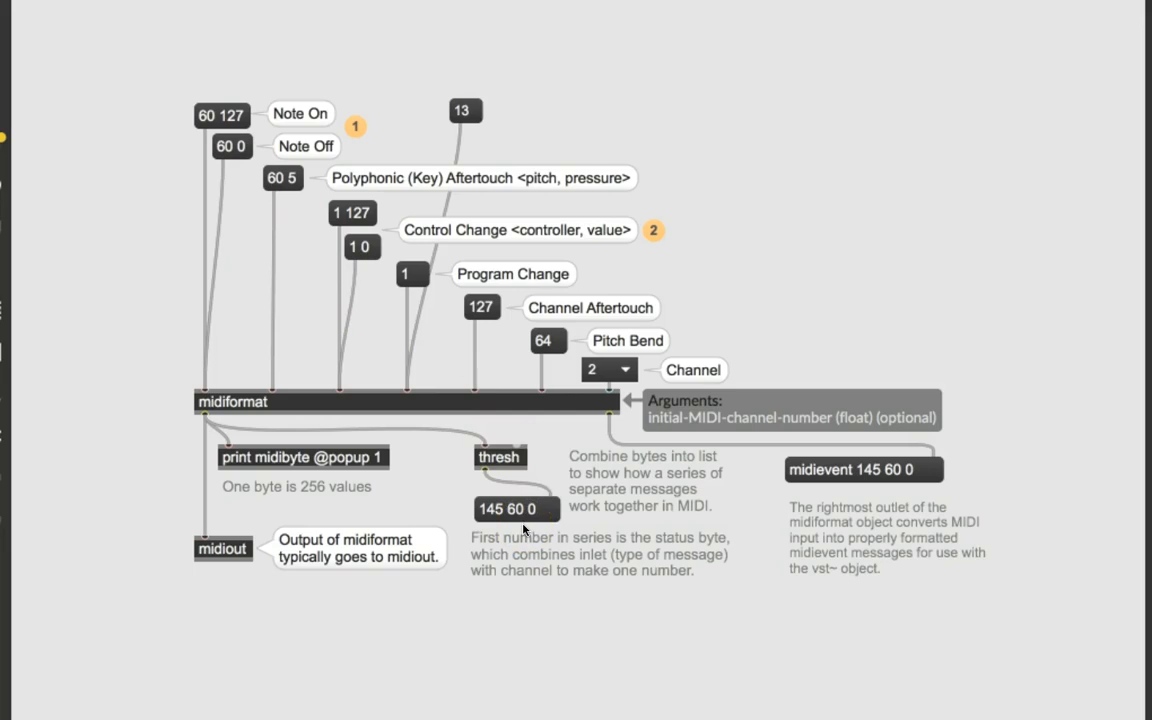
pyautogui.click(523, 523)
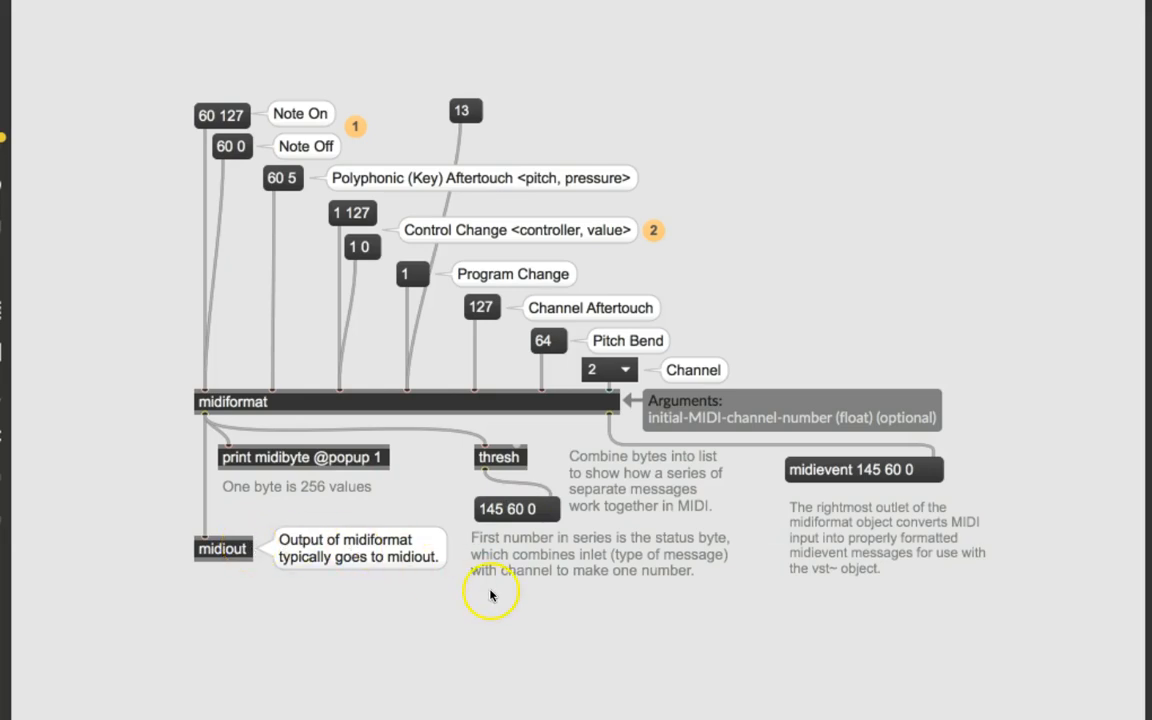
pyautogui.moveTo(589, 78)
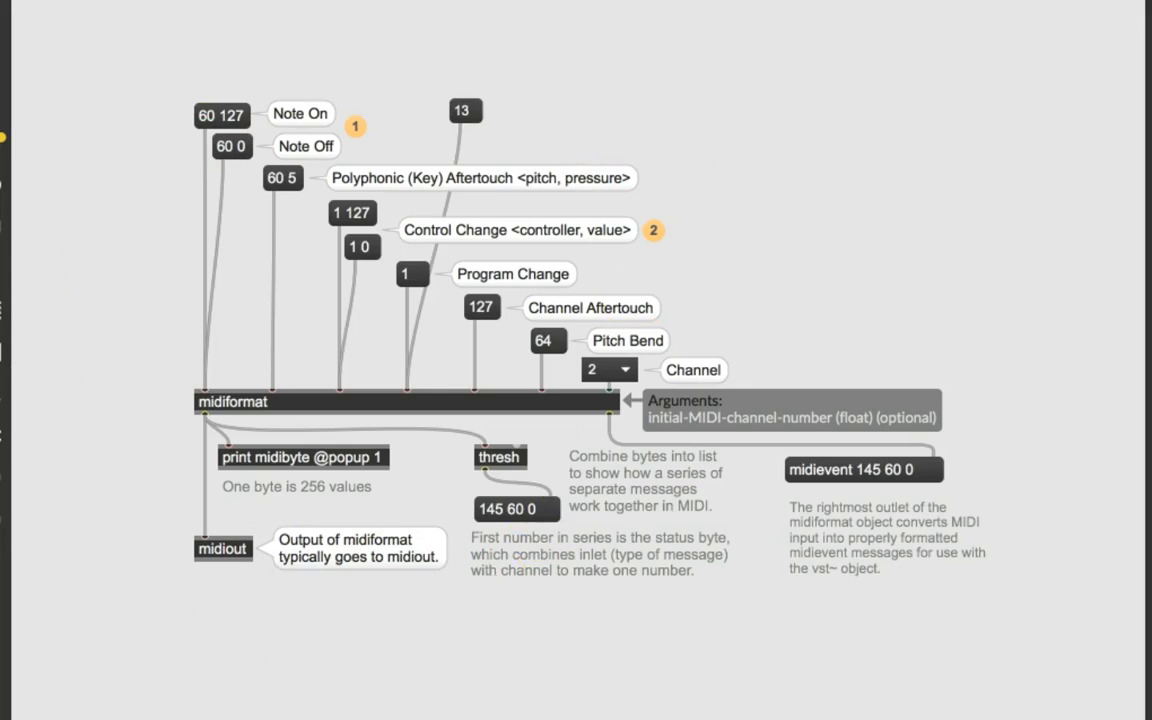
pyautogui.moveTo(488, 643)
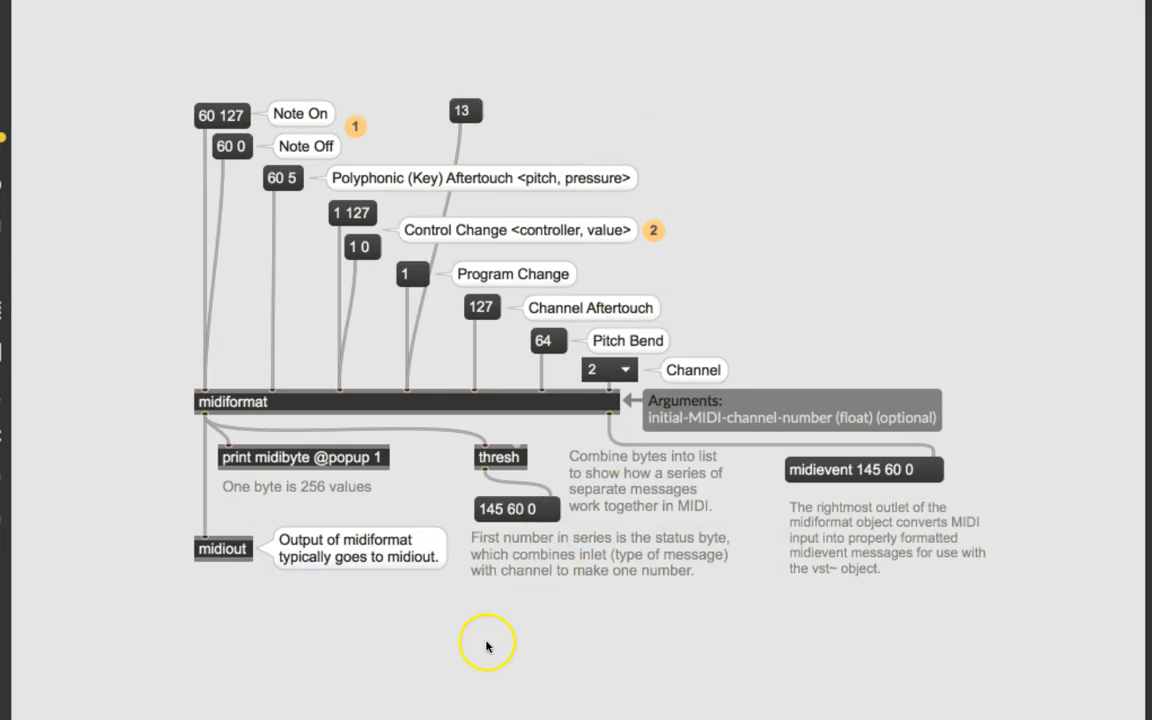
pyautogui.moveTo(360, 622)
pyautogui.write('midiinfo')
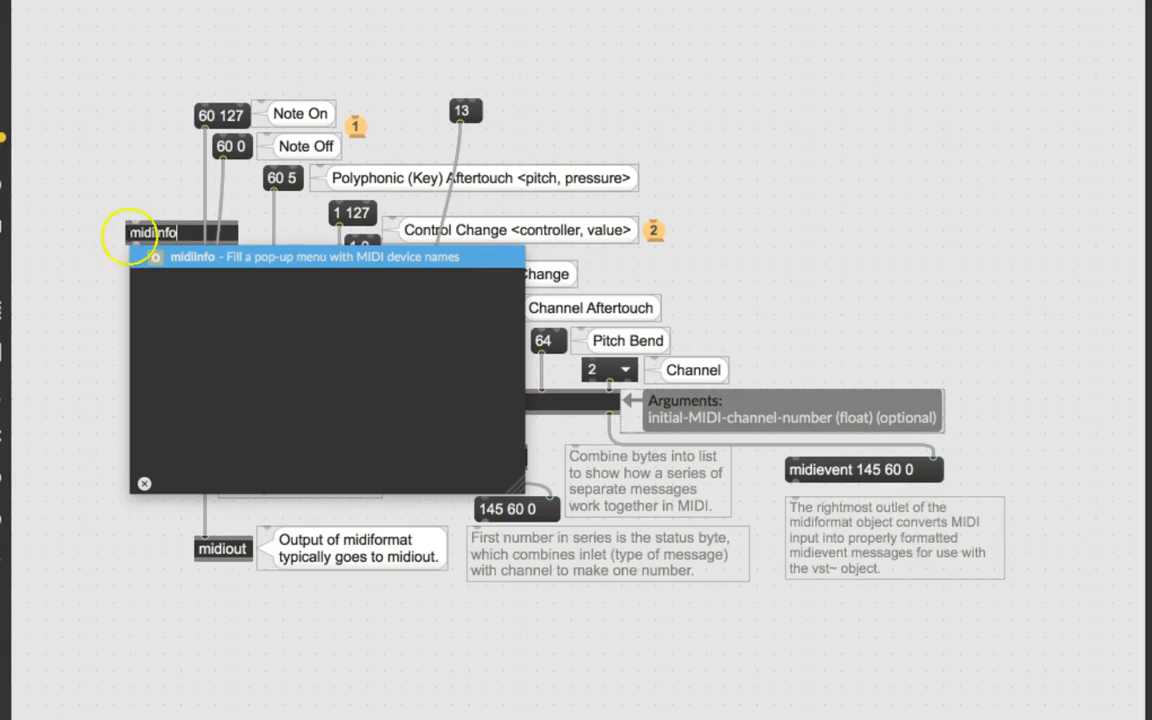
# Create a midiinfo object and open its midiinfo.maxhelp patch.
pyautogui.click(144, 484)
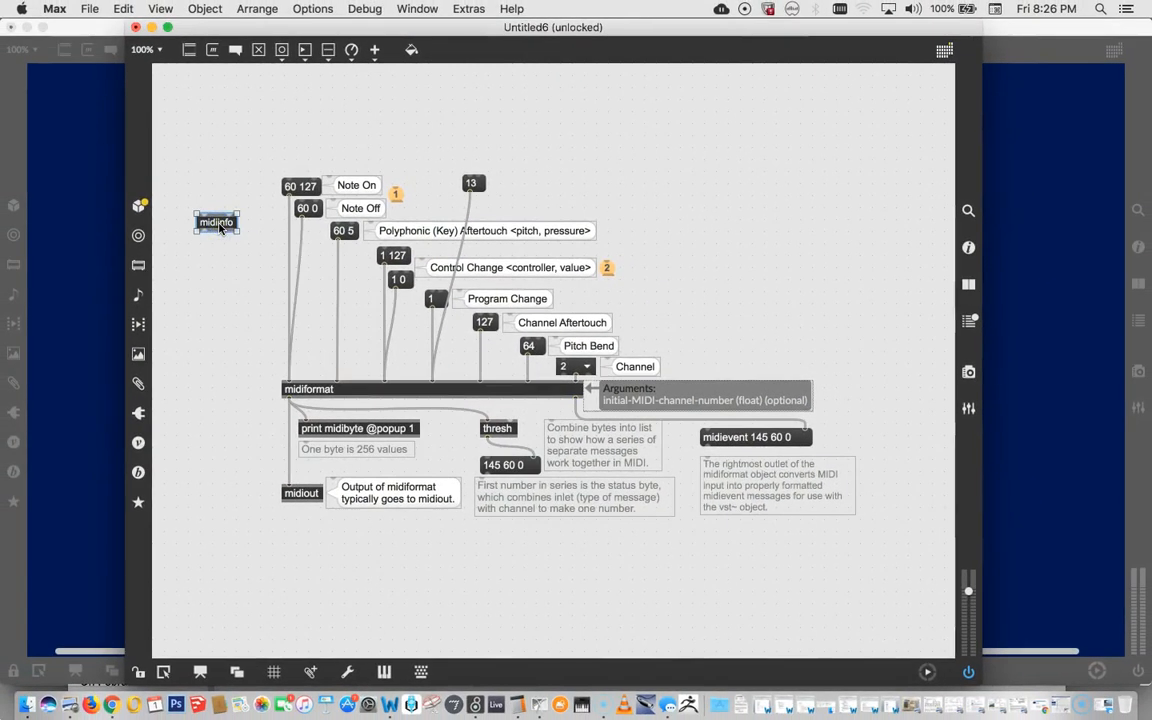
pyautogui.doubleClick(217, 222)
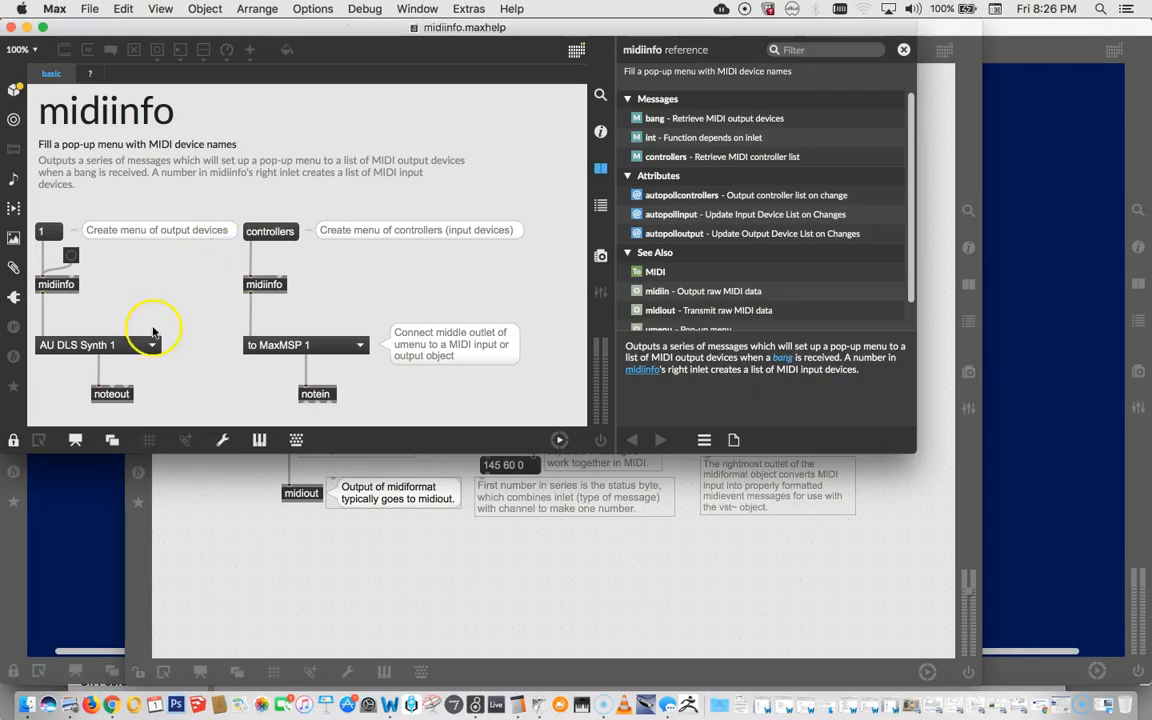
pyautogui.moveTo(46, 203)
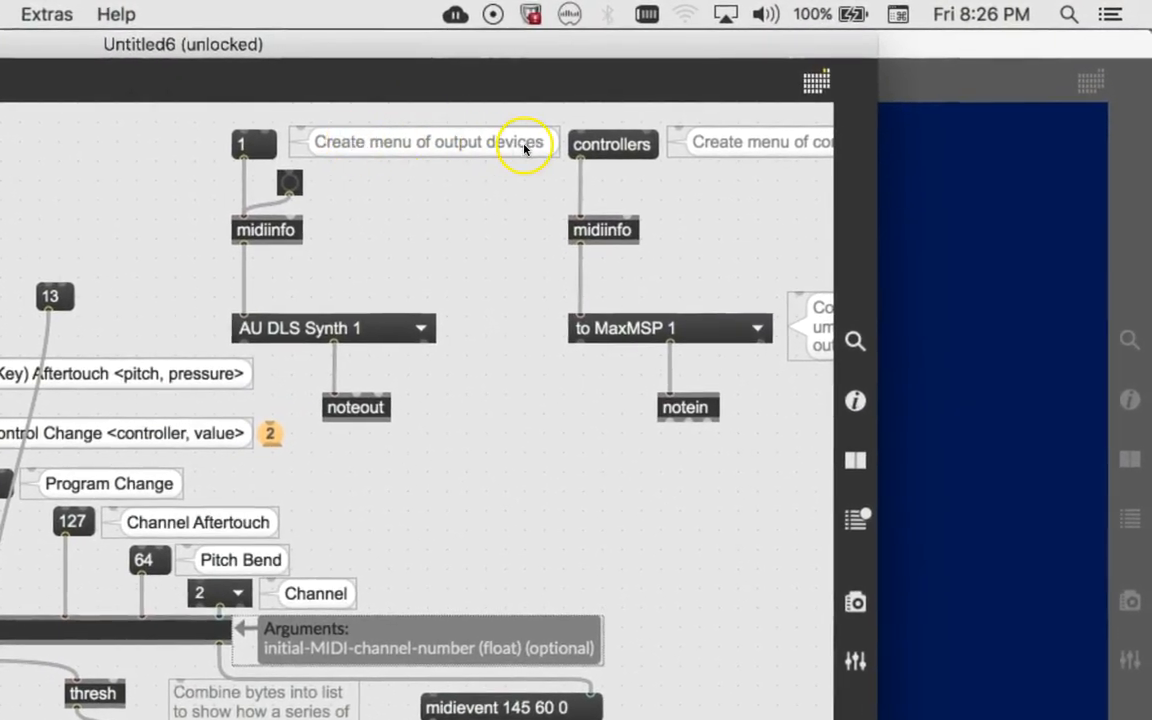
pyautogui.moveTo(399, 238)
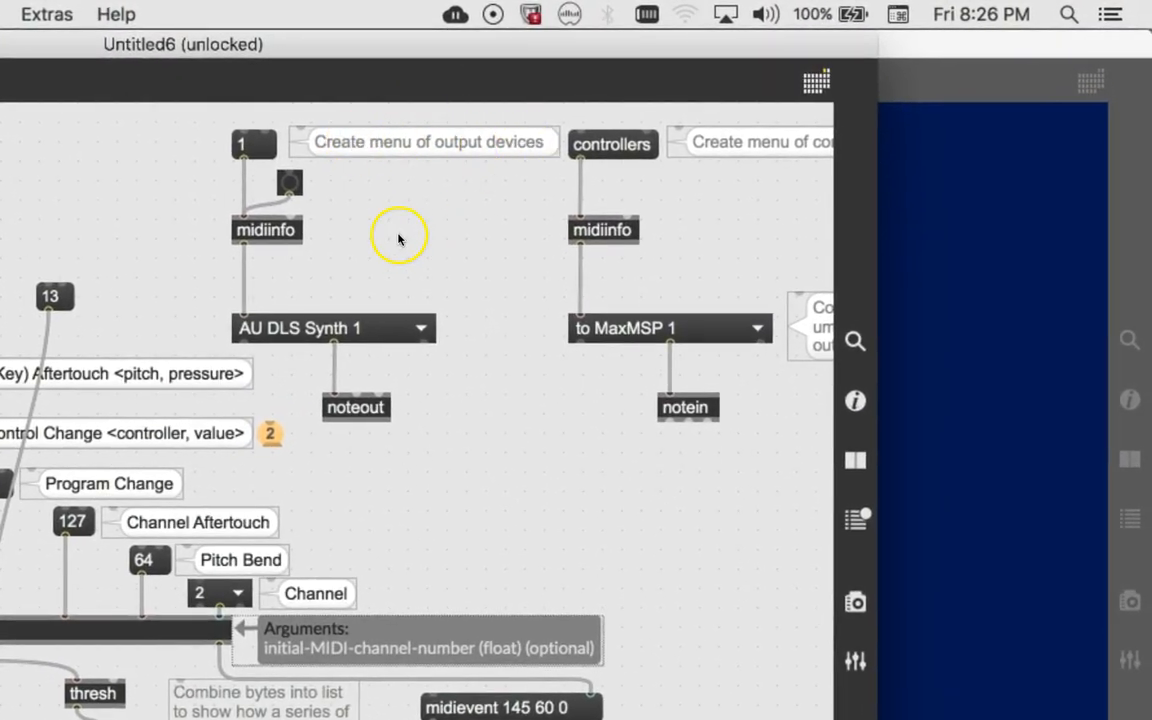
pyautogui.moveTo(745, 143)
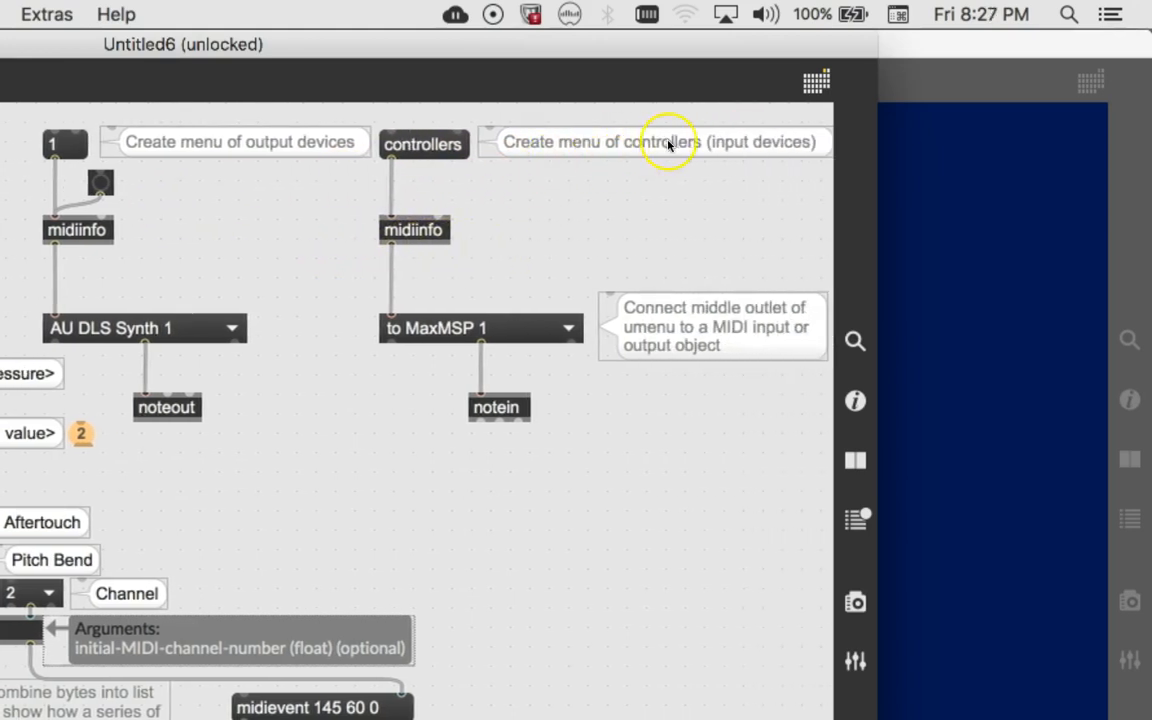
pyautogui.moveTo(568, 255)
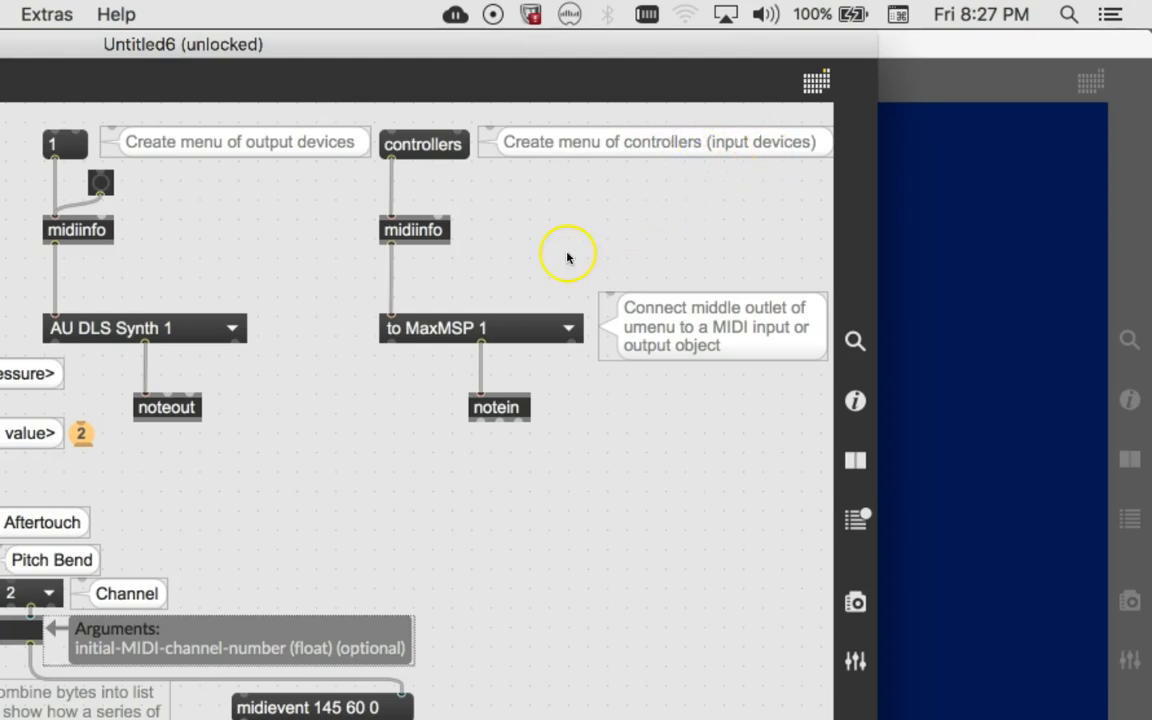
pyautogui.moveTo(527, 358)
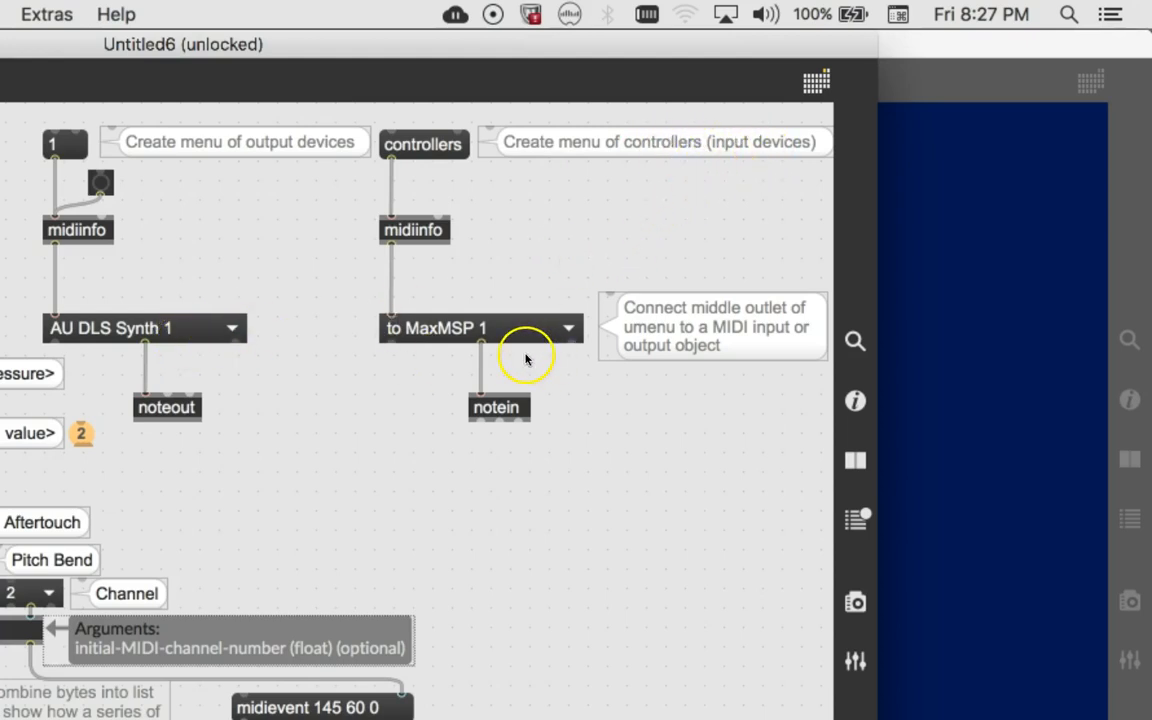
pyautogui.moveTo(390, 390)
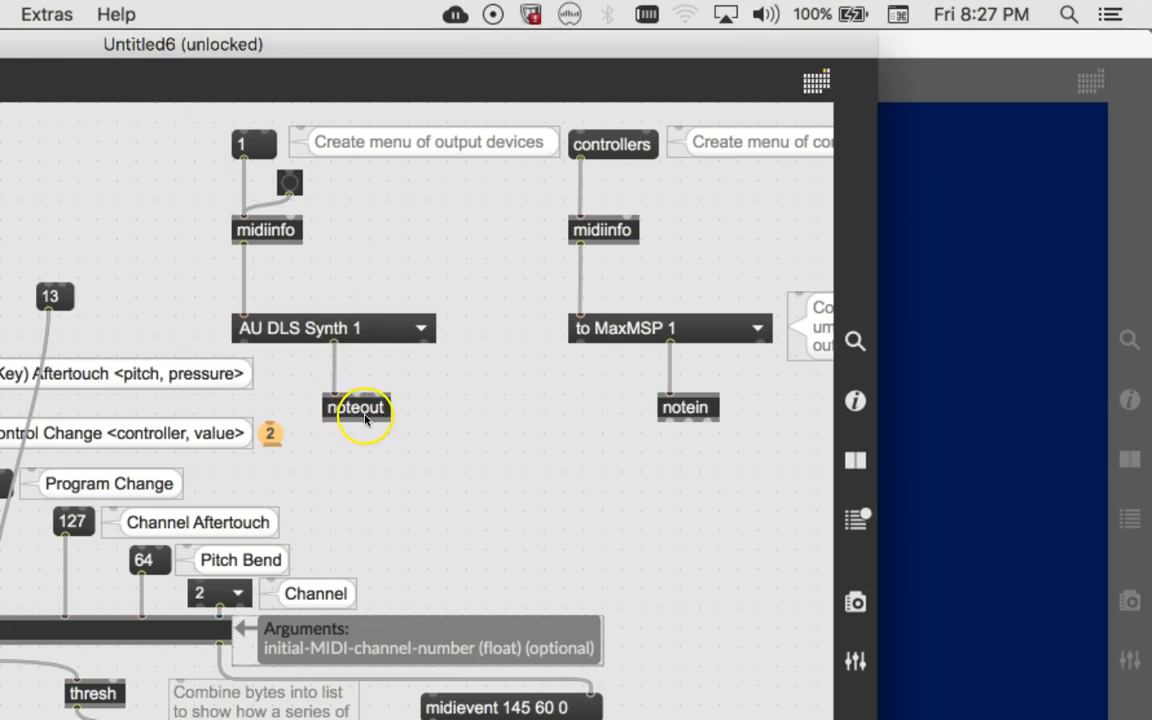
pyautogui.moveTo(697, 419)
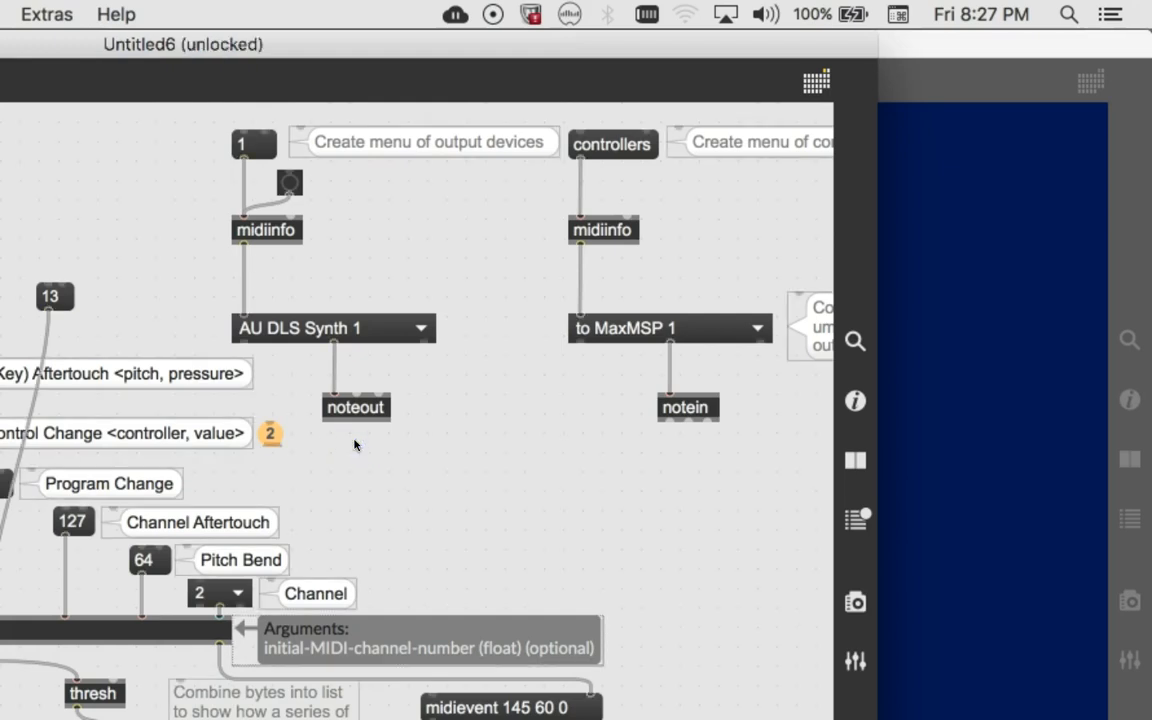
# Delete noteout and connect the AU DLS Synth 1 device menu to midiout.
pyautogui.click(355, 407)
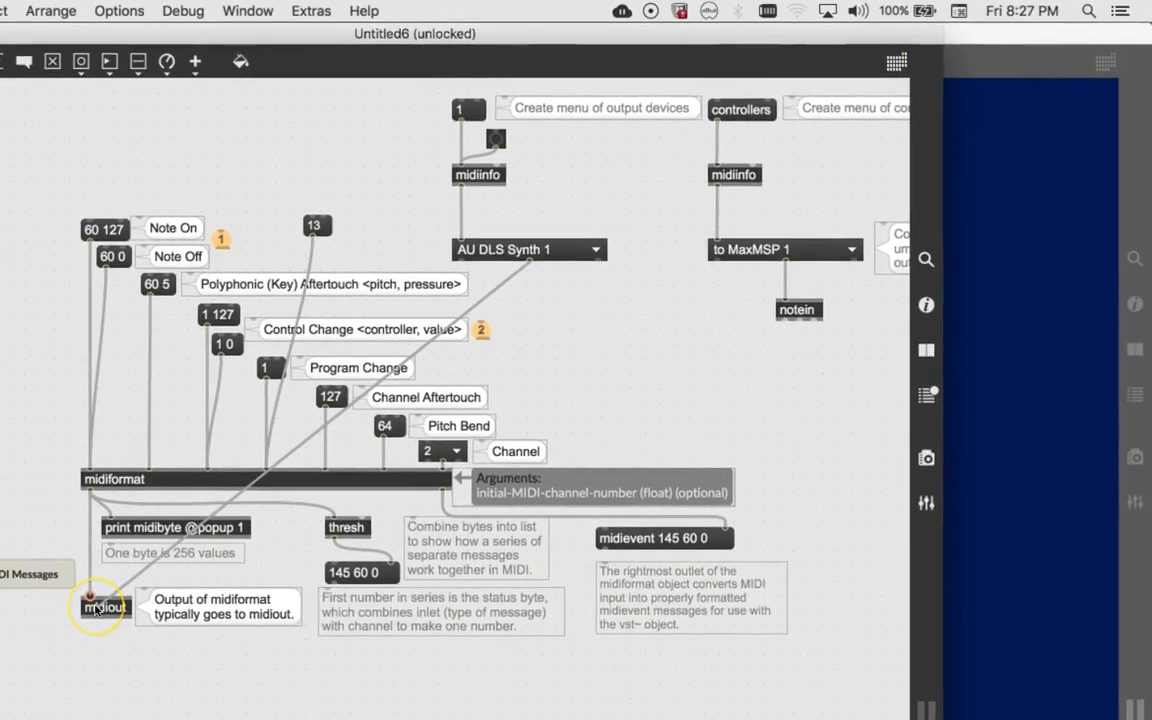
pyautogui.moveTo(92, 595); pyautogui.dragTo(530, 265)
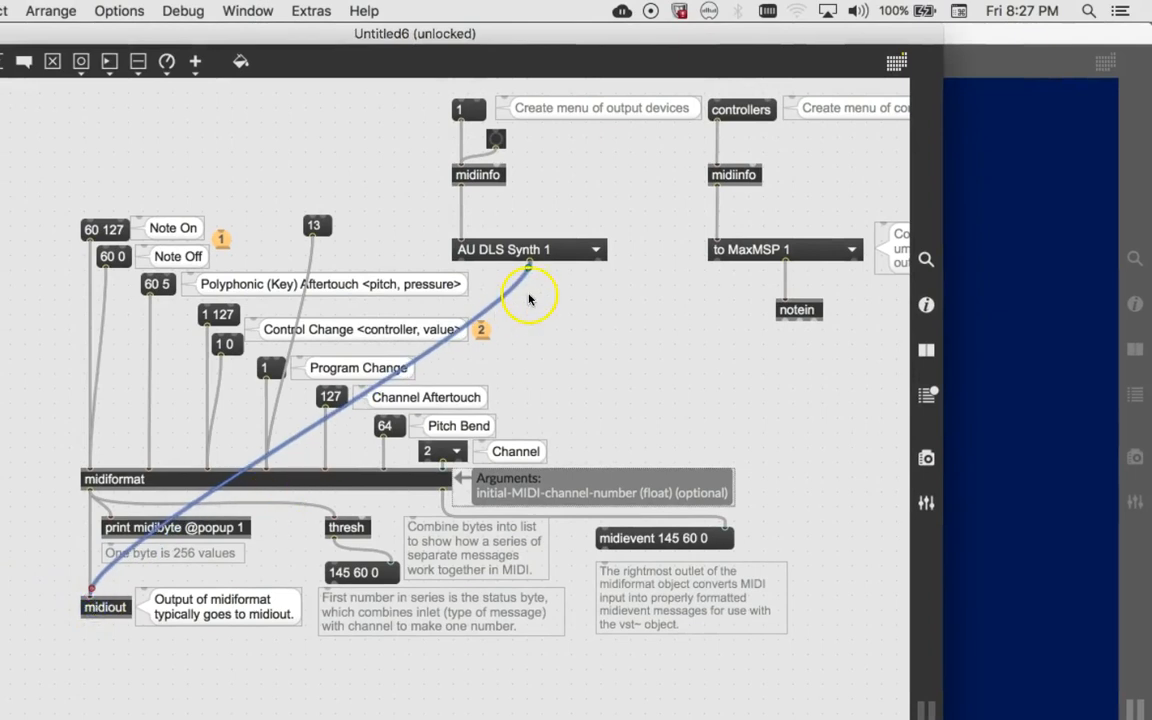
pyautogui.moveTo(523, 251)
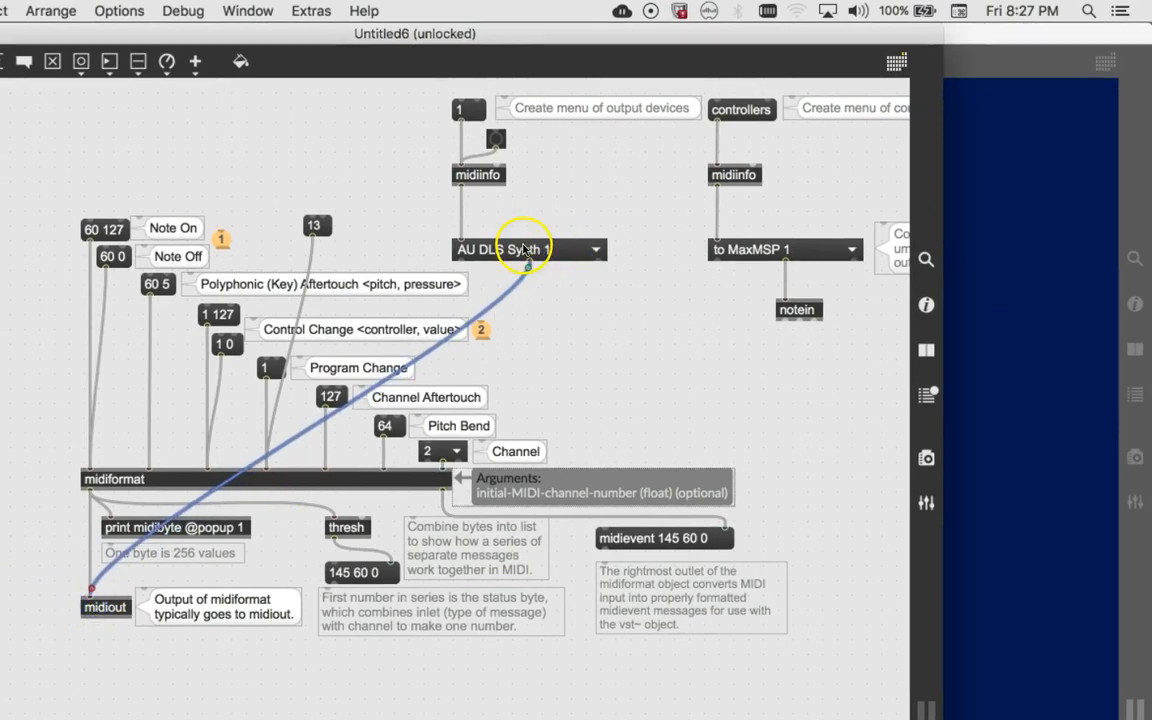
pyautogui.moveTo(718, 245)
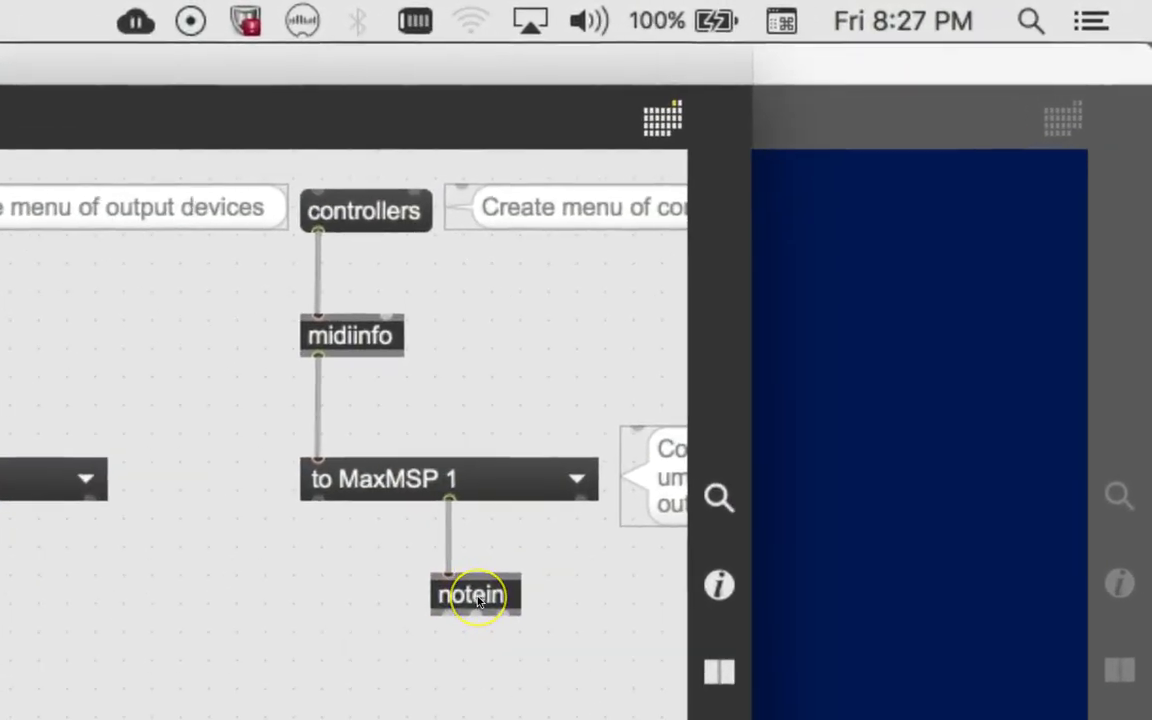
# Retype the notein object under the 'to MaxMSP 1' menu as midiin, fixing the 'midium' typo.
pyautogui.doubleClick(473, 593)
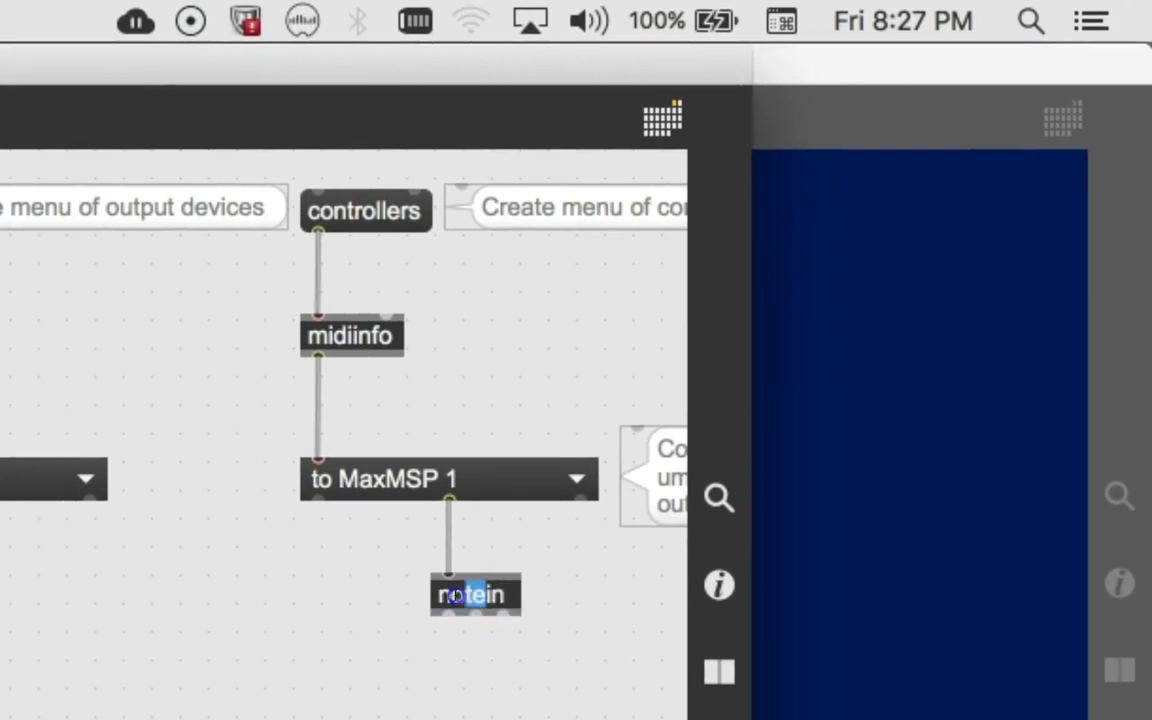
pyautogui.doubleClick(462, 594)
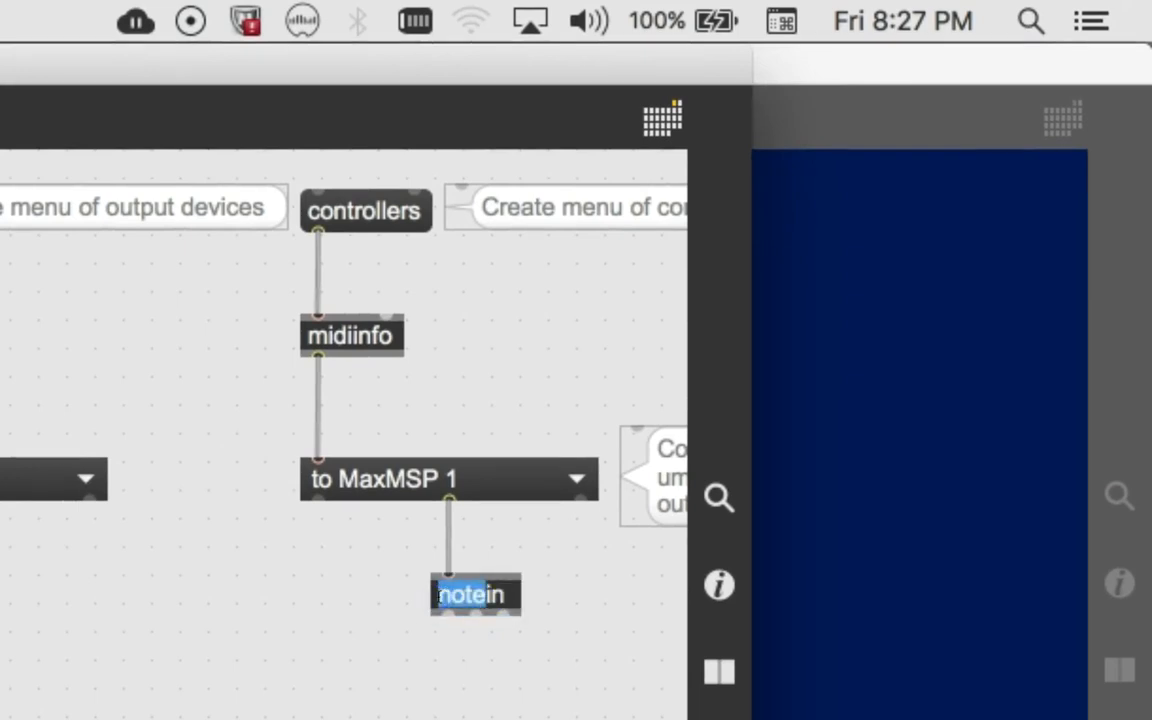
pyautogui.write('midium')
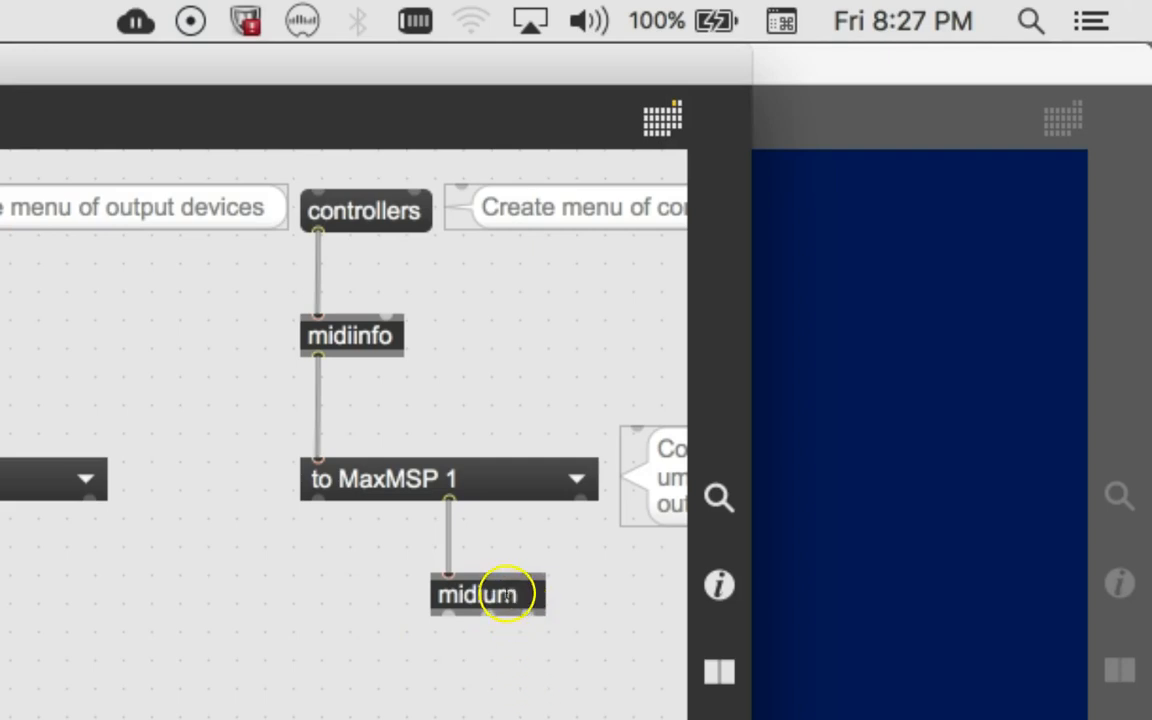
pyautogui.doubleClick(484, 594)
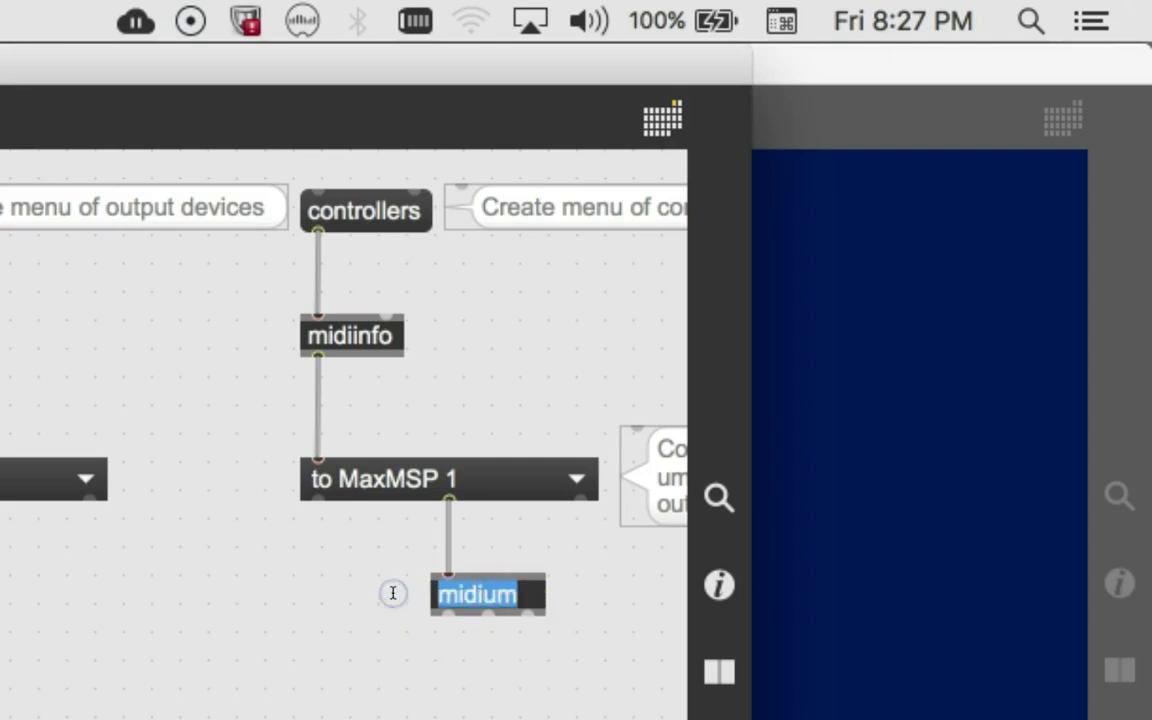
pyautogui.write('midiinfo')
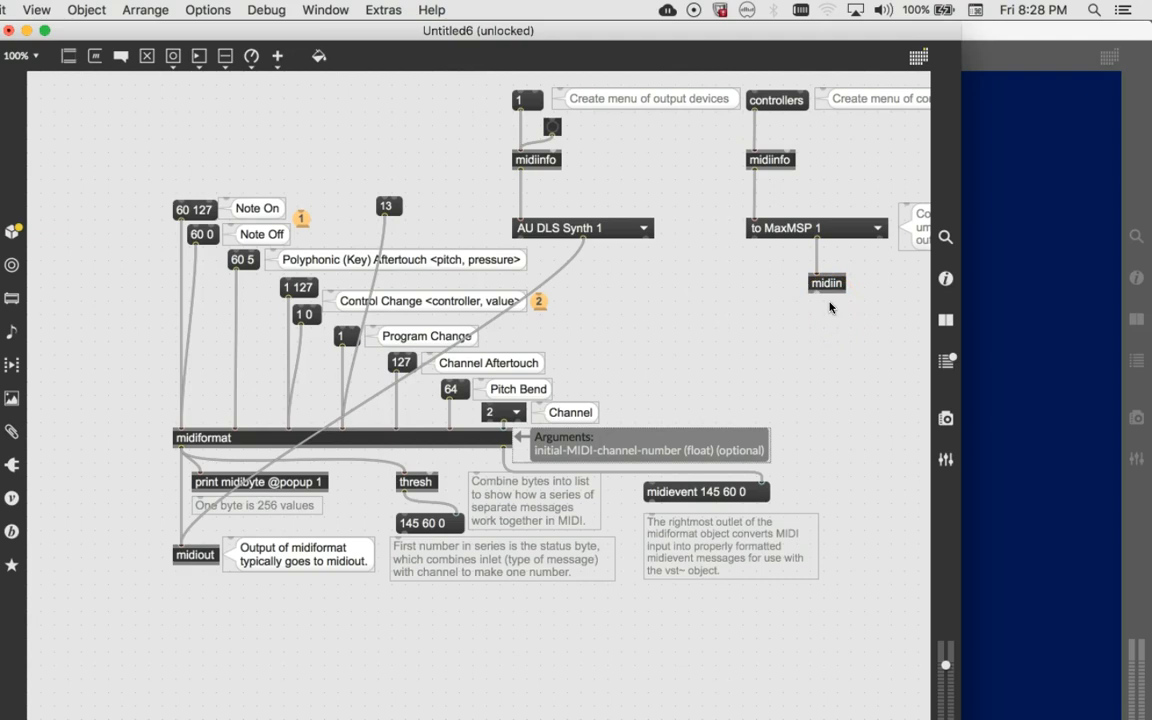
# Move the two midiinfo device-menu chains beside midiin and midiout.
pyautogui.click(824, 307)
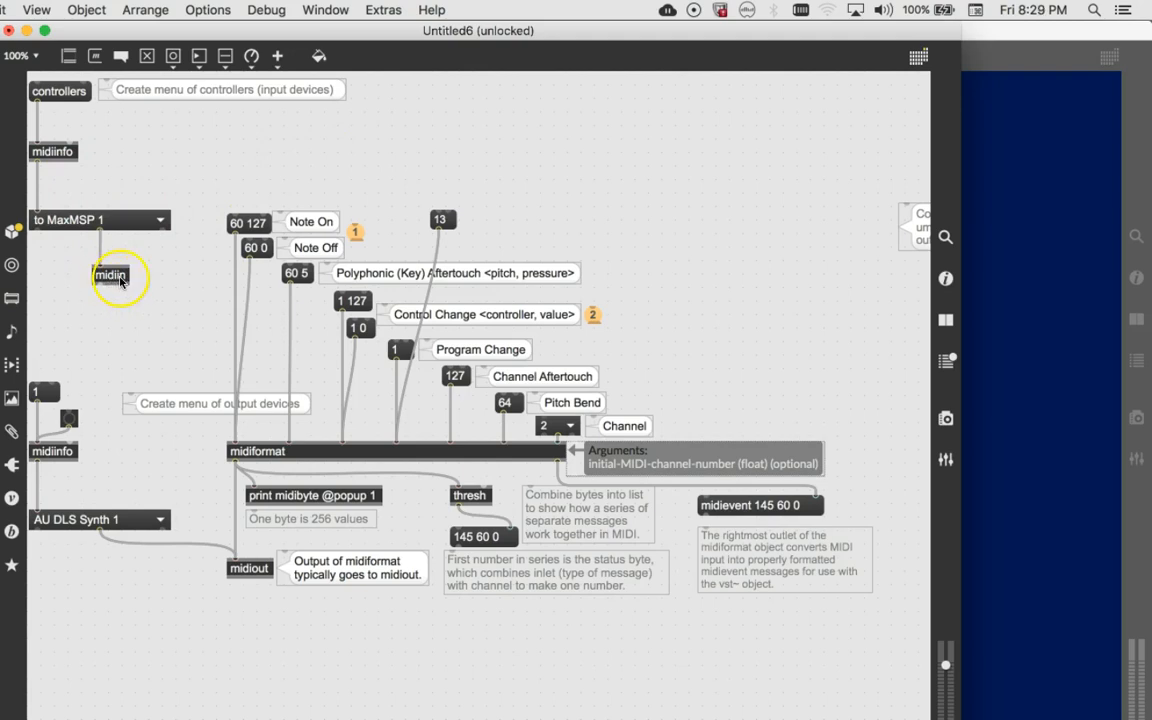
pyautogui.moveTo(145, 404)
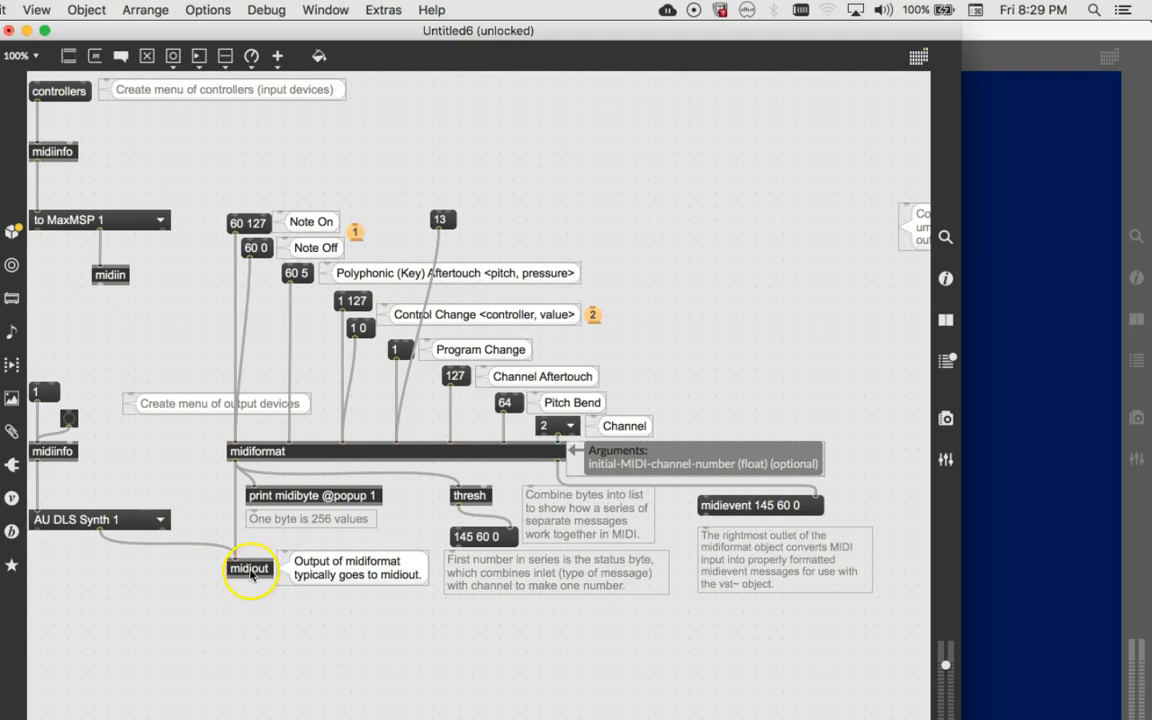
pyautogui.moveTo(246, 675)
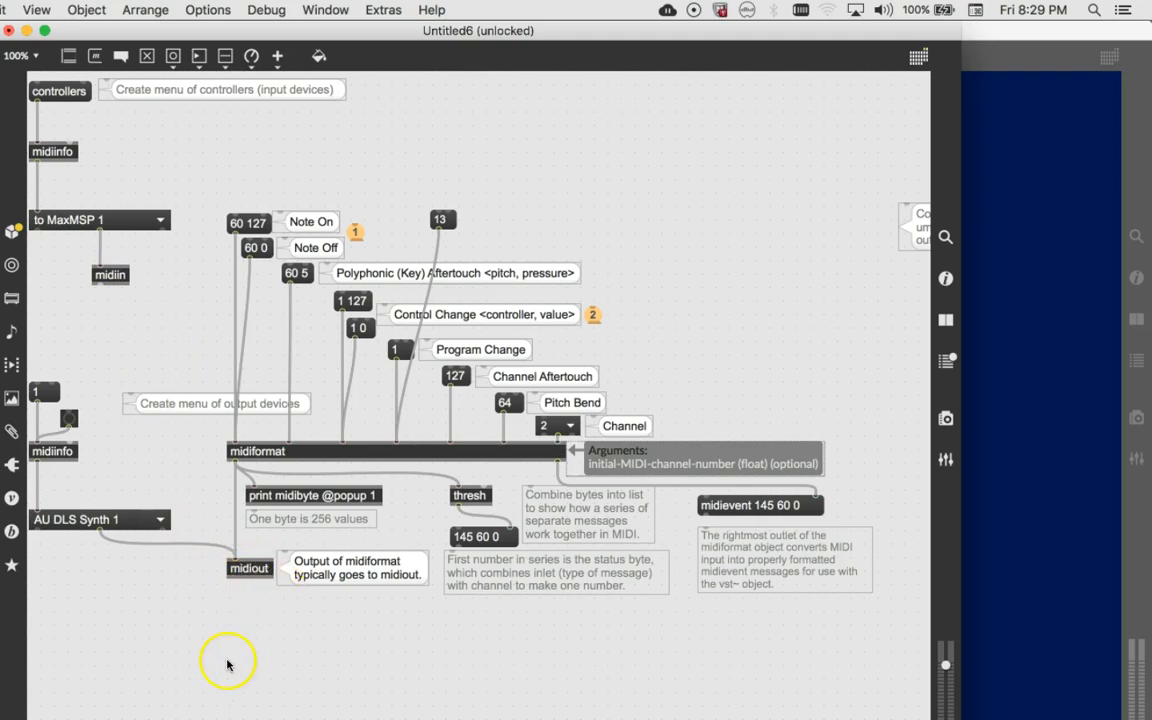
pyautogui.moveTo(226, 611)
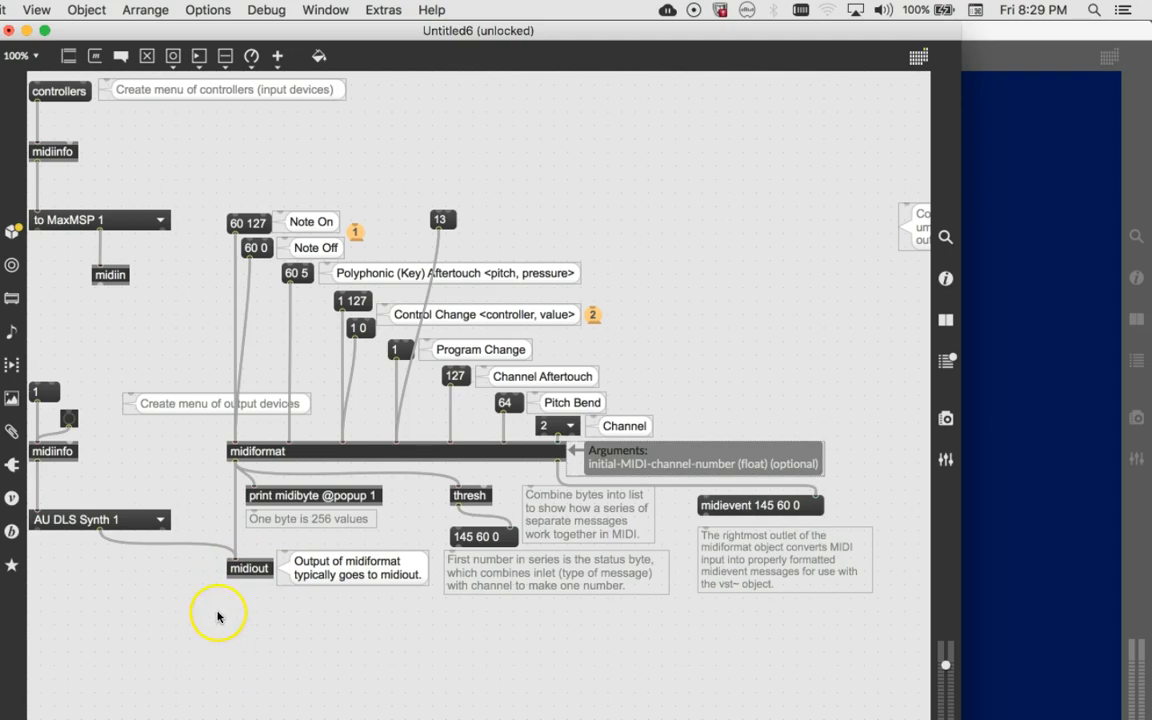
pyautogui.moveTo(232, 570)
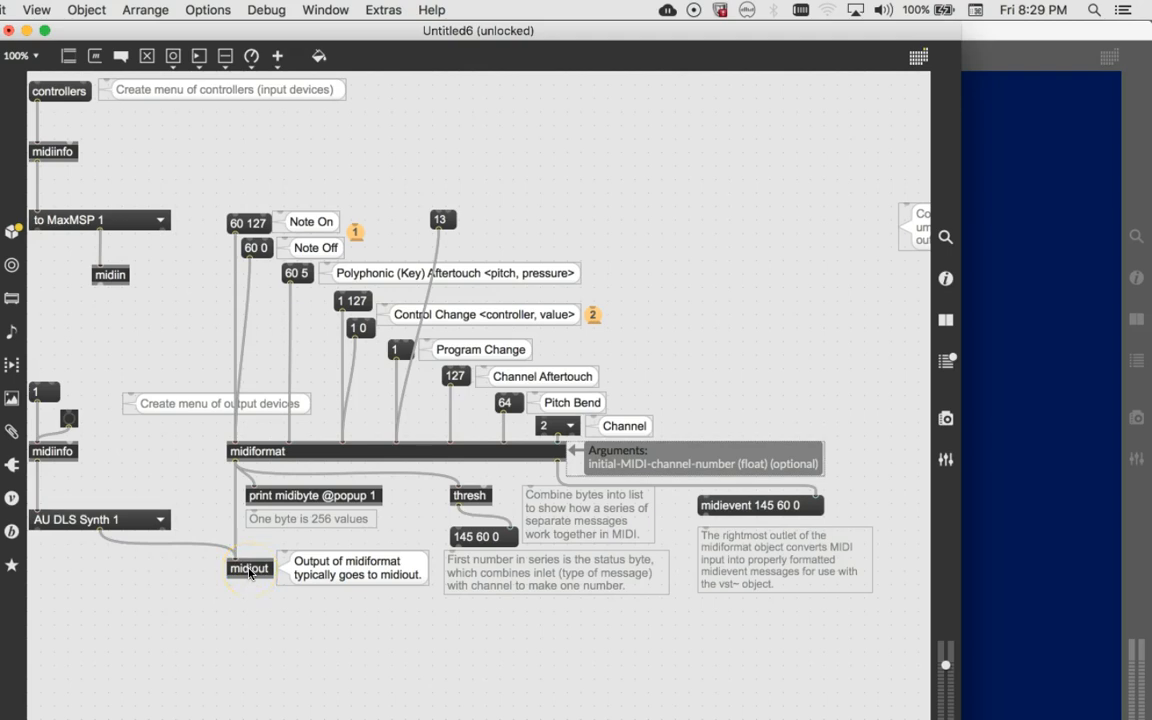
# Lock the patcher and browse the outdated output device list.
pyautogui.click(249, 569)
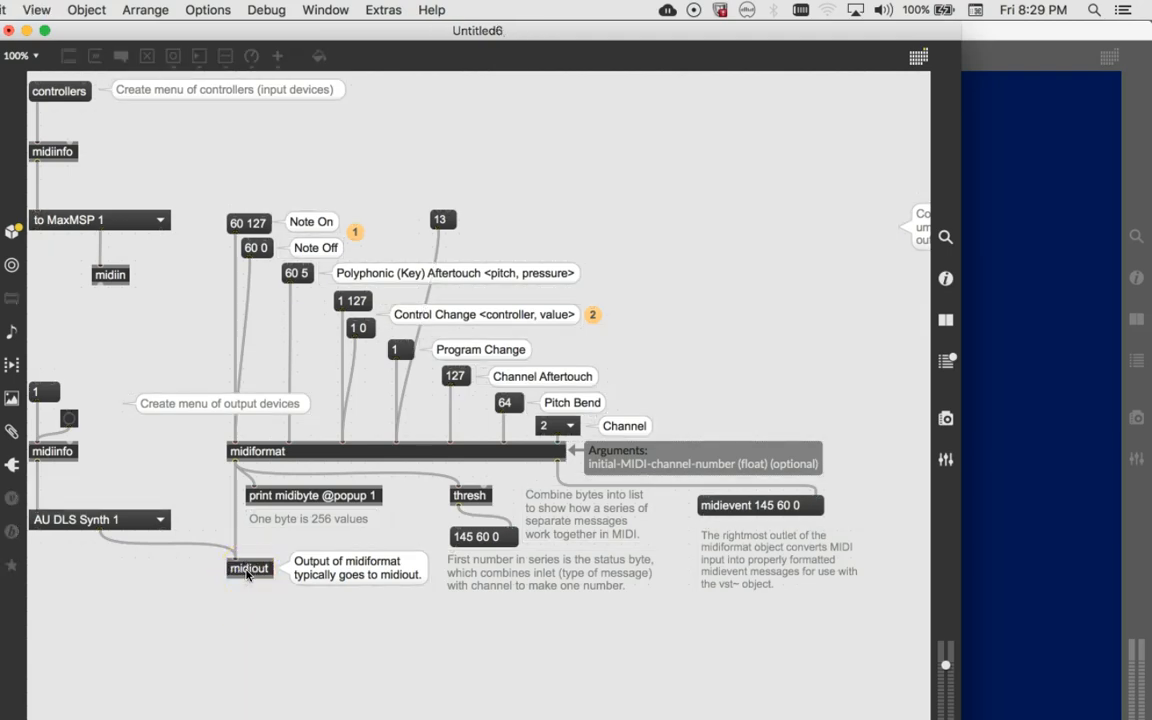
pyautogui.click(249, 569)
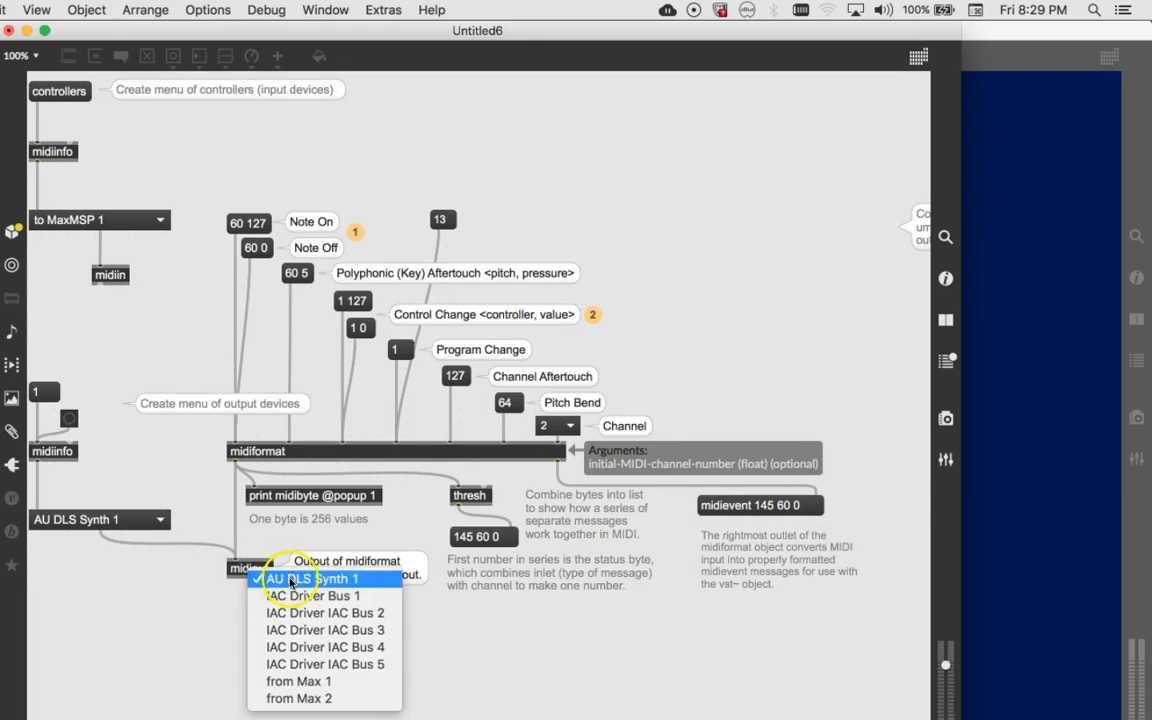
pyautogui.moveTo(290, 702)
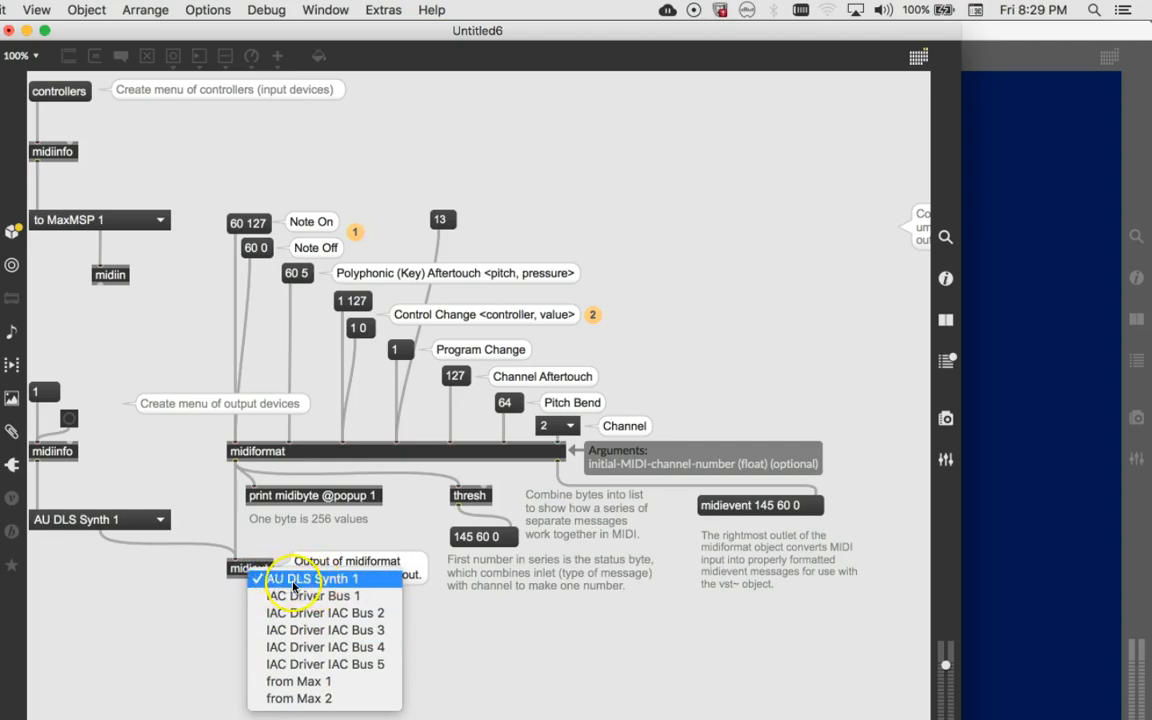
pyautogui.click(312, 579)
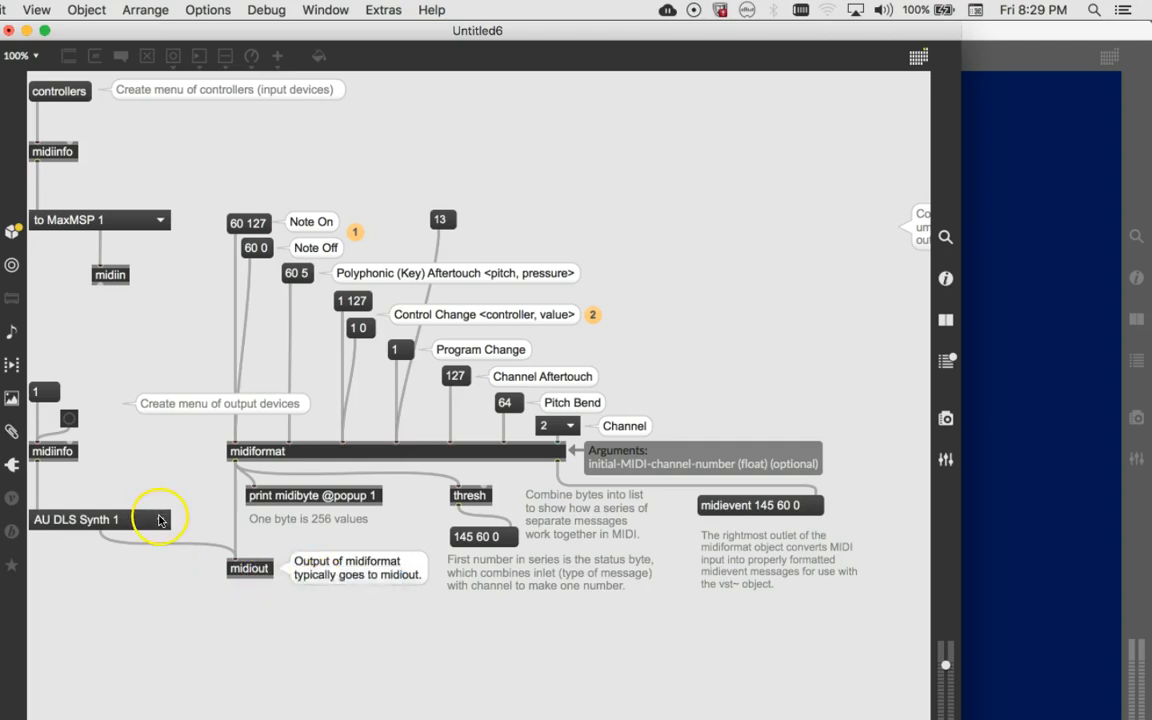
pyautogui.click(158, 520)
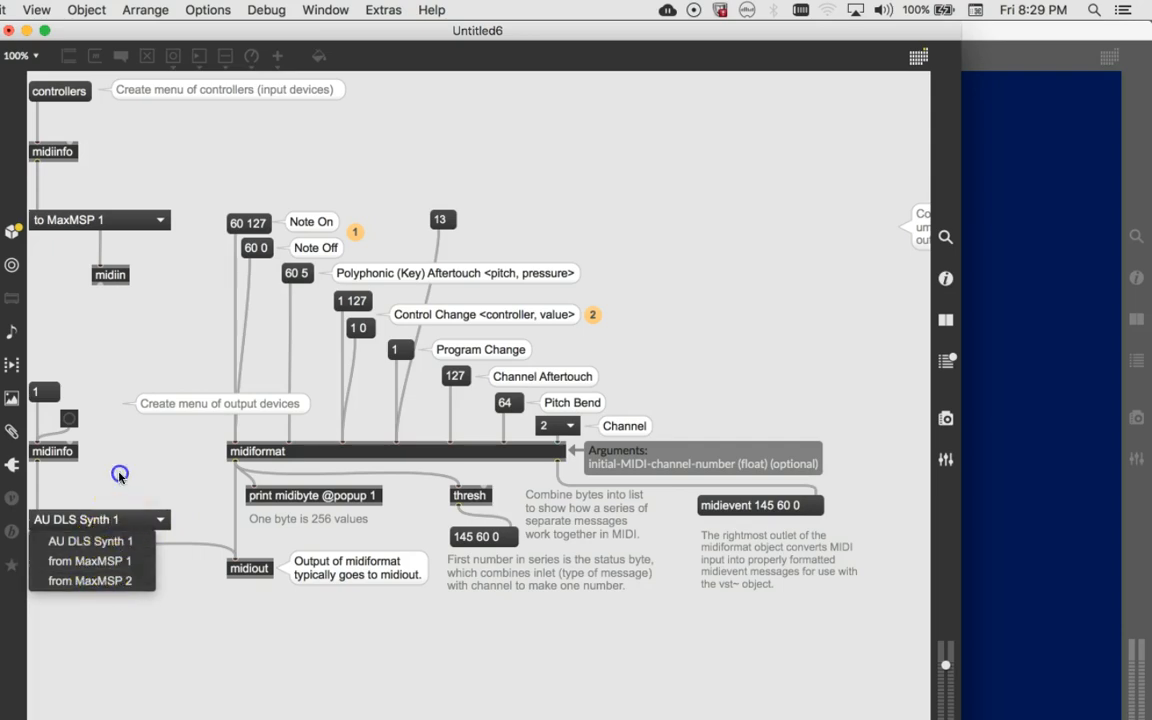
pyautogui.click(95, 520)
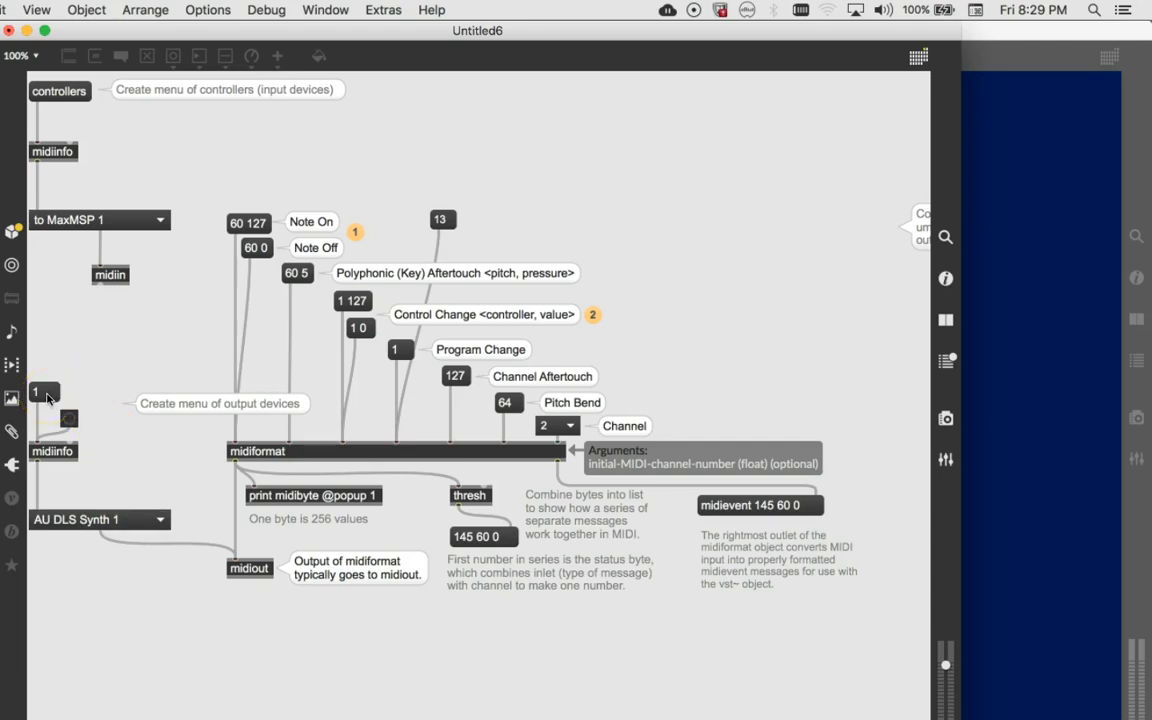
# Refresh the output devices, then choose IAC Driver Bus 1 for output and input.
pyautogui.click(95, 520)
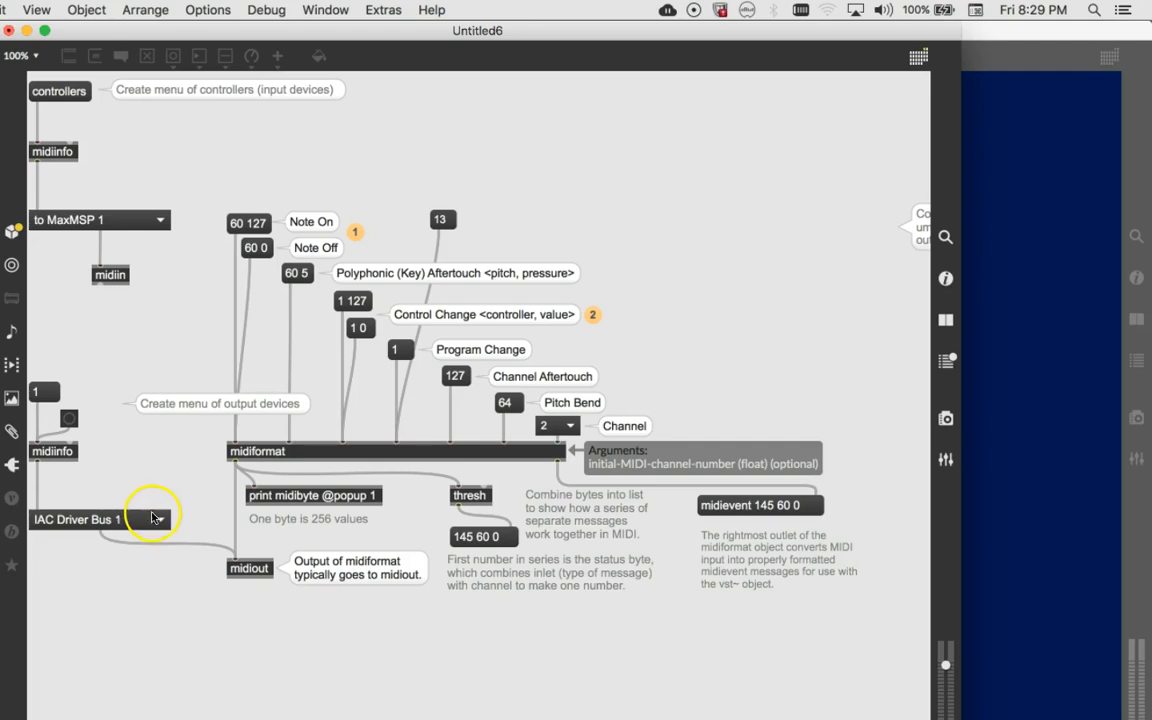
pyautogui.click(100, 519)
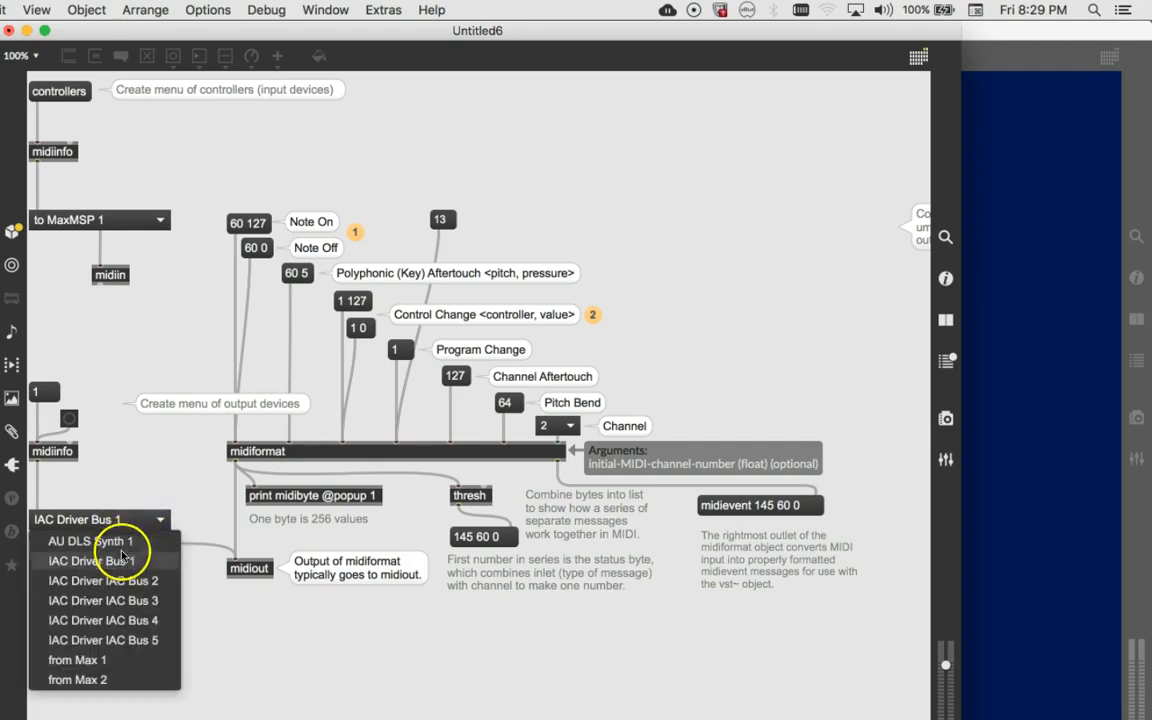
pyautogui.moveTo(127, 483)
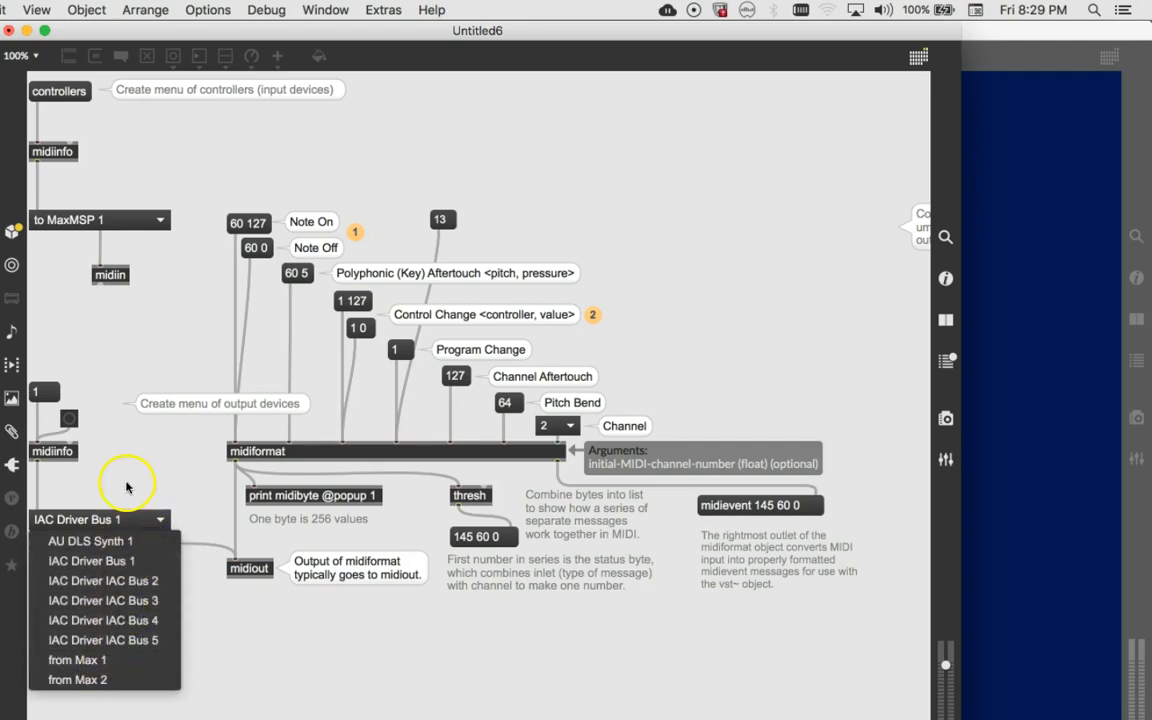
pyautogui.click(99, 519)
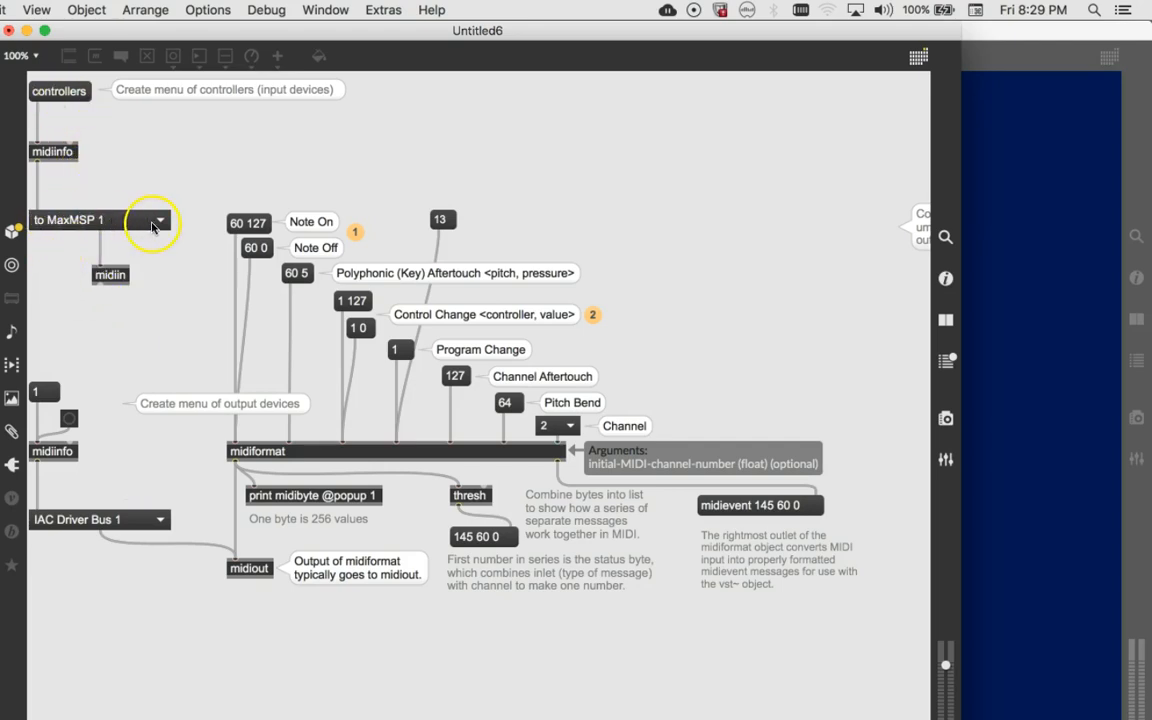
pyautogui.click(159, 220)
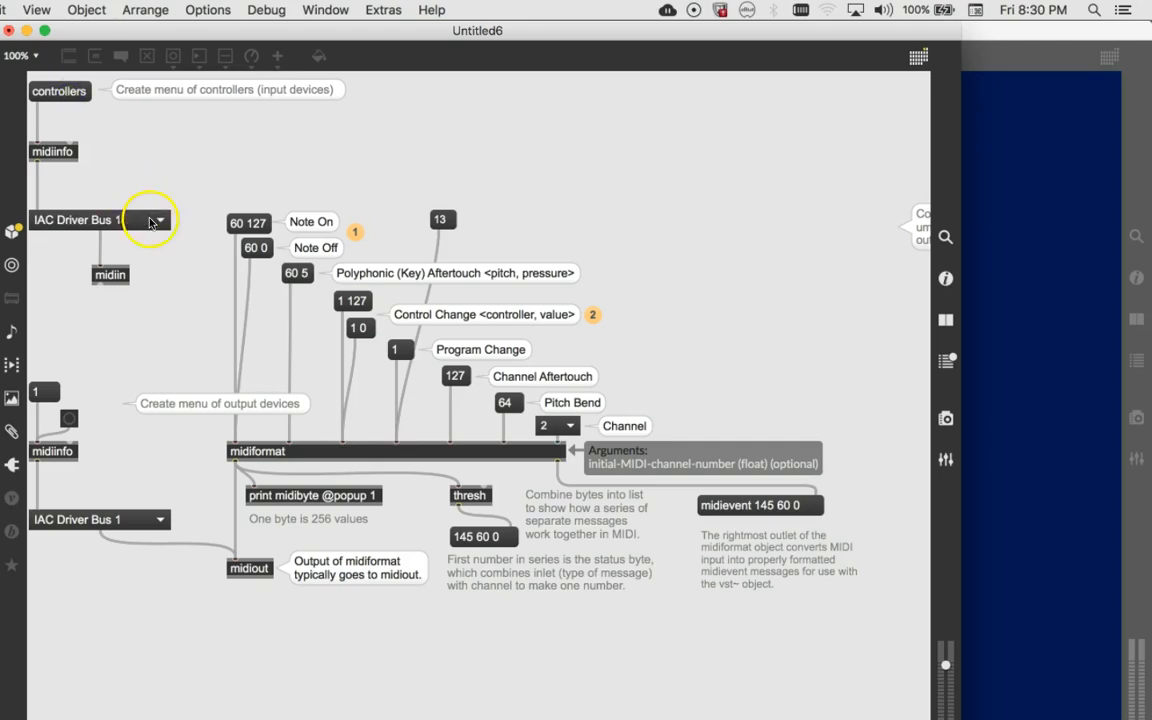
pyautogui.click(158, 219)
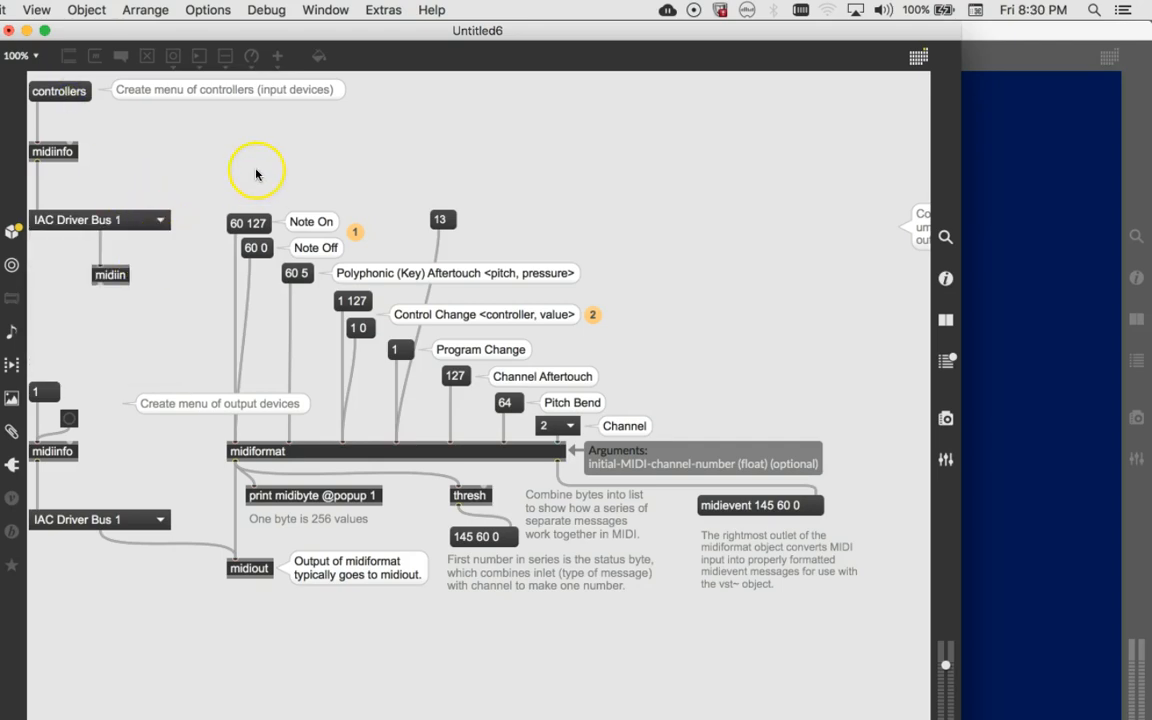
pyautogui.moveTo(247, 148)
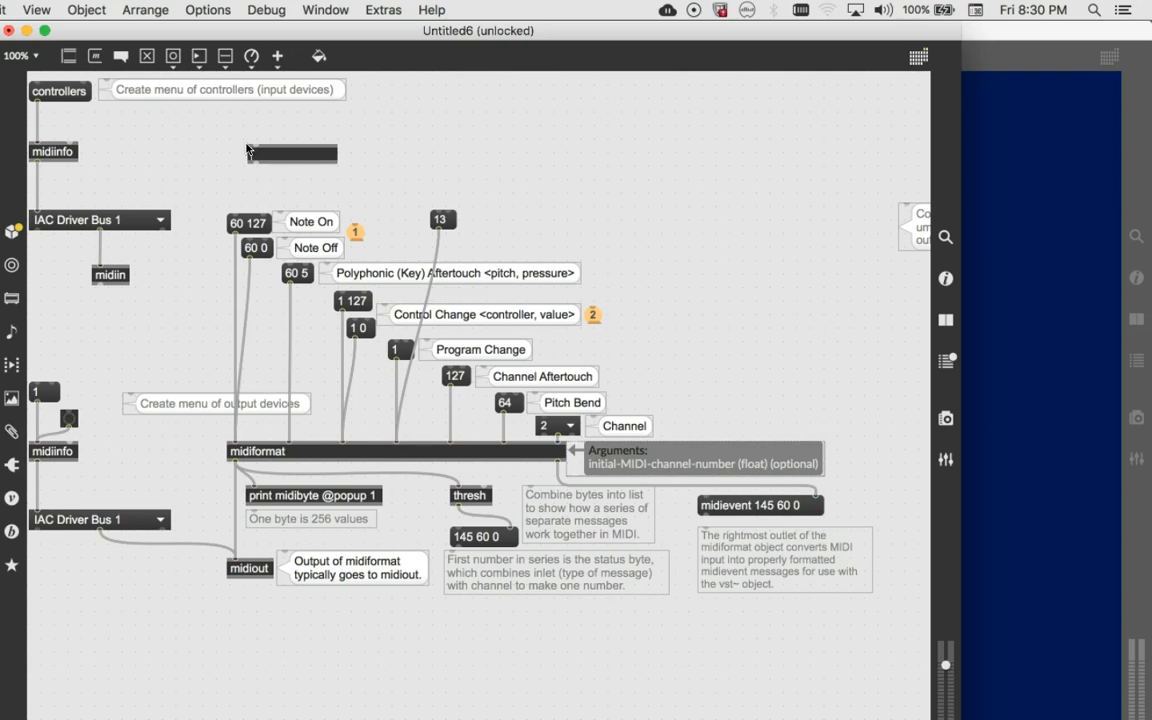
# Place a new object in the patch and name it loadbang.
pyautogui.click(292, 152)
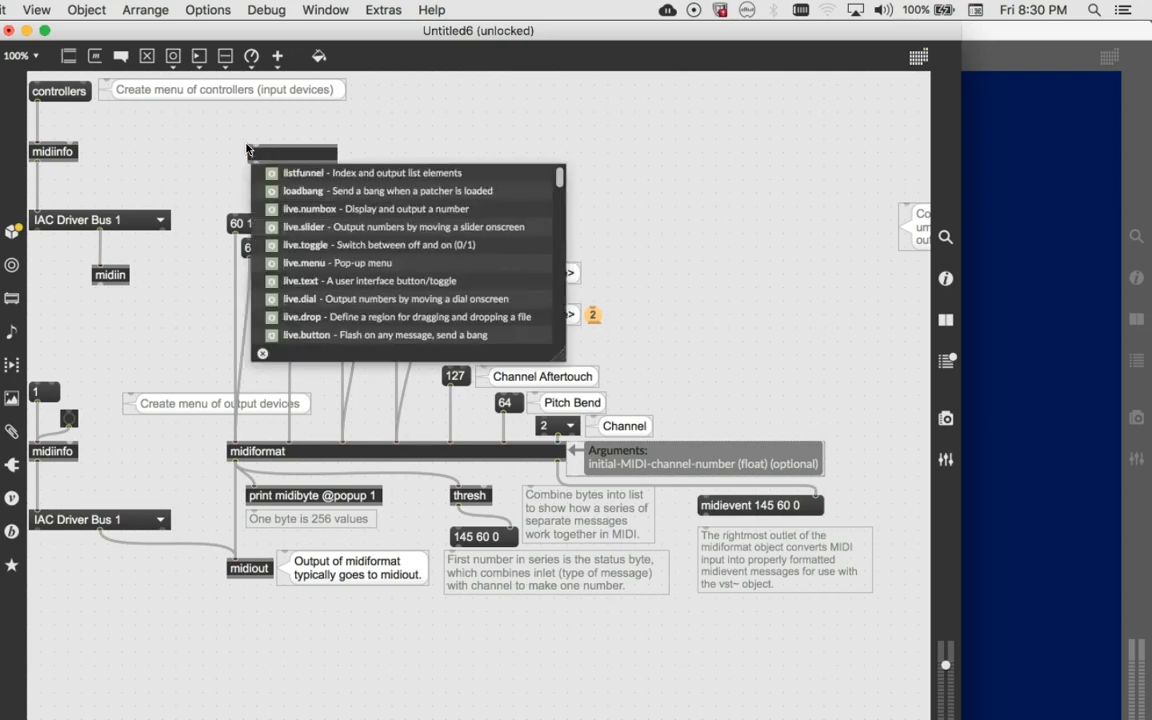
pyautogui.write('loadbang')
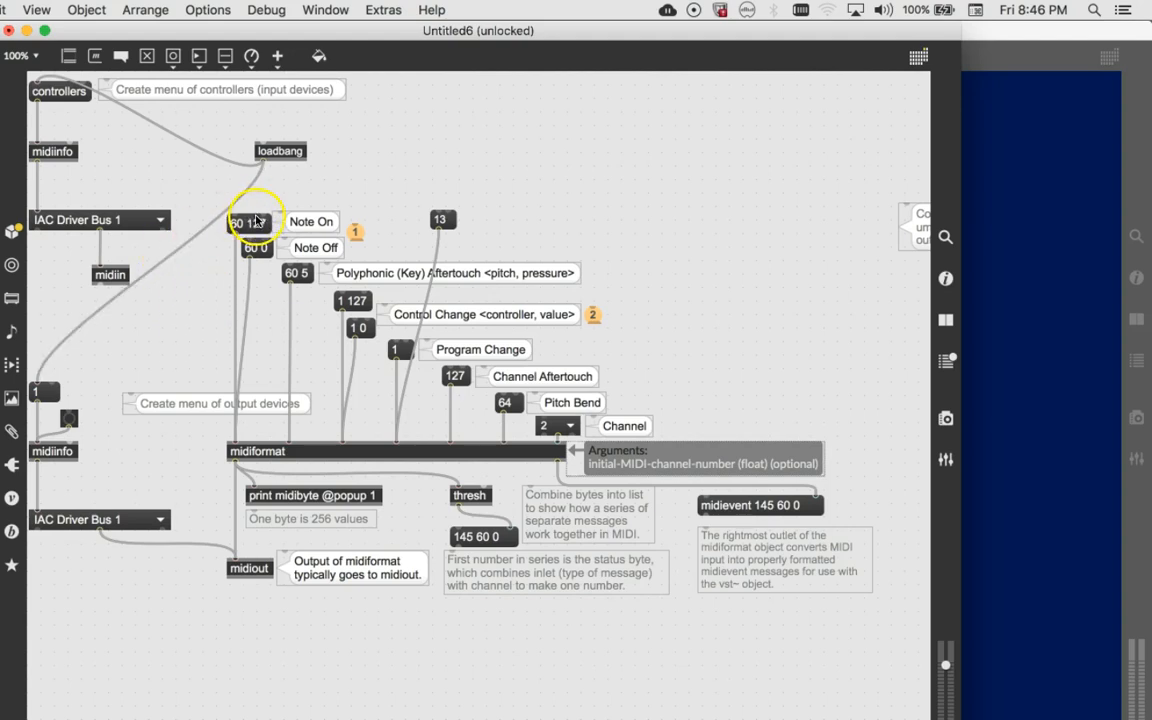
pyautogui.moveTo(397, 345)
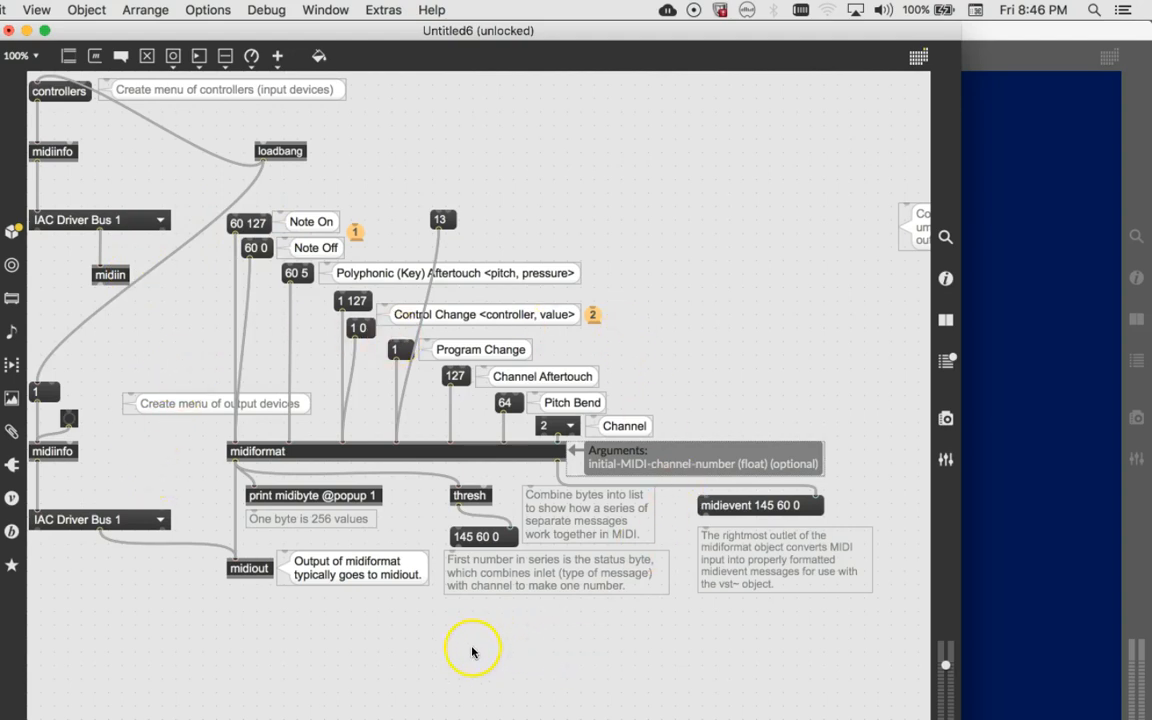
pyautogui.moveTo(437, 657)
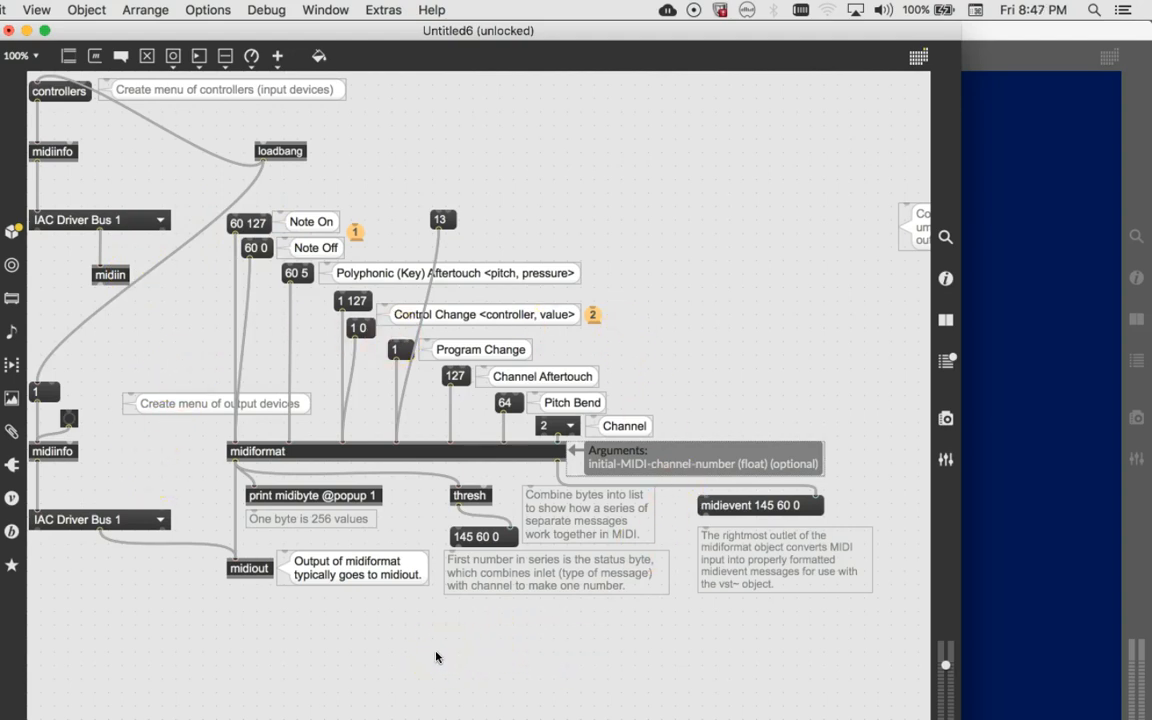